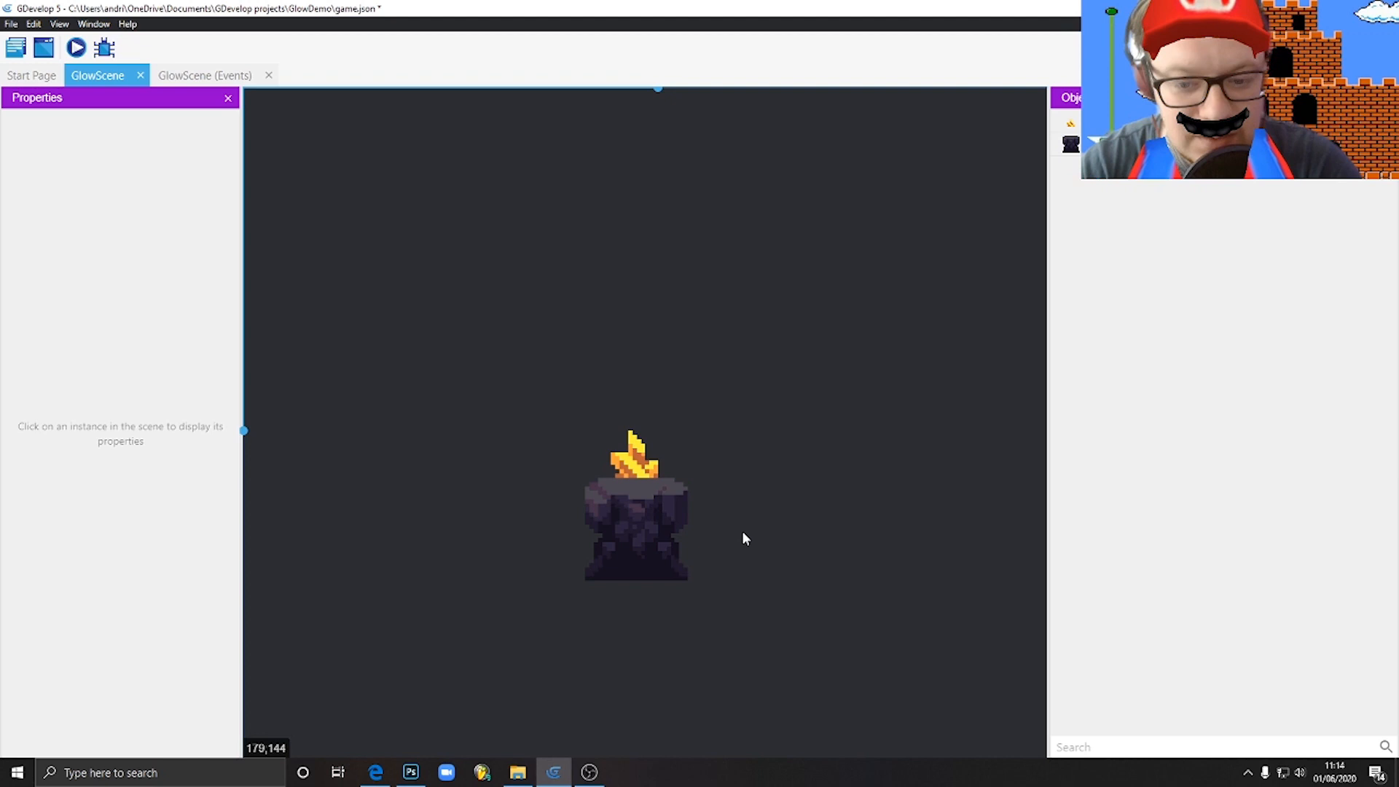
mouse_move(755, 532)
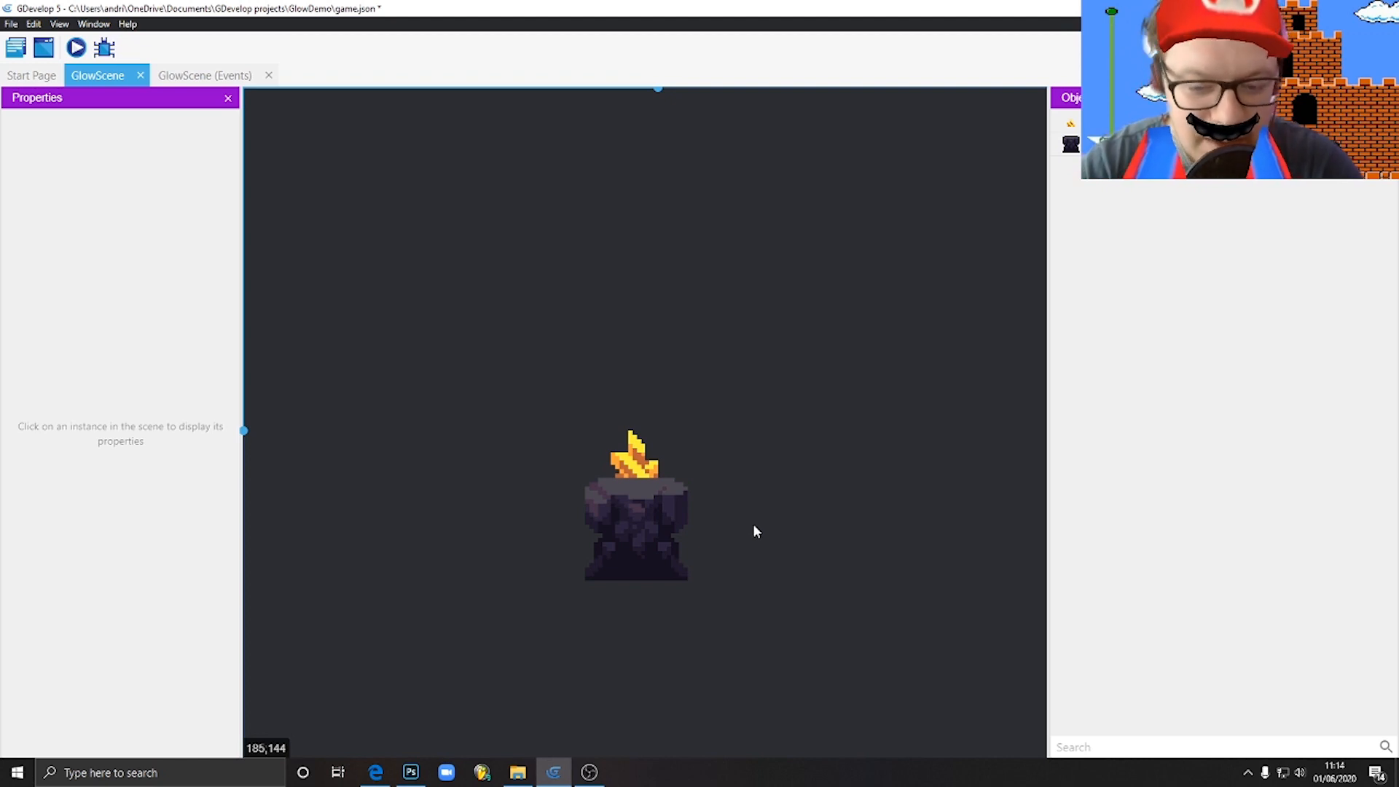
mouse_move(725, 529)
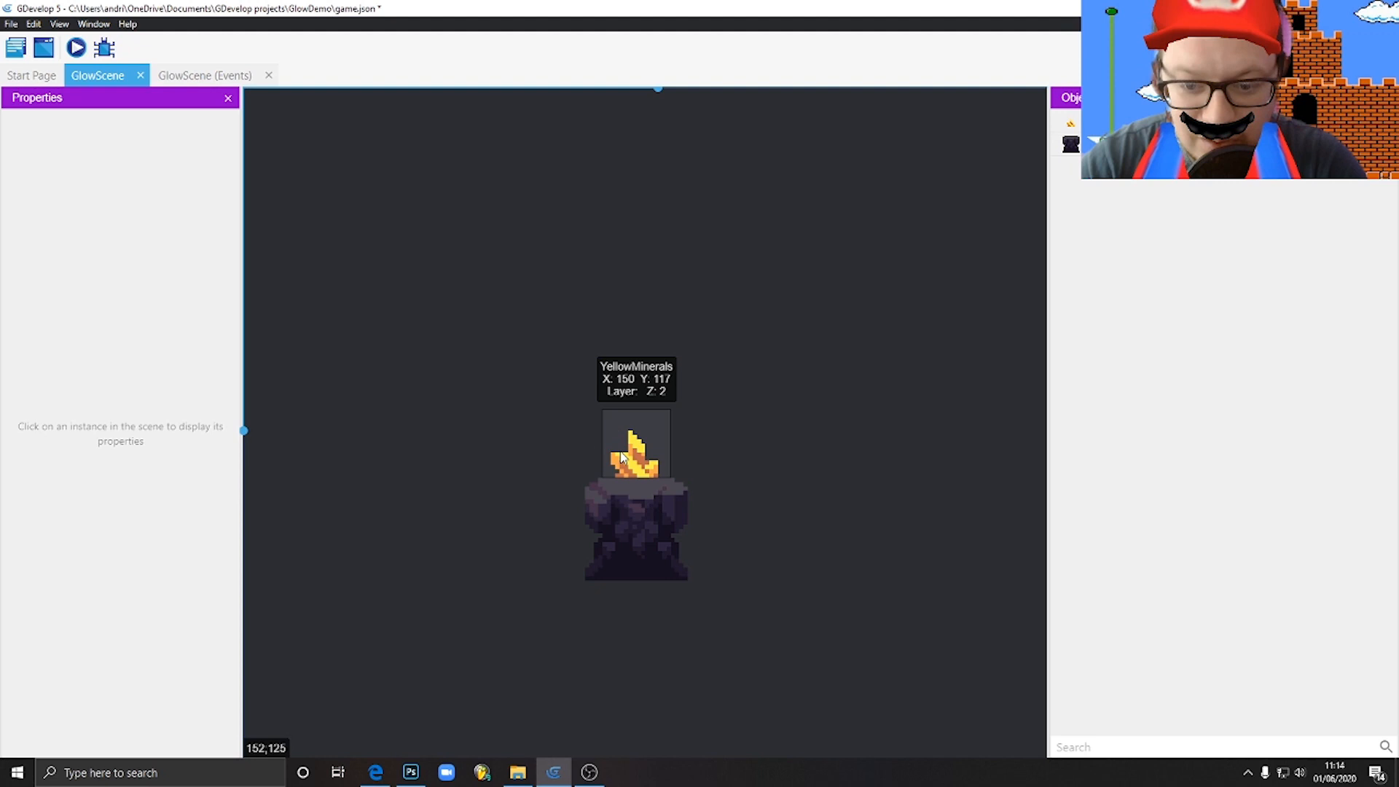
mouse_move(1148, 476)
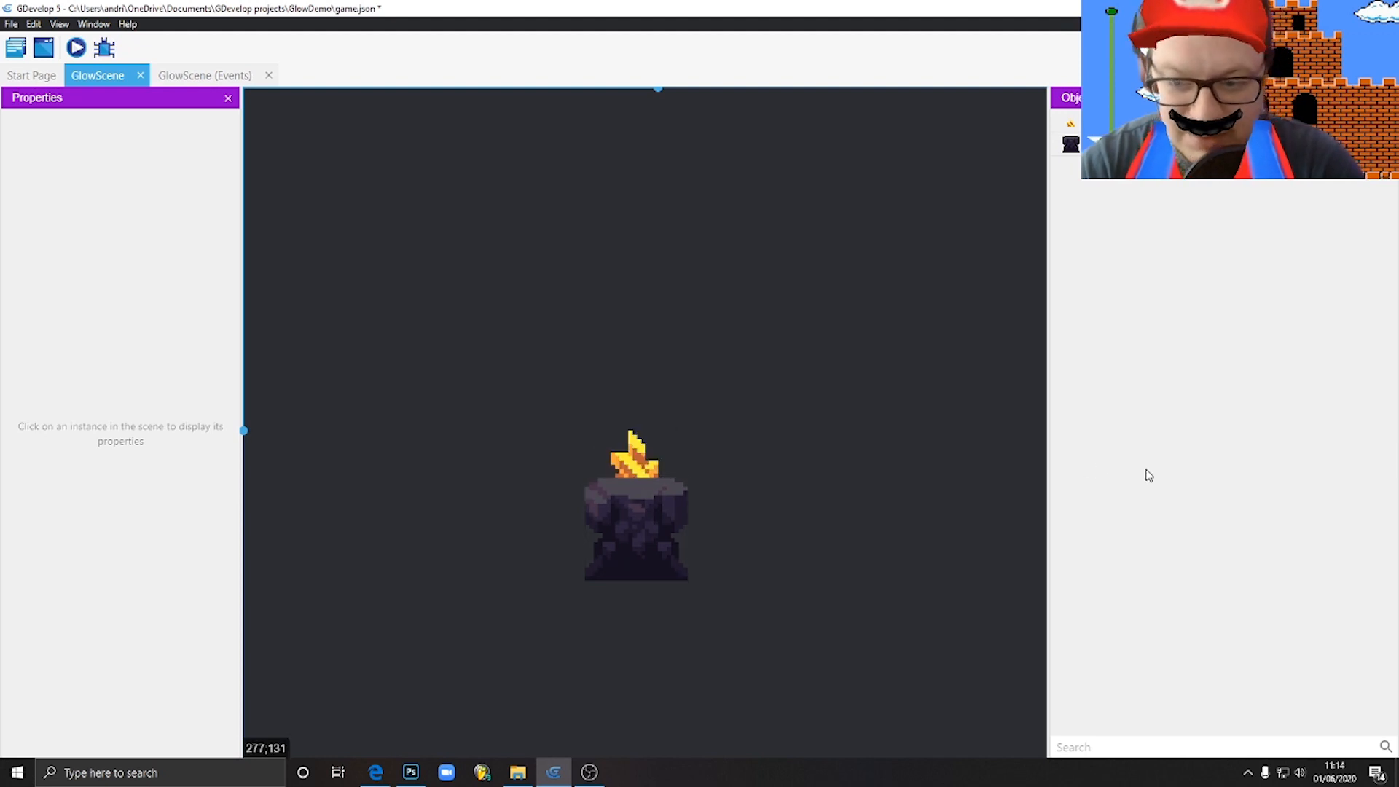
mouse_move(906, 469)
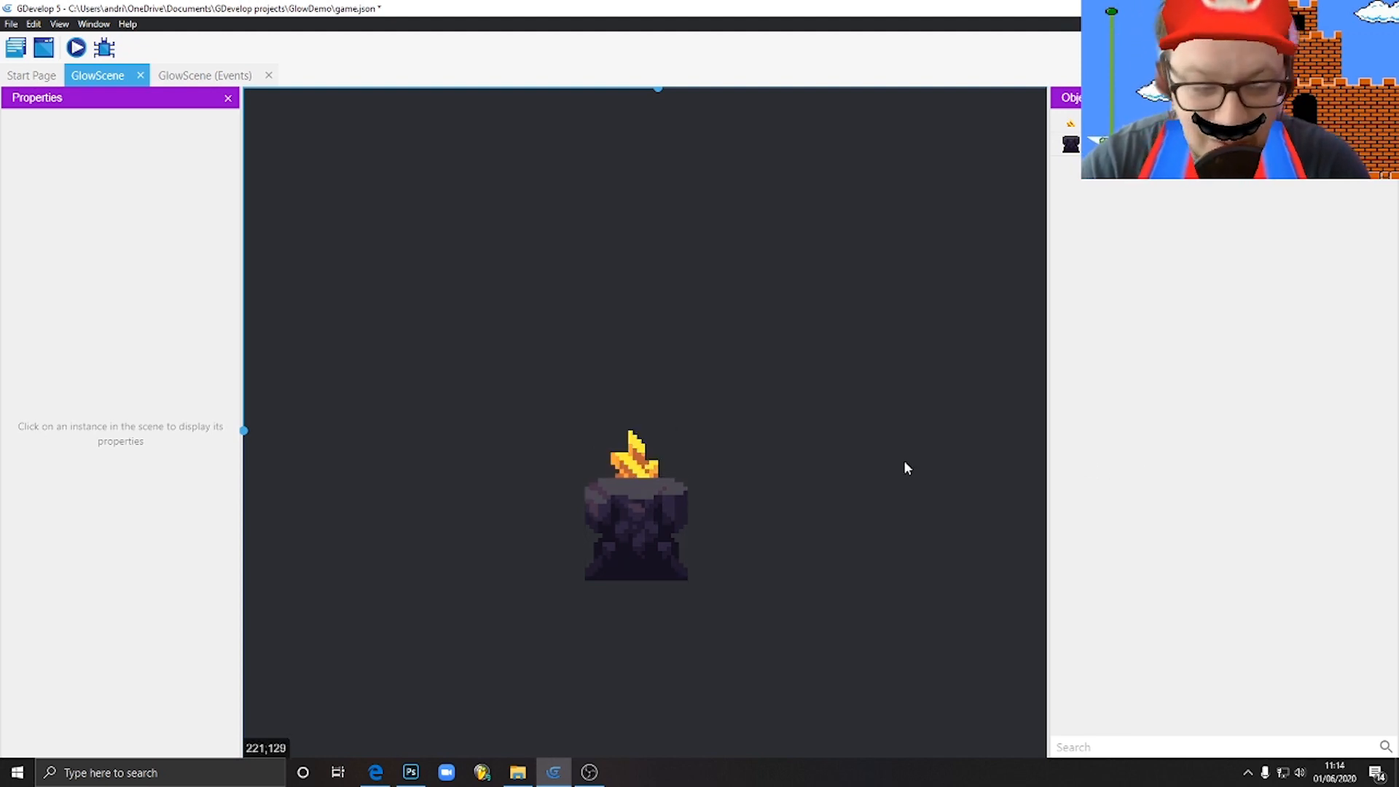
Create a 32×32 px Photoshop document with a dark brown background colour
left_click(636, 446)
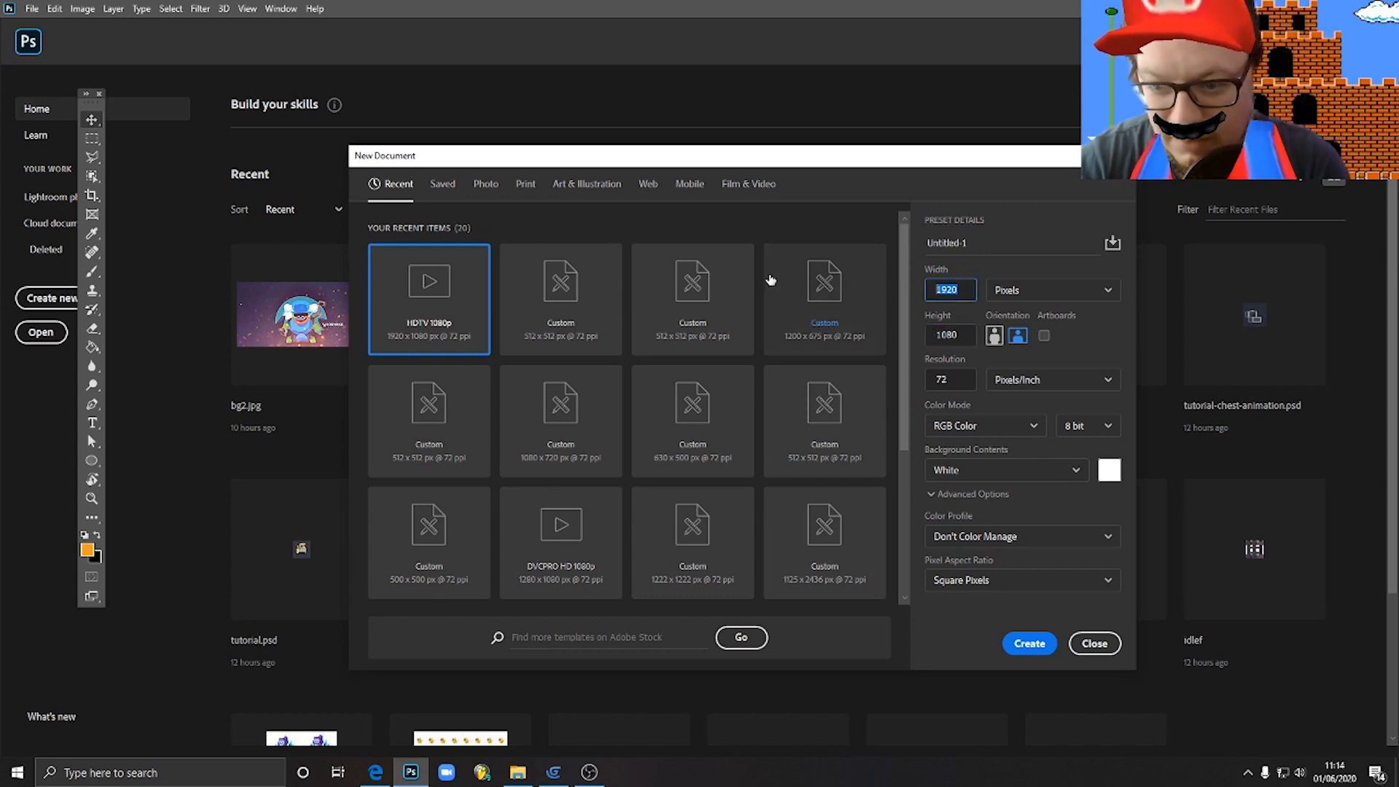
type("32")
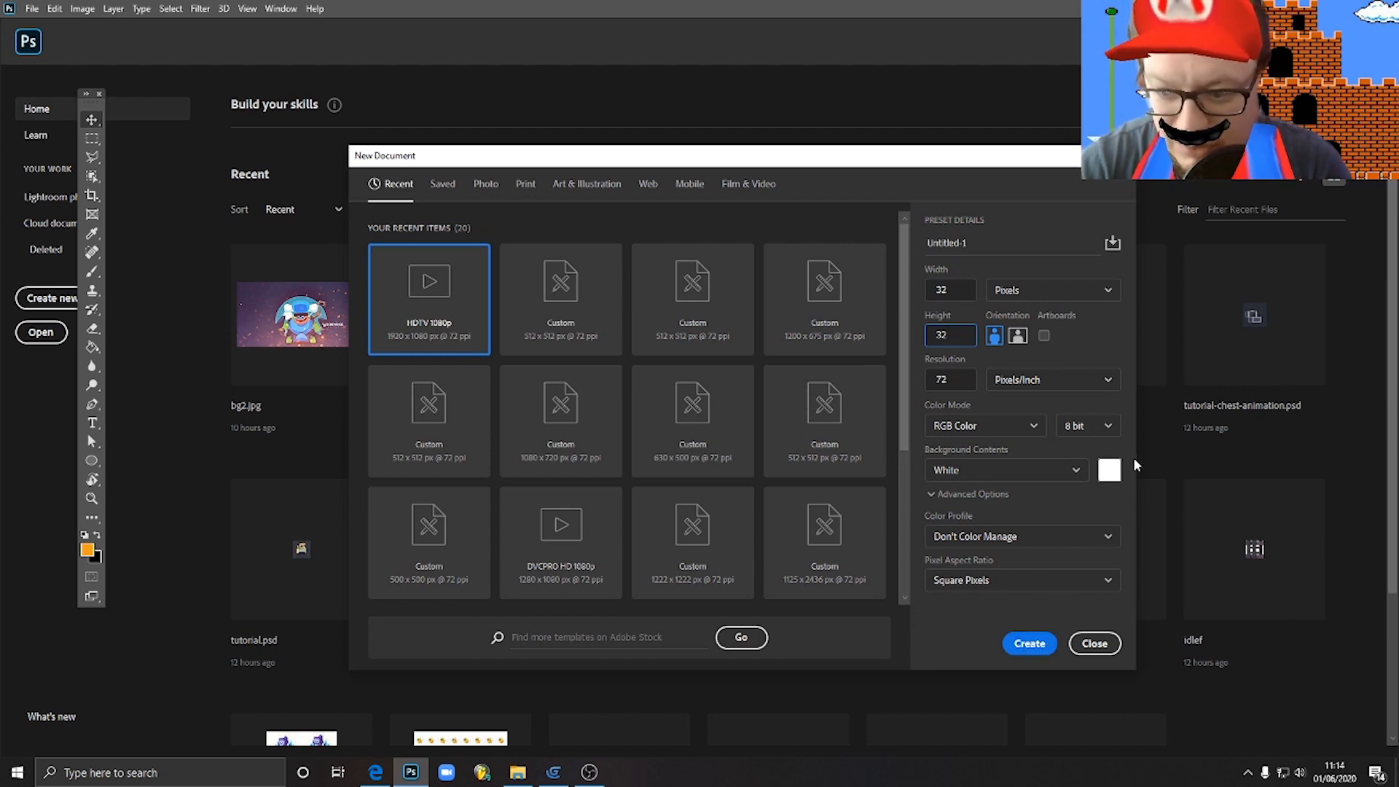
left_click(1109, 470)
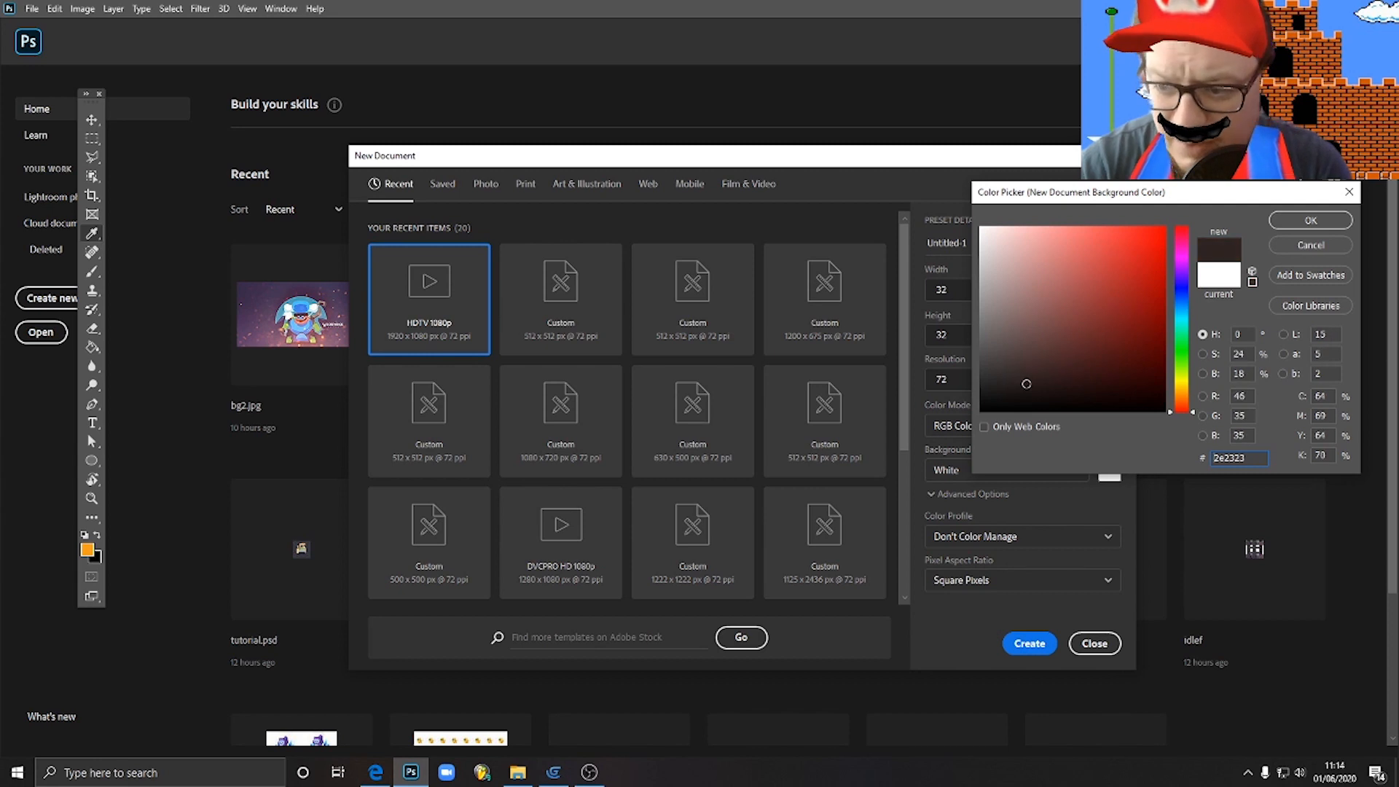
left_click(1308, 220)
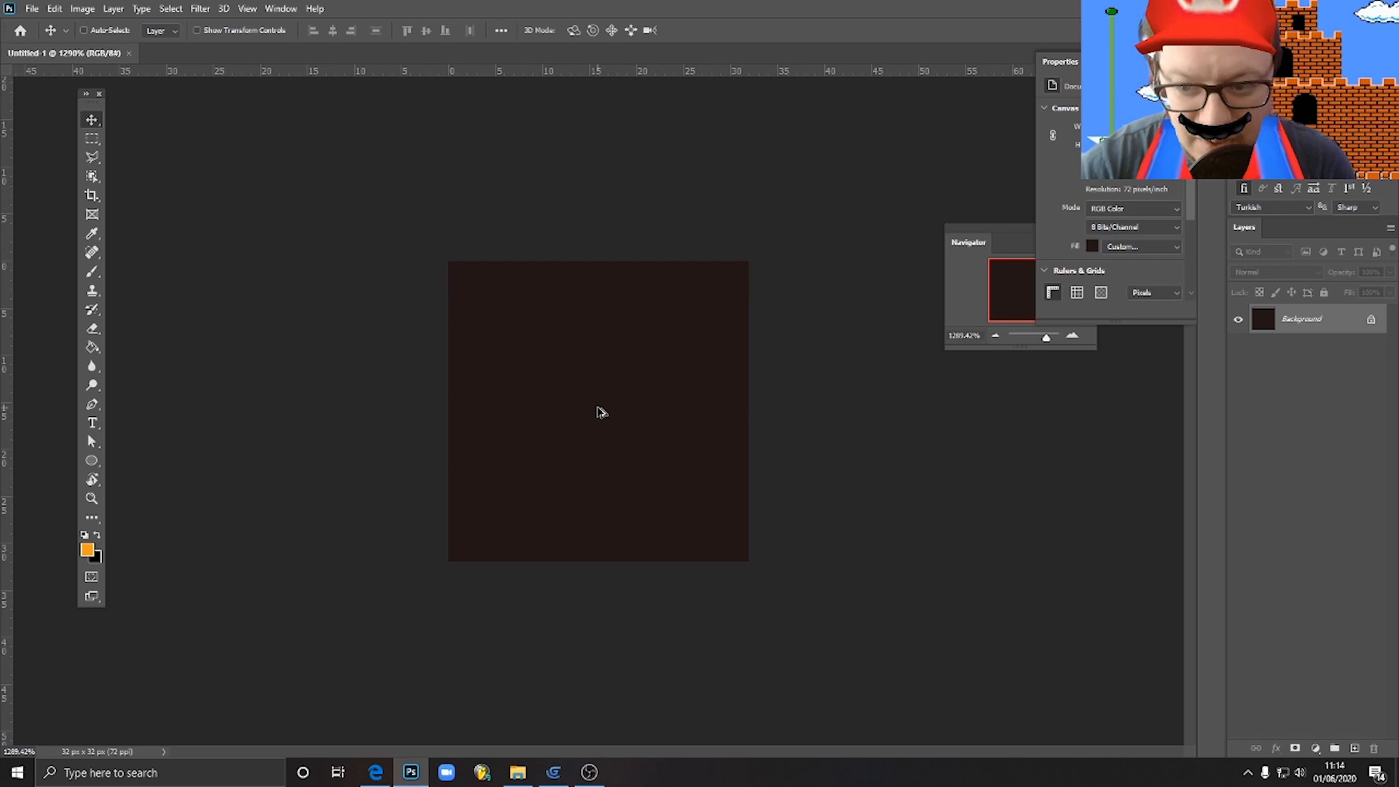
Add an empty layer above the background and activate the Brush tool
left_click(1355, 748)
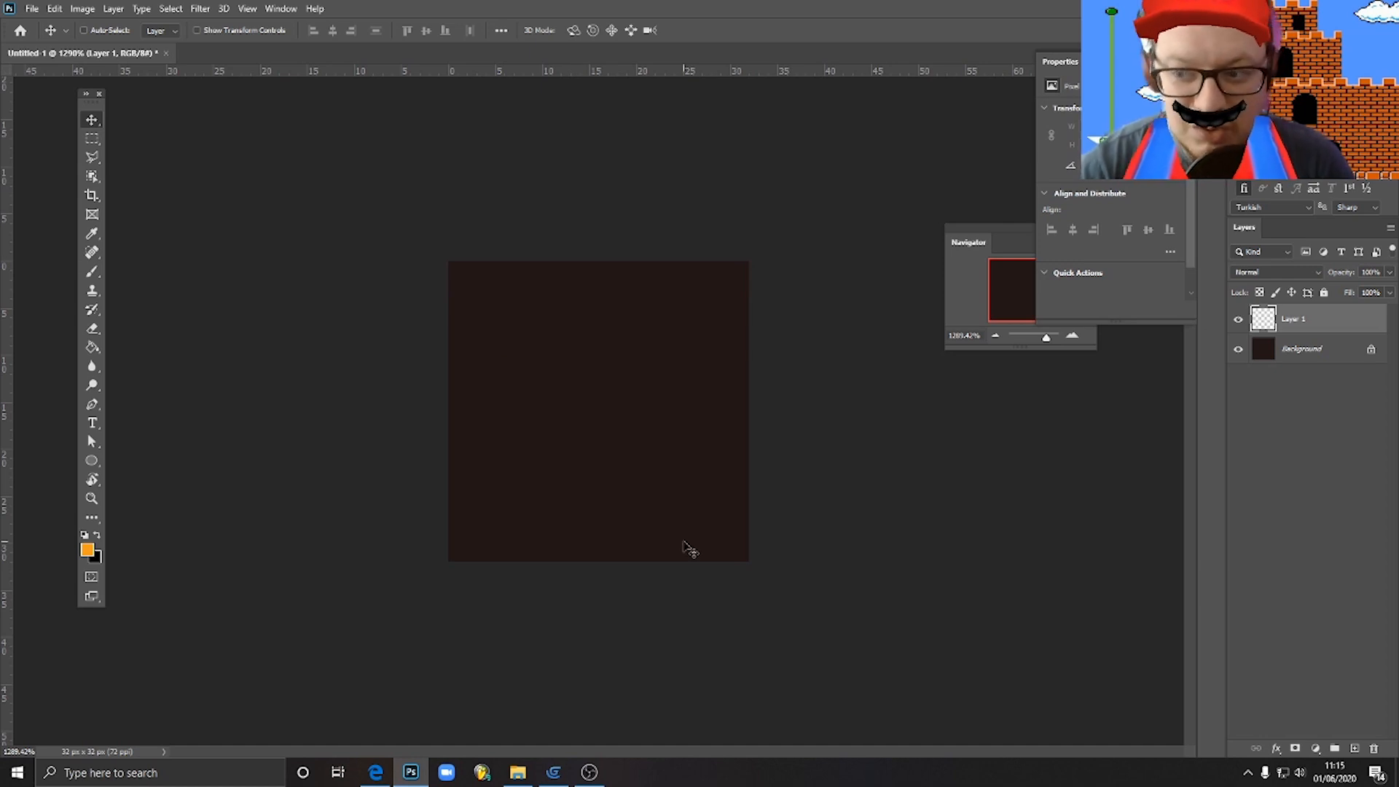
mouse_move(130, 262)
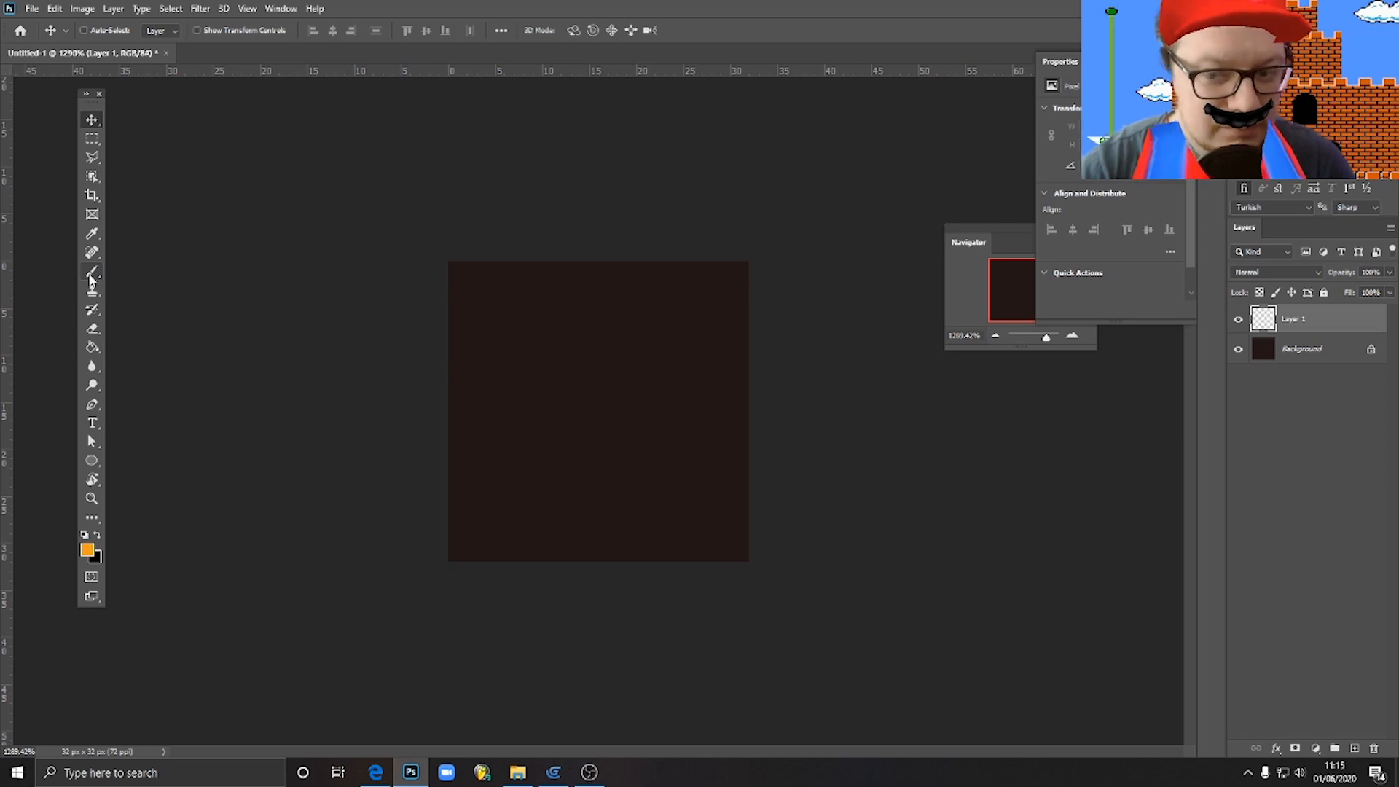
left_click(91, 271)
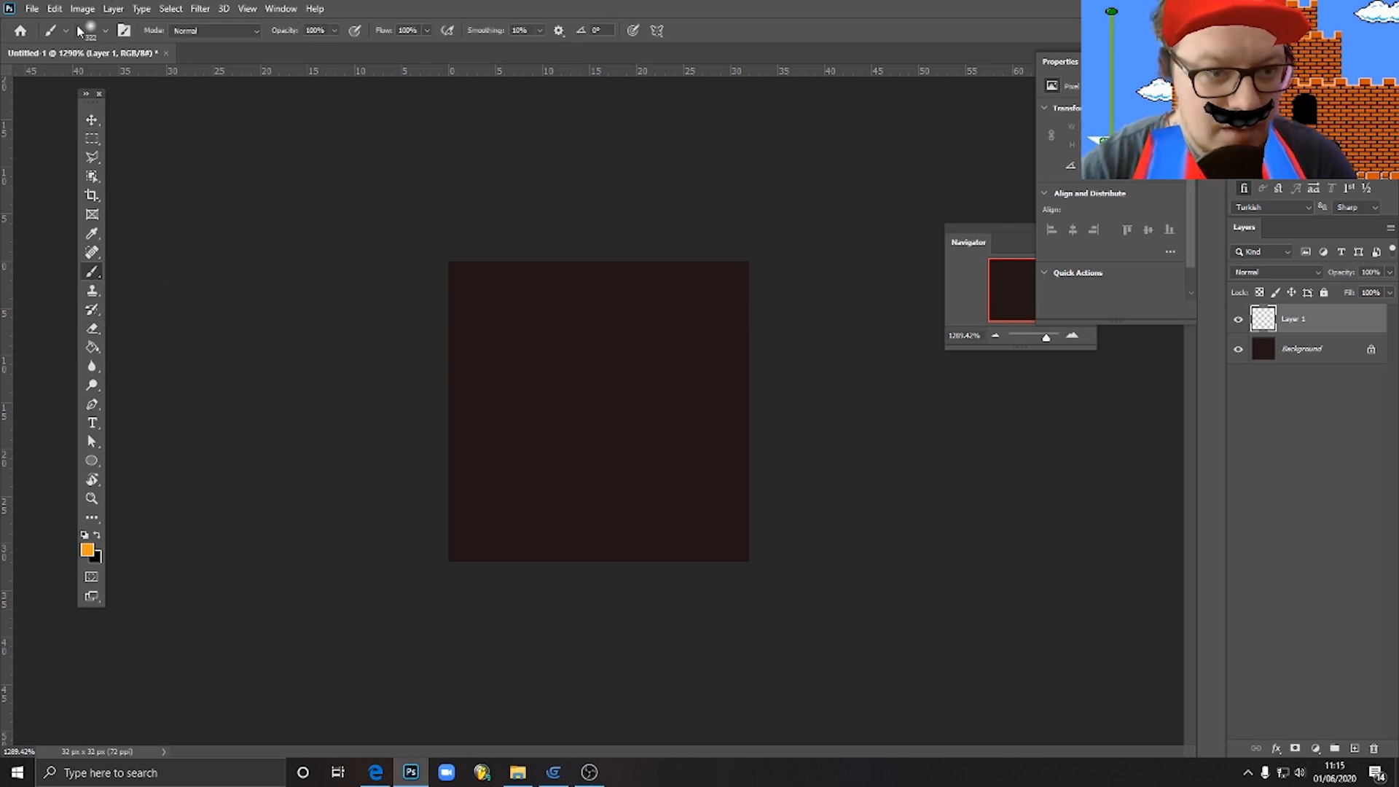
left_click(102, 31)
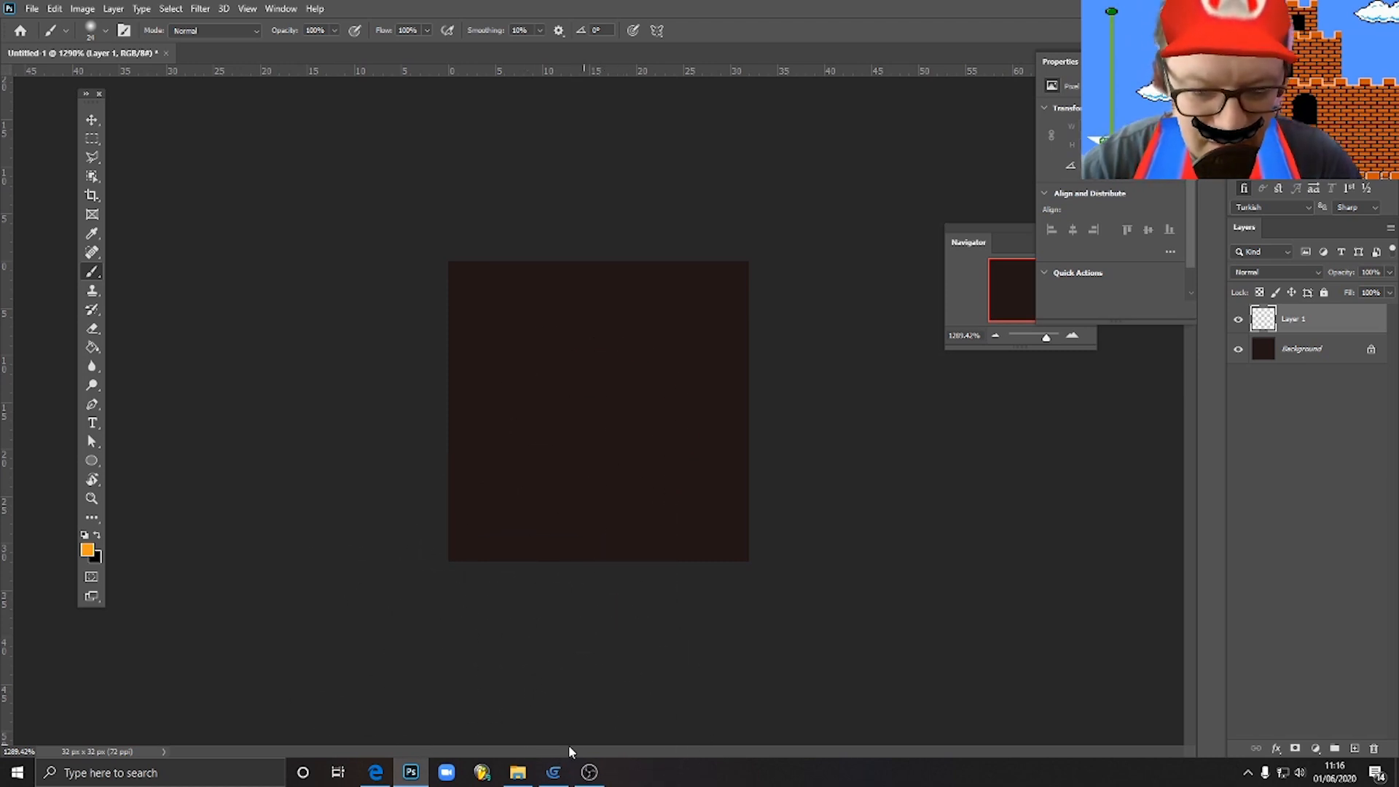
Return to GDevelop's GlowScene showing the yellow crystal on its rock
left_click(552, 772)
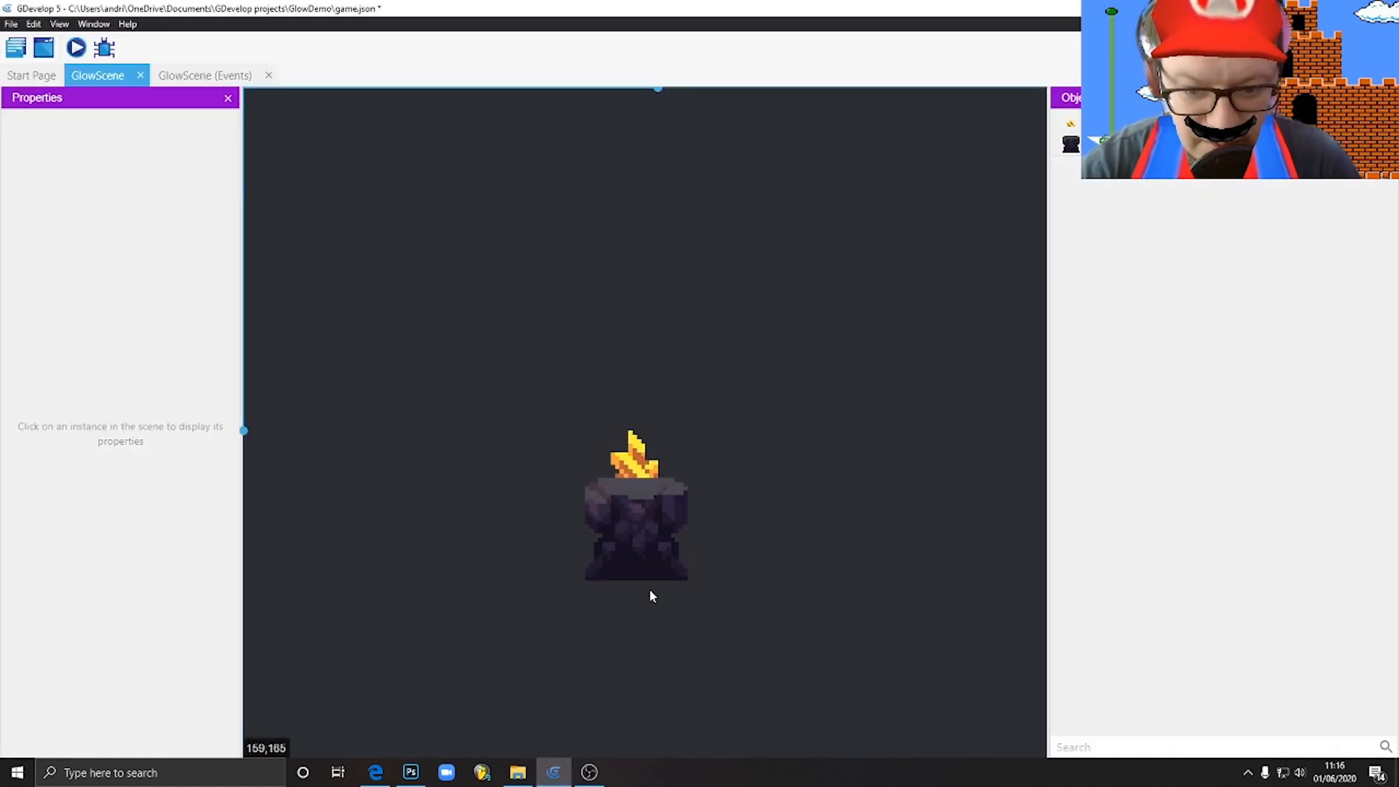
mouse_move(615, 450)
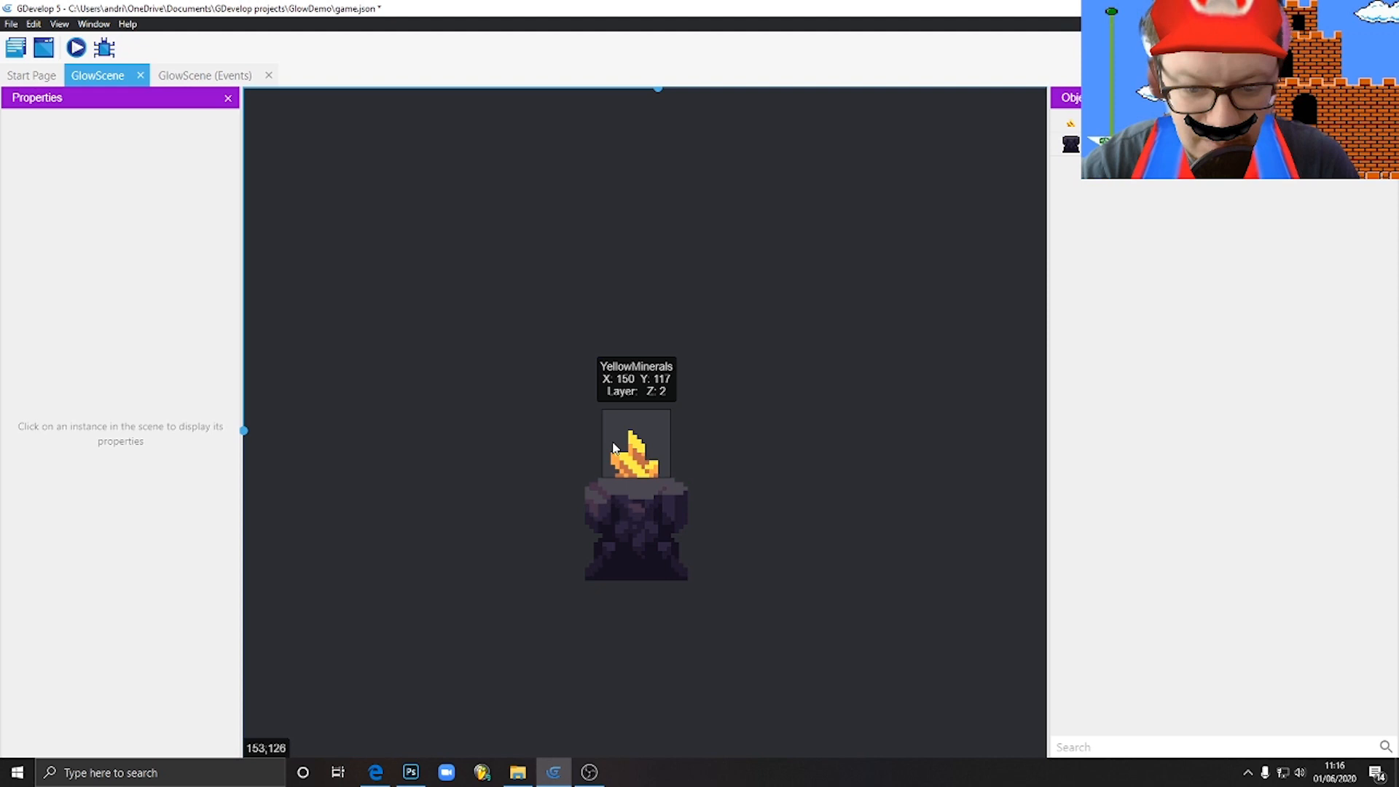
mouse_move(520, 580)
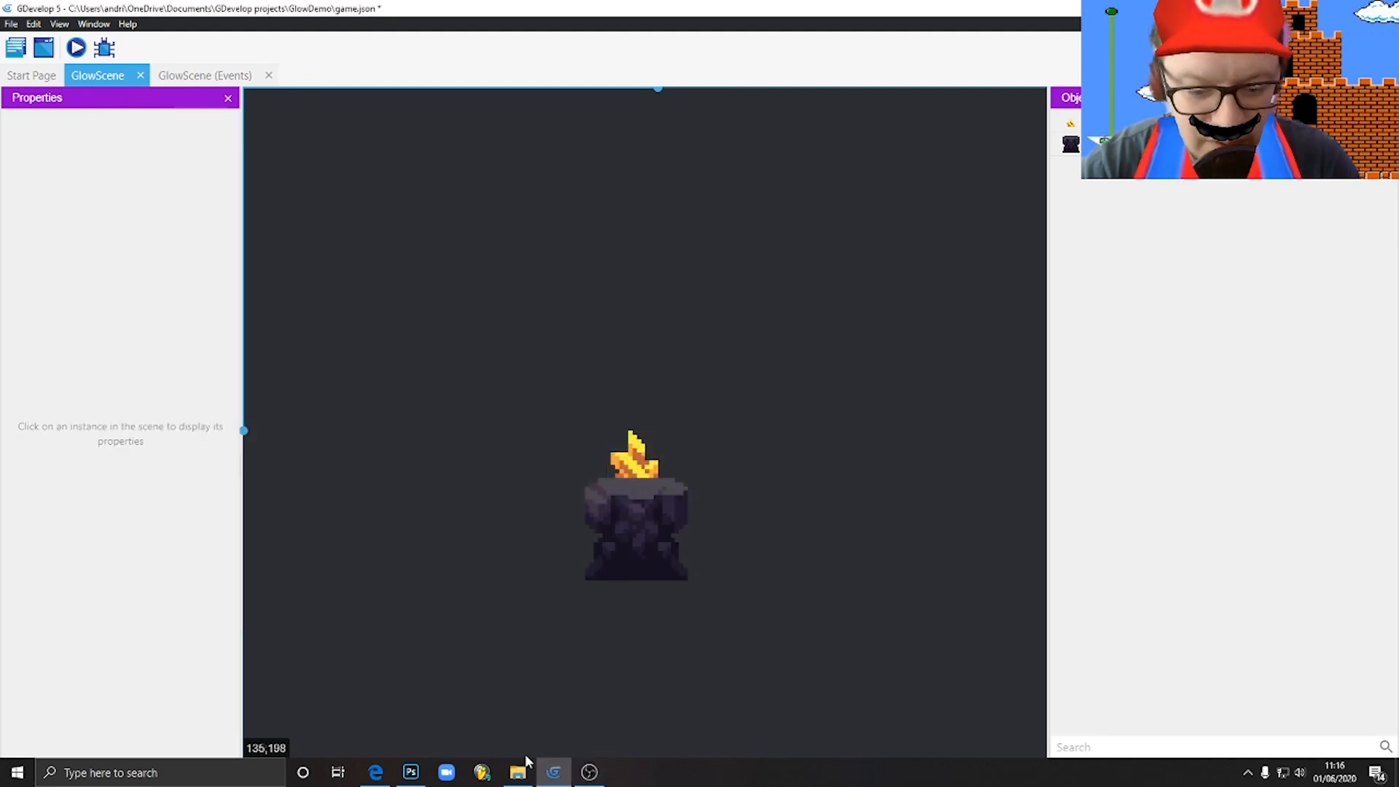
Paint a soft orange (ff5e1e) glow at the centre of the new layer
left_click(411, 773)
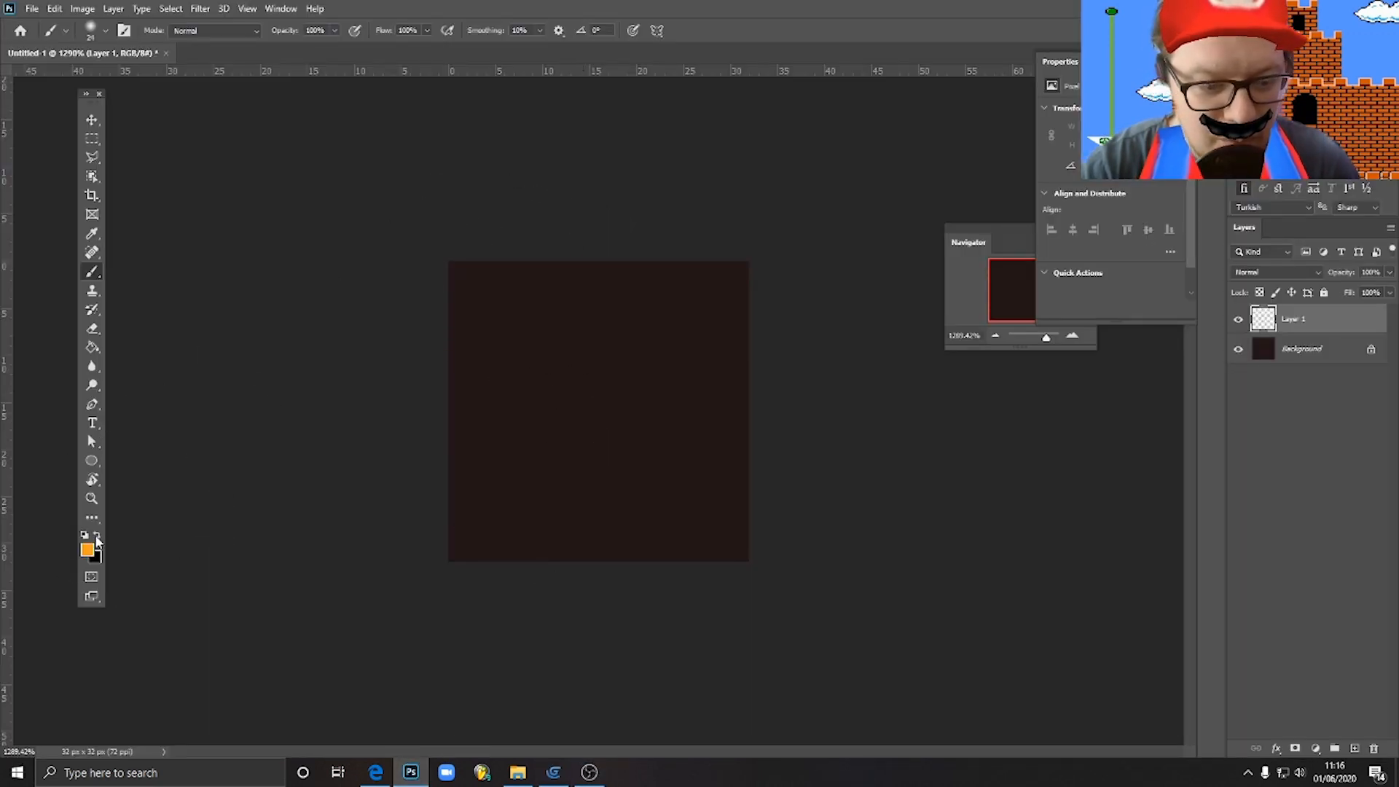
left_click(88, 544)
type("ff5e1e")
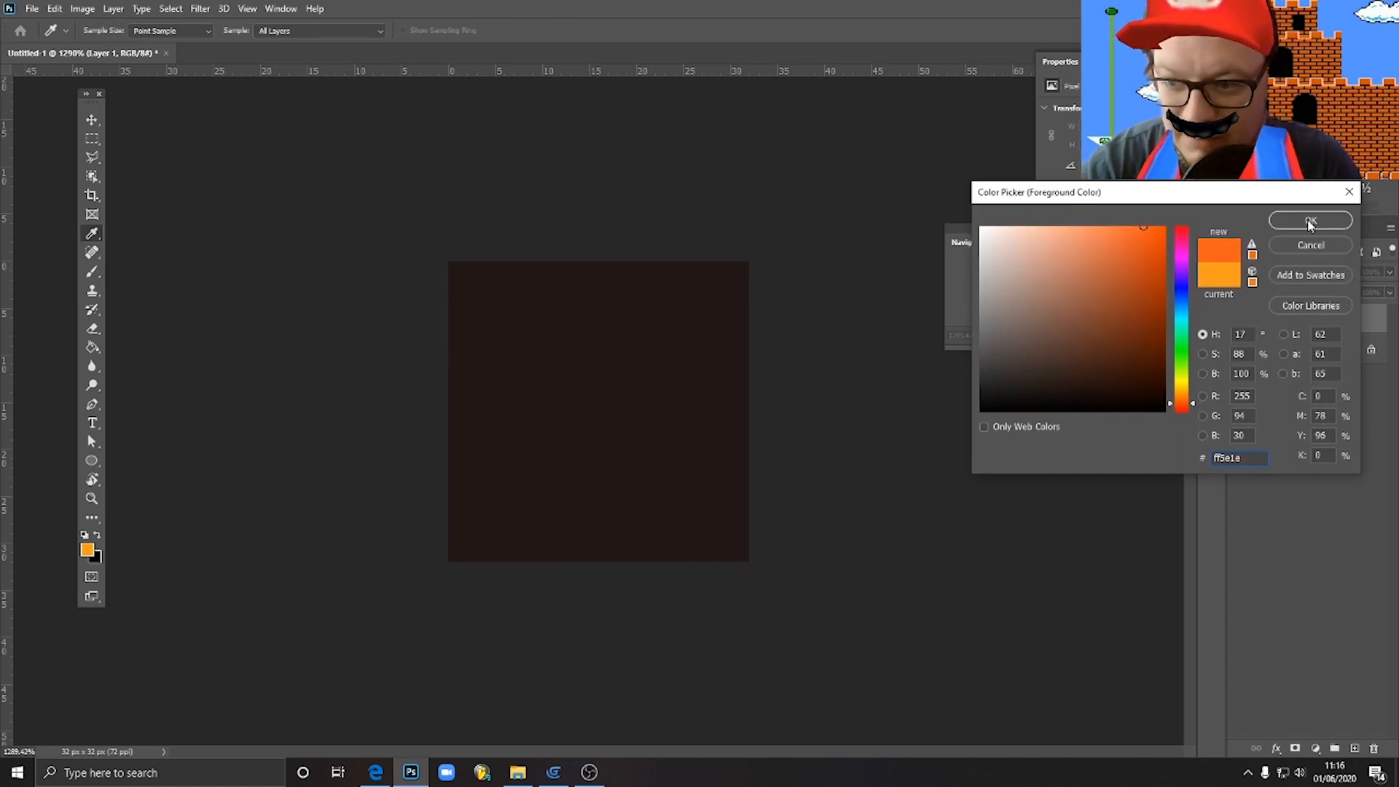
left_click(1309, 220)
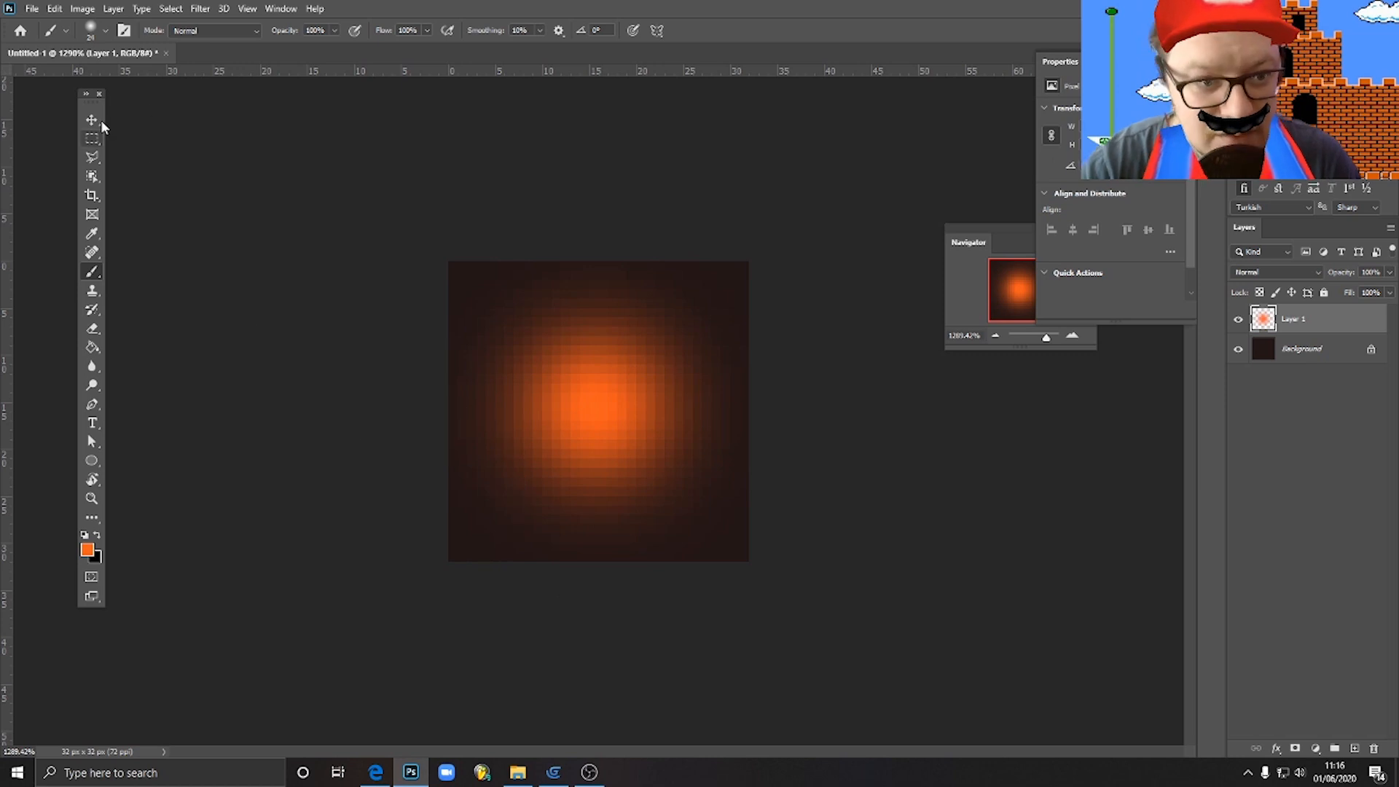
left_click(91, 119)
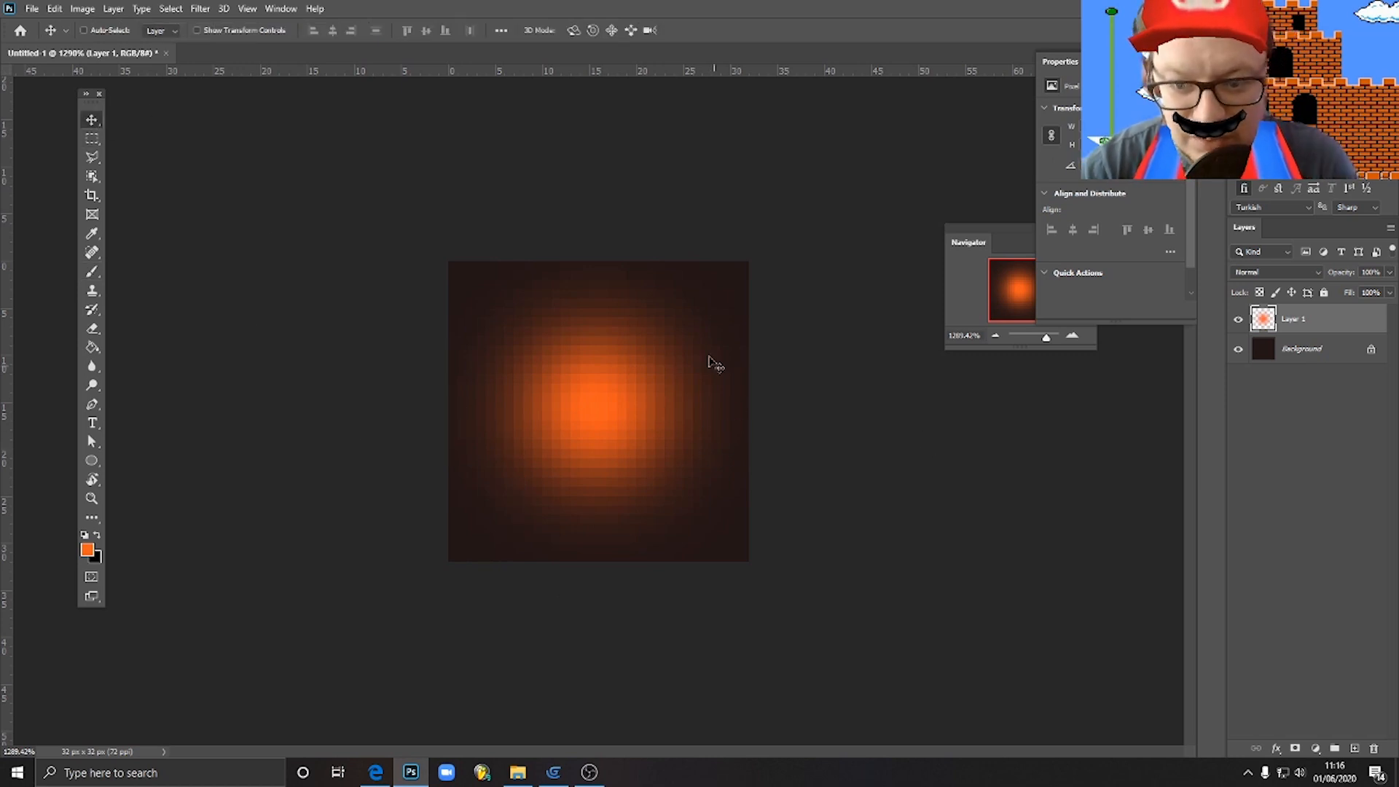
mouse_move(457, 469)
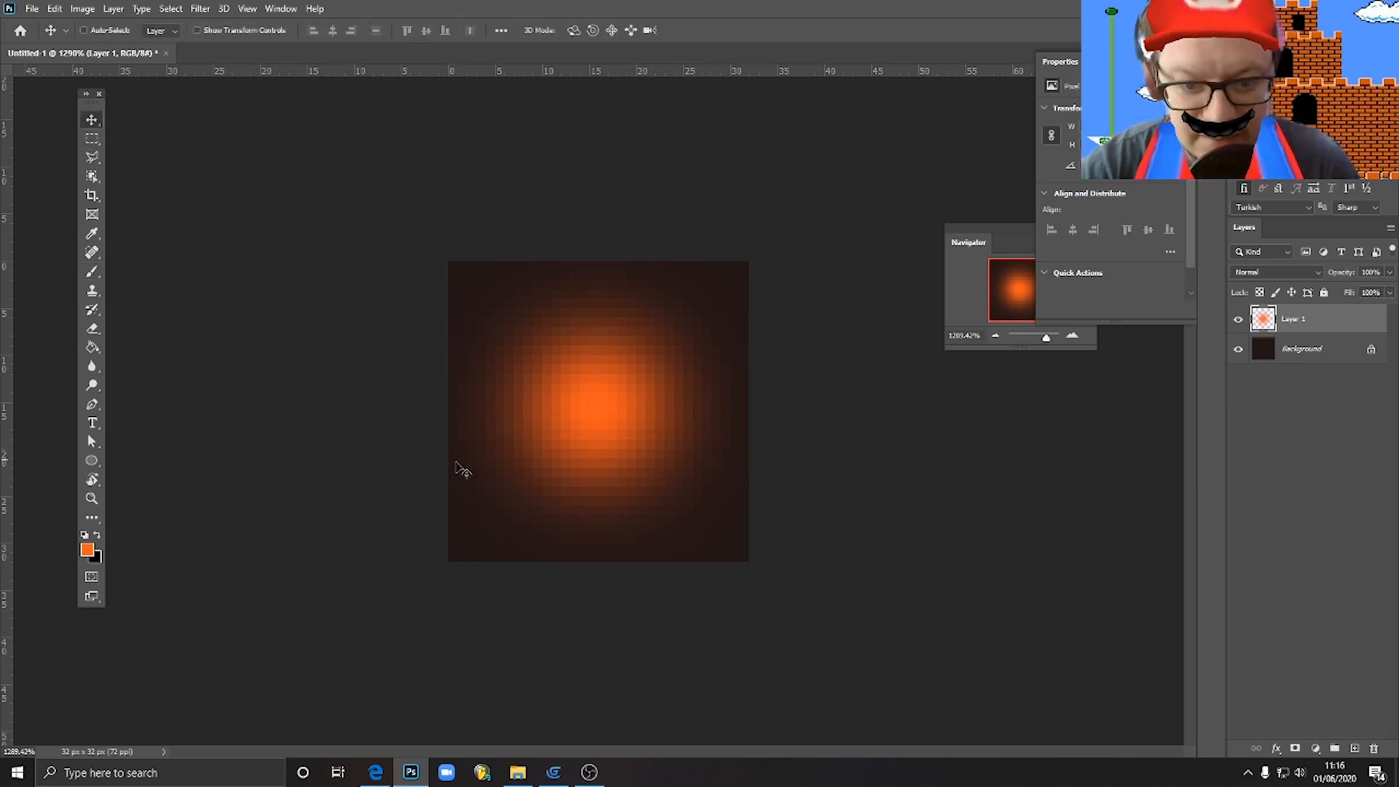
Crop the canvas outward around the glow and select the dark background layer
left_click(91, 196)
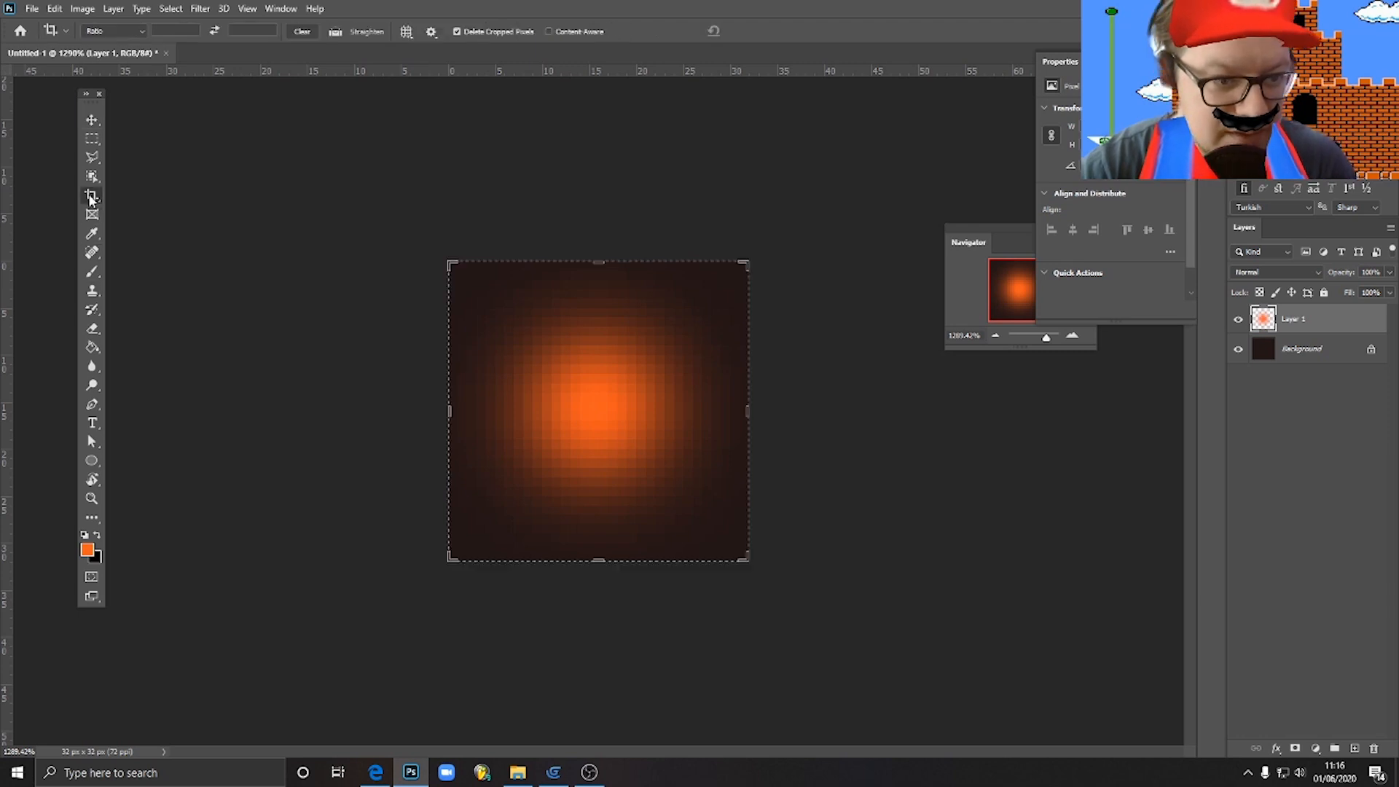
left_click_drag(747, 560, 814, 616)
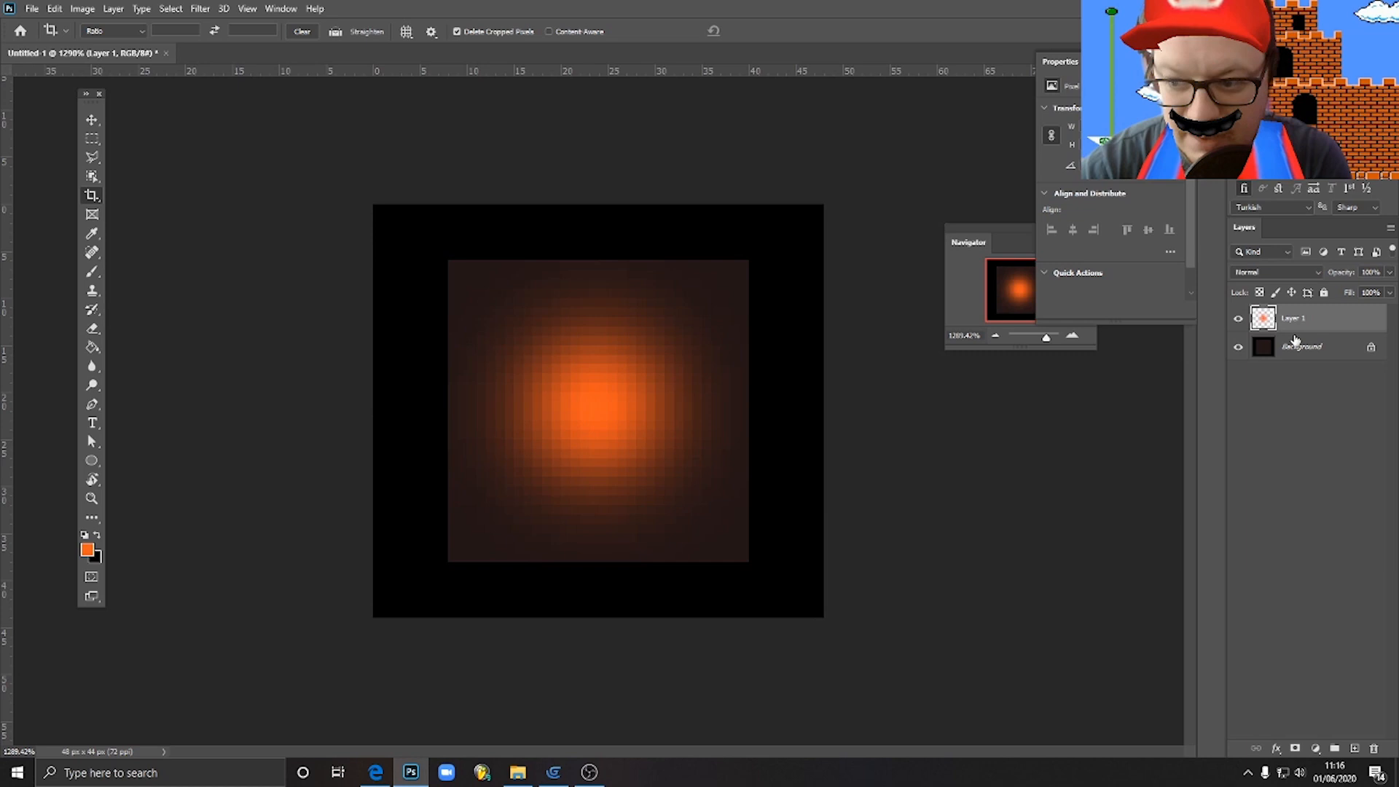
left_click(1302, 346)
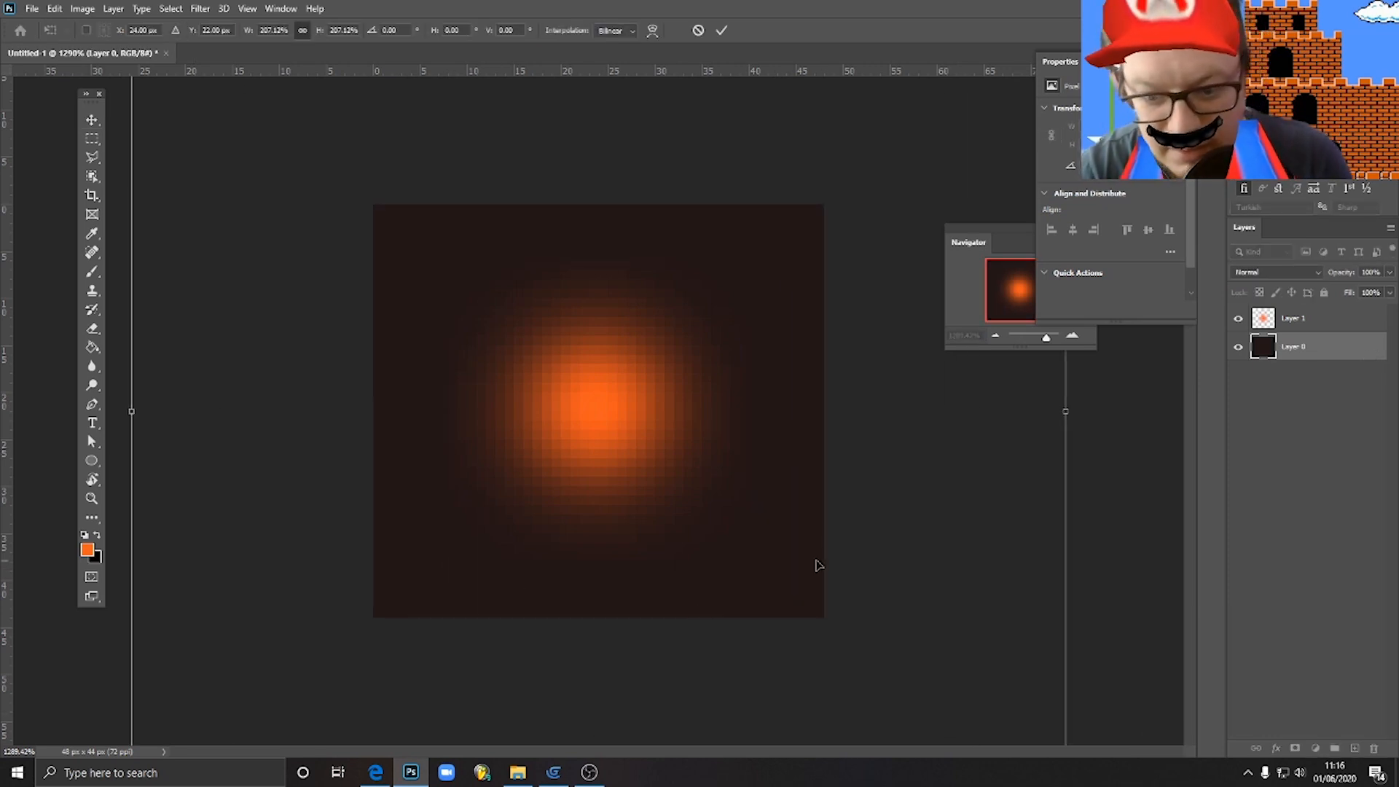
mouse_move(892, 492)
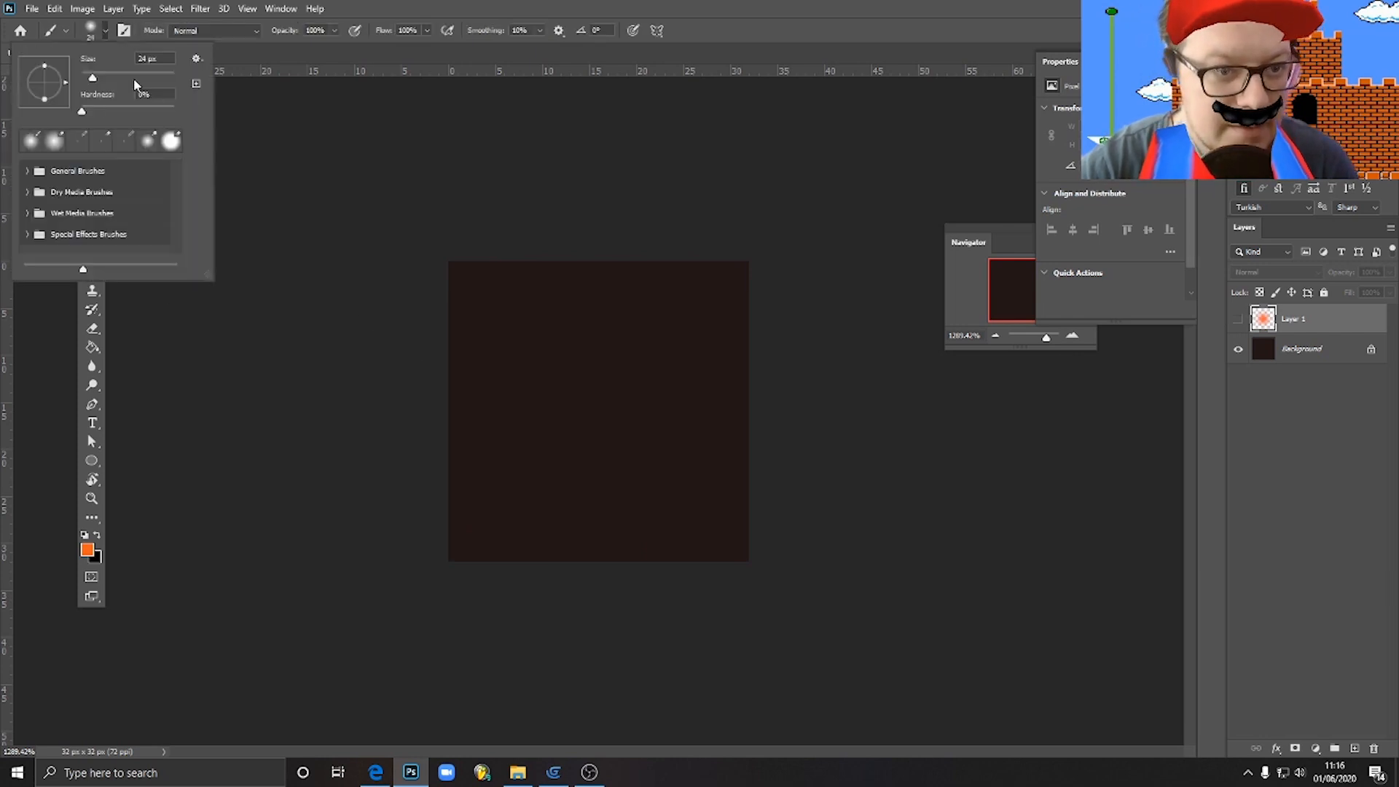
Set the brush size to 20 and add a new empty layer
triple_click(152, 58)
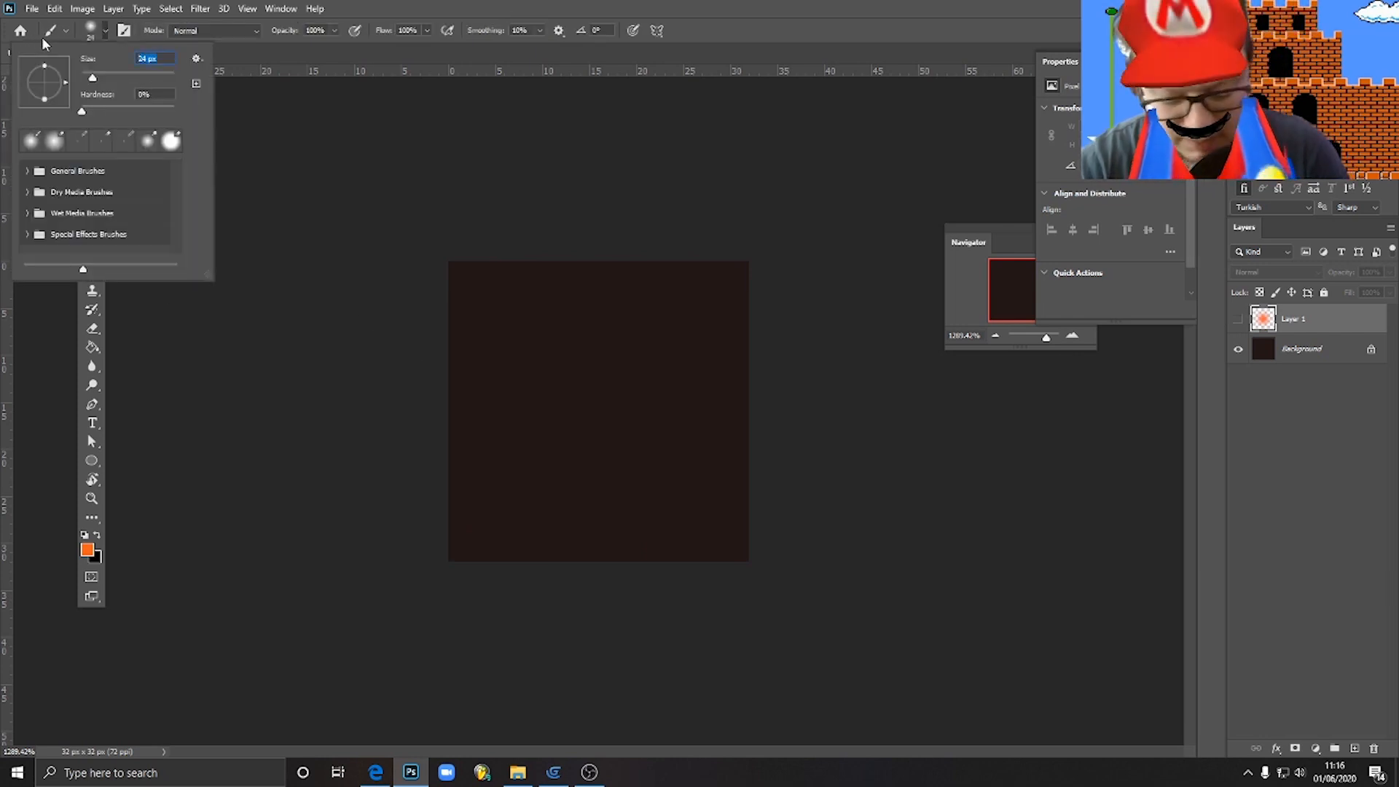
type("20")
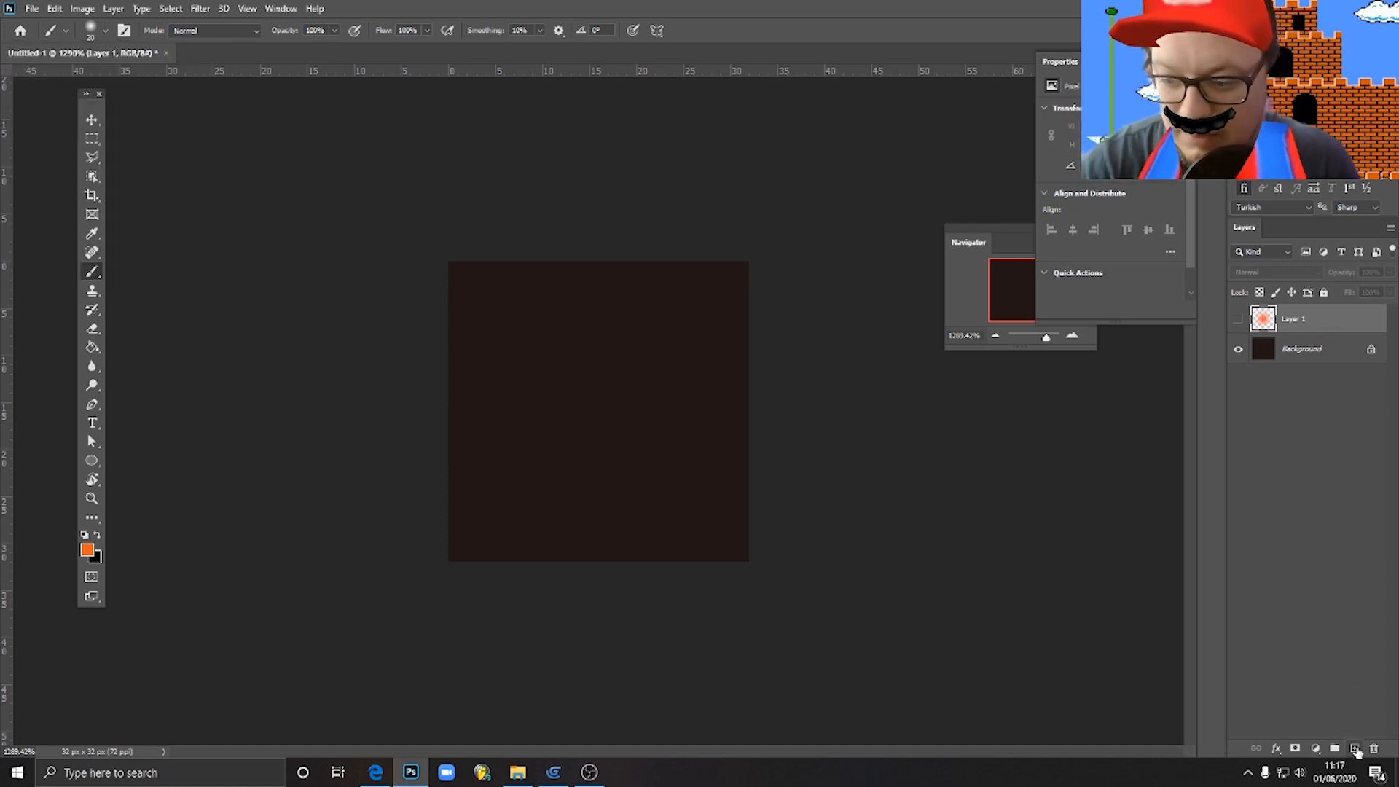
left_click(1354, 748)
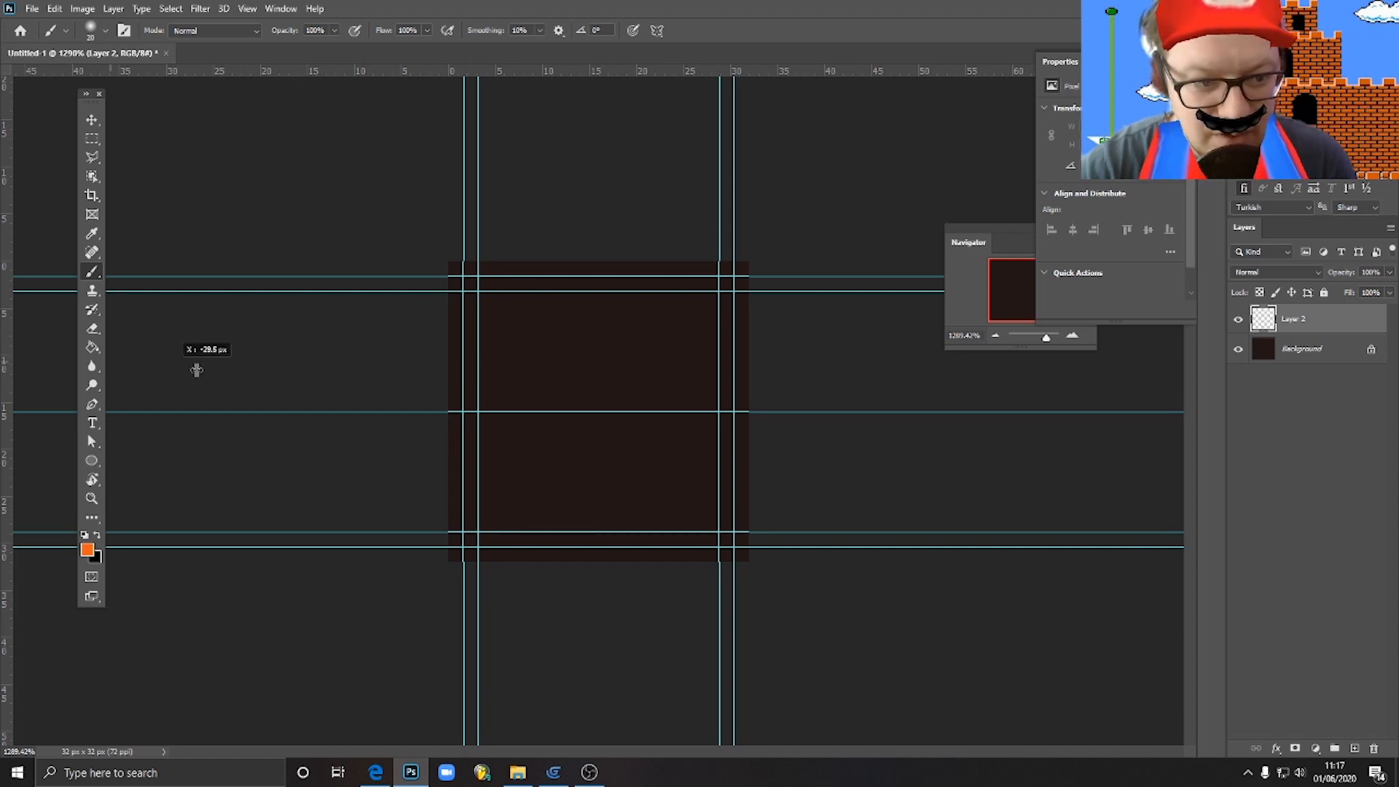
Paint a soft orange dot at the canvas centre and hide the canvas guides
left_click_drag(196, 370, 577, 265)
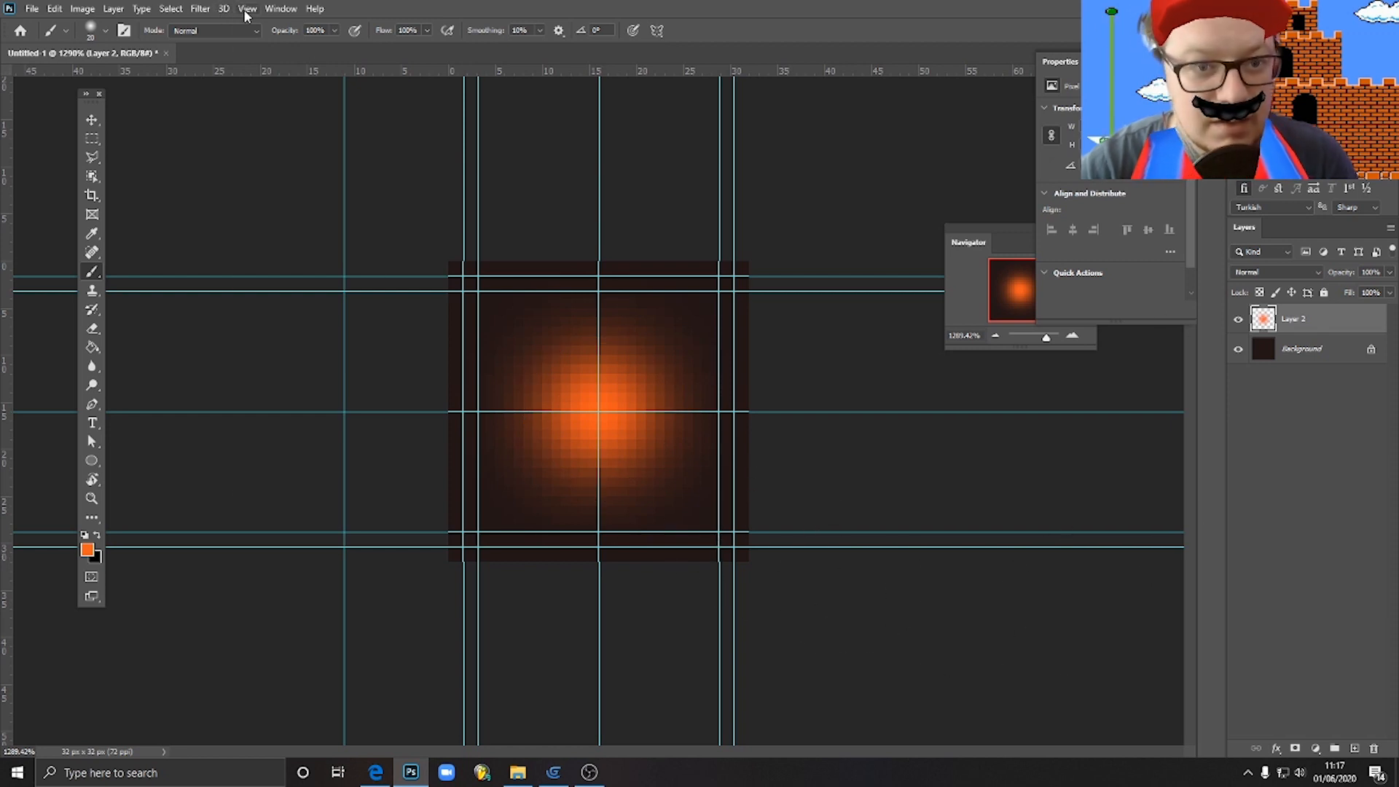
left_click(247, 8)
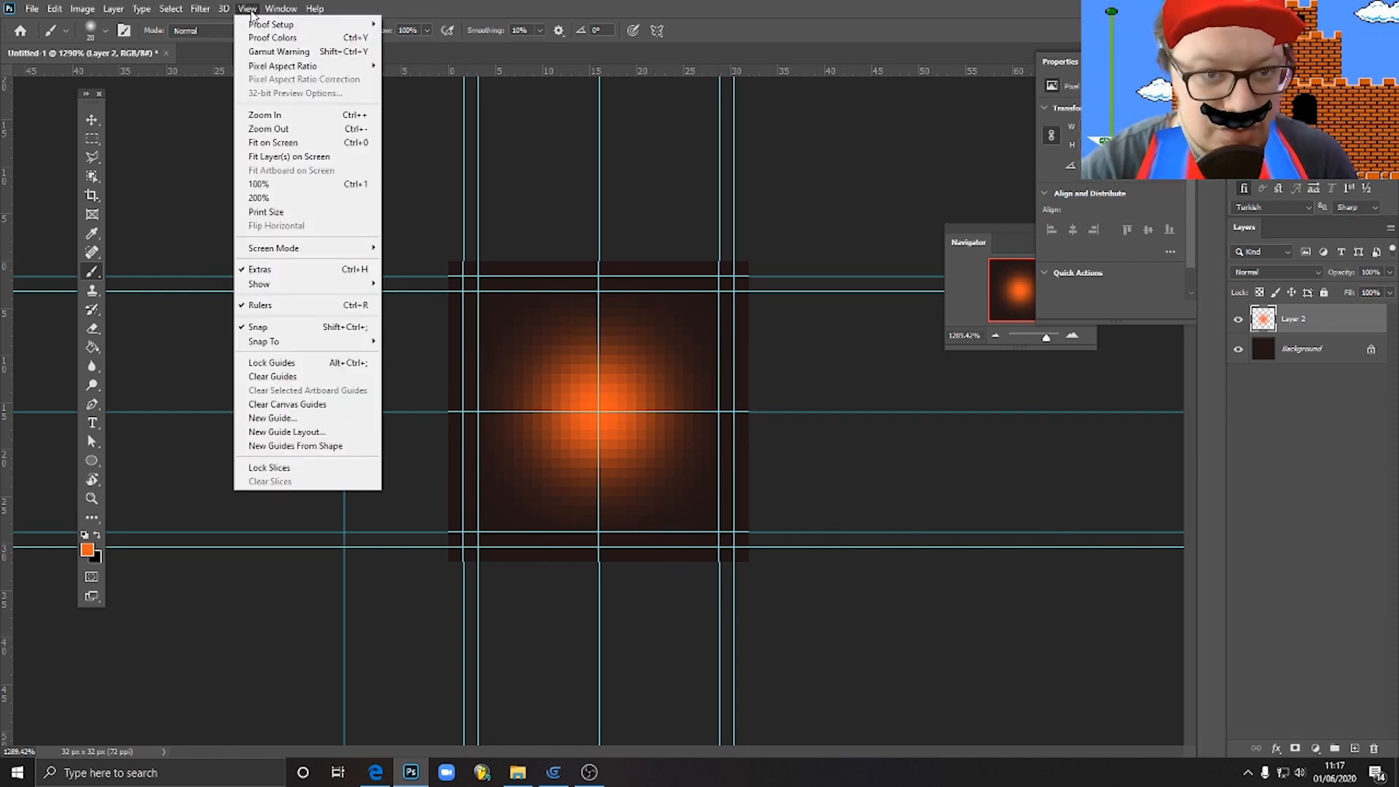
mouse_move(259, 283)
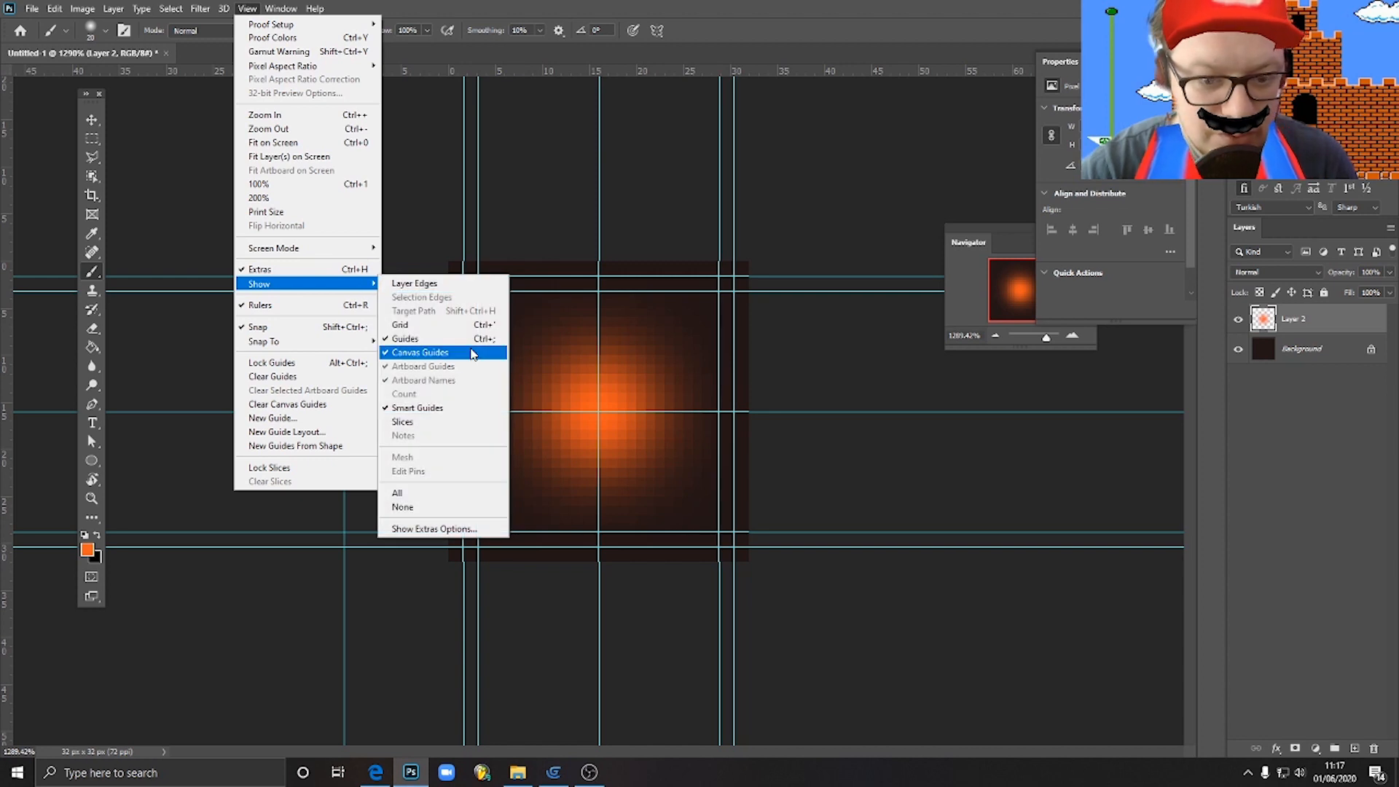
left_click(419, 352)
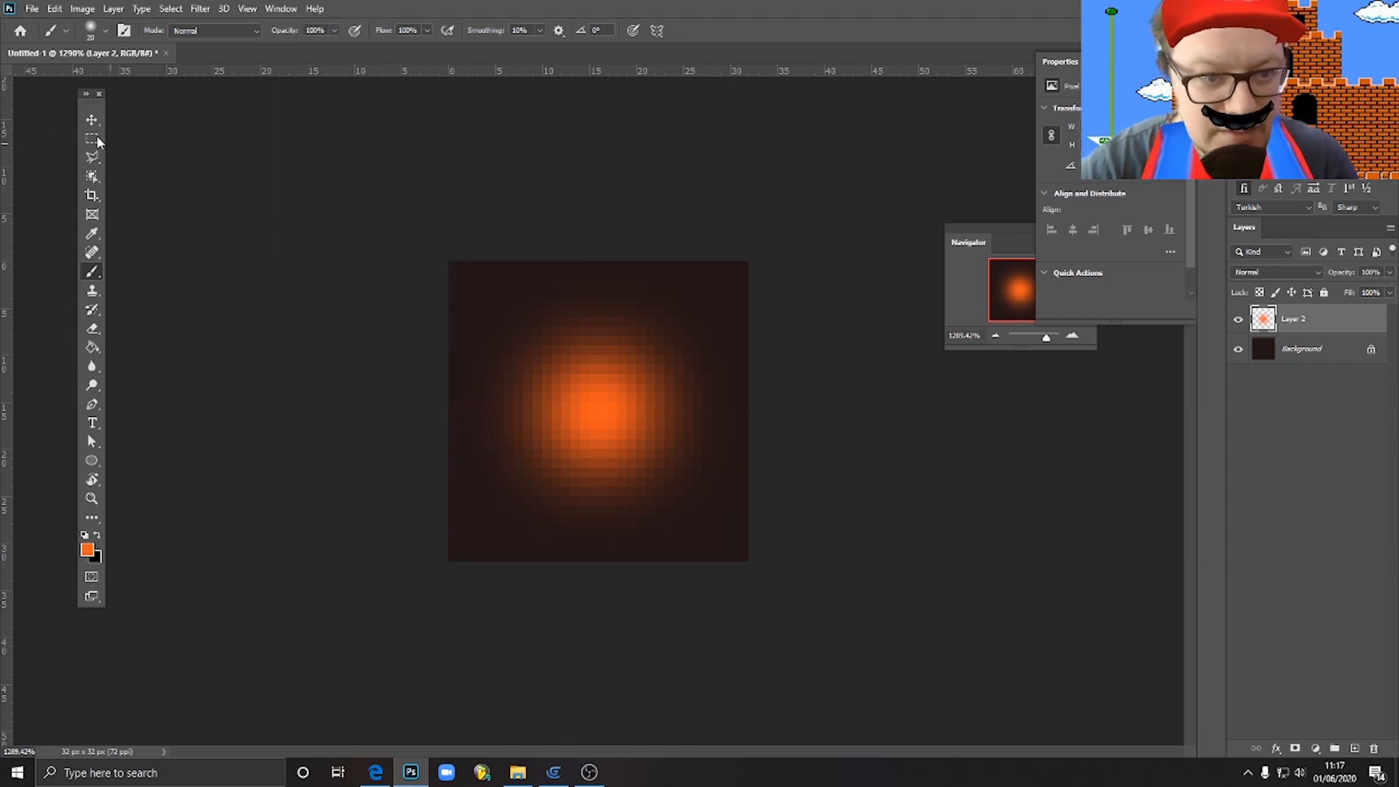
Hide the dark Background layer, leaving the glow on a transparent canvas
left_click(91, 119)
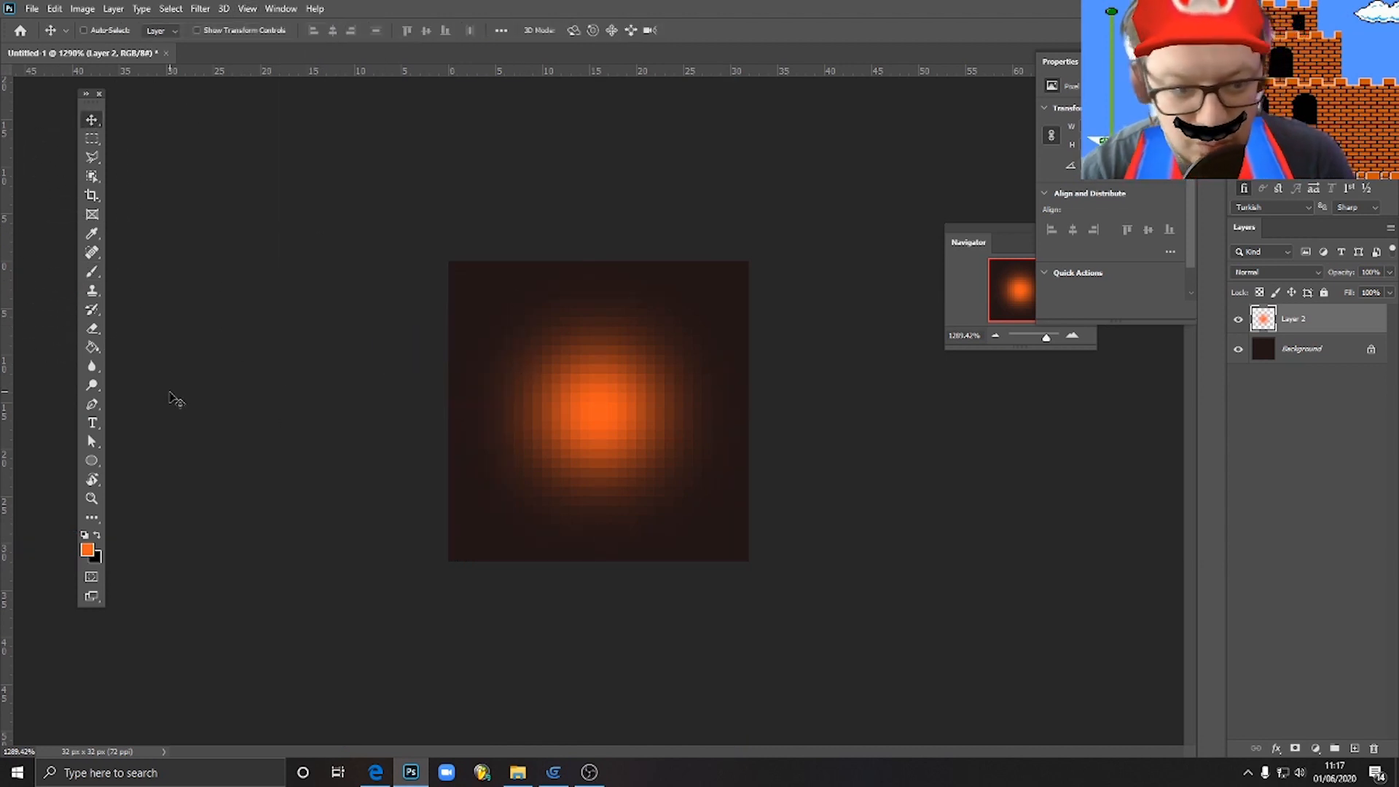
left_click(91, 195)
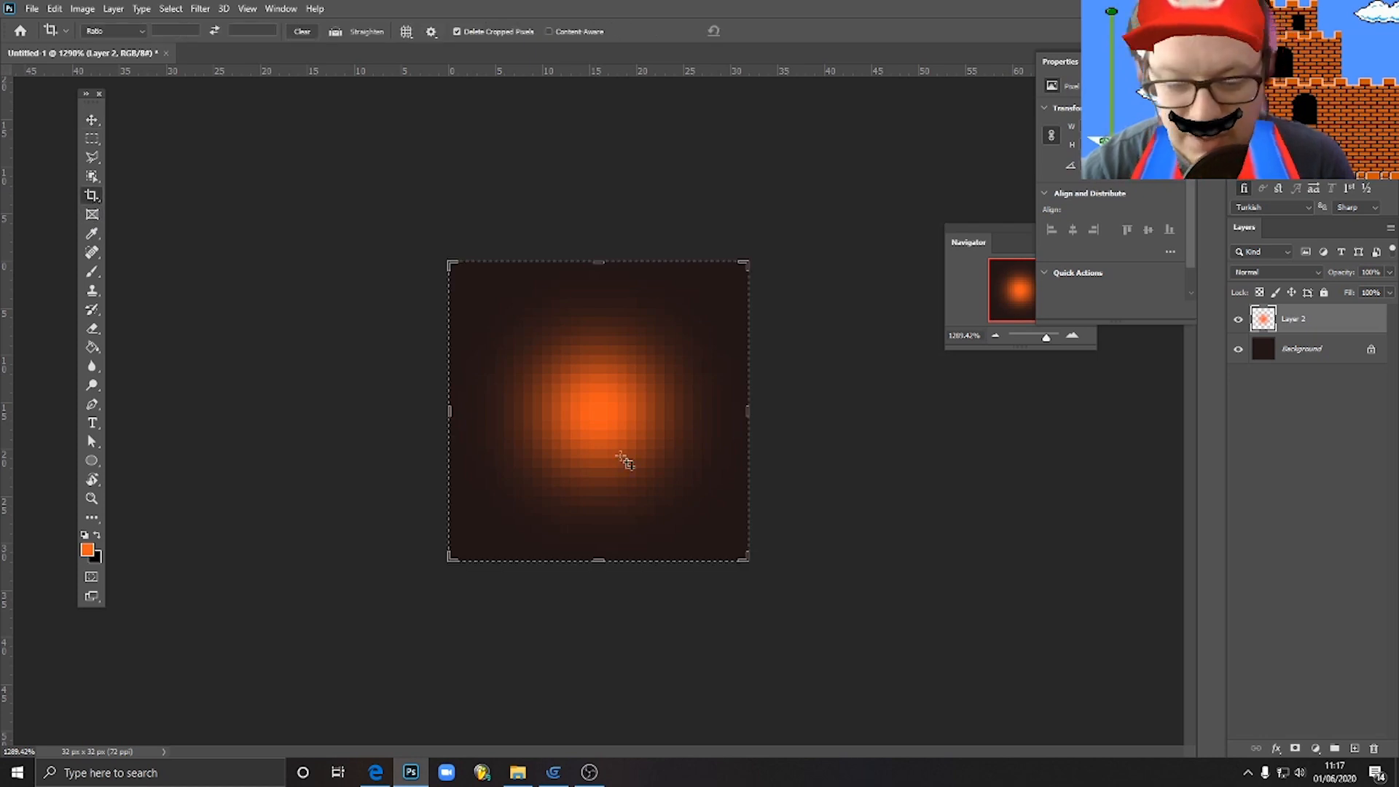
left_click(91, 195)
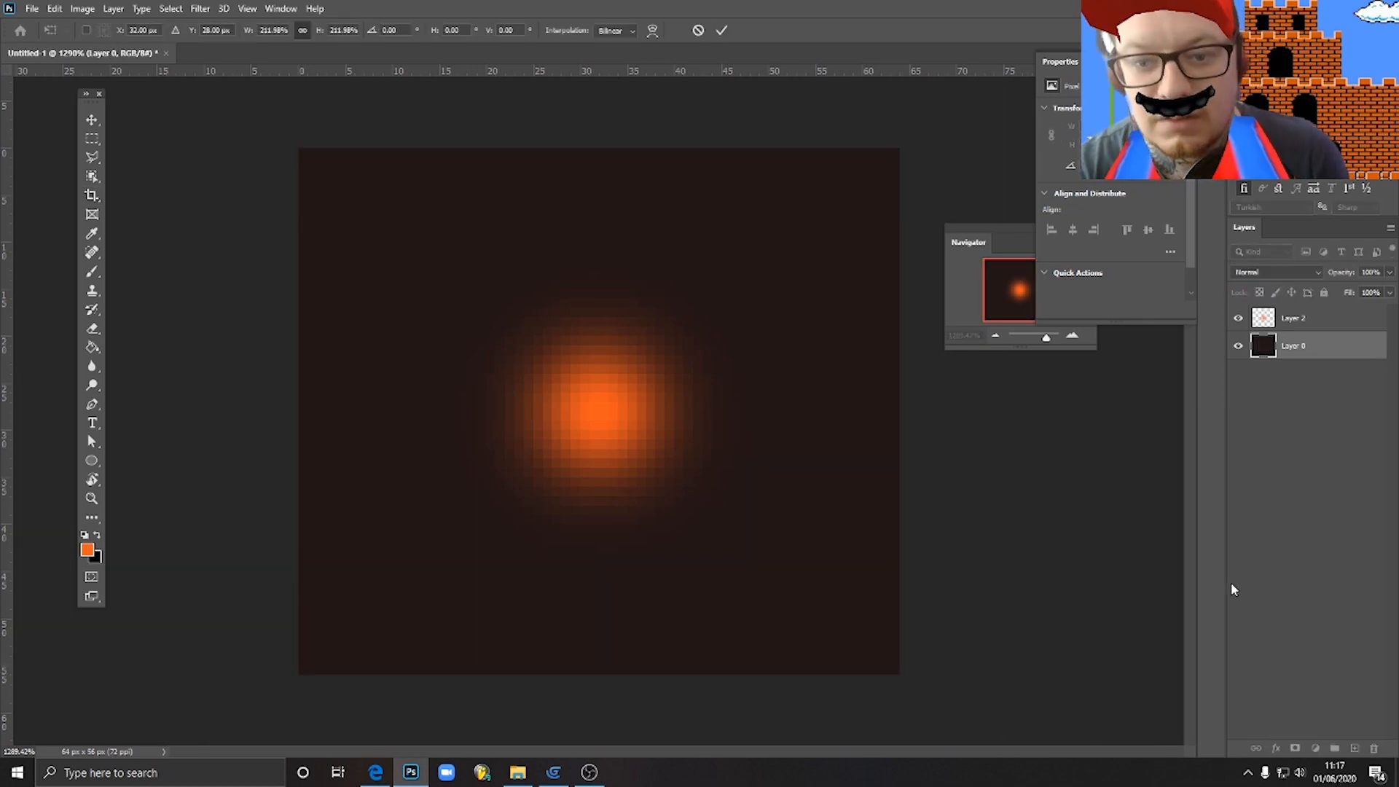
mouse_move(1086, 561)
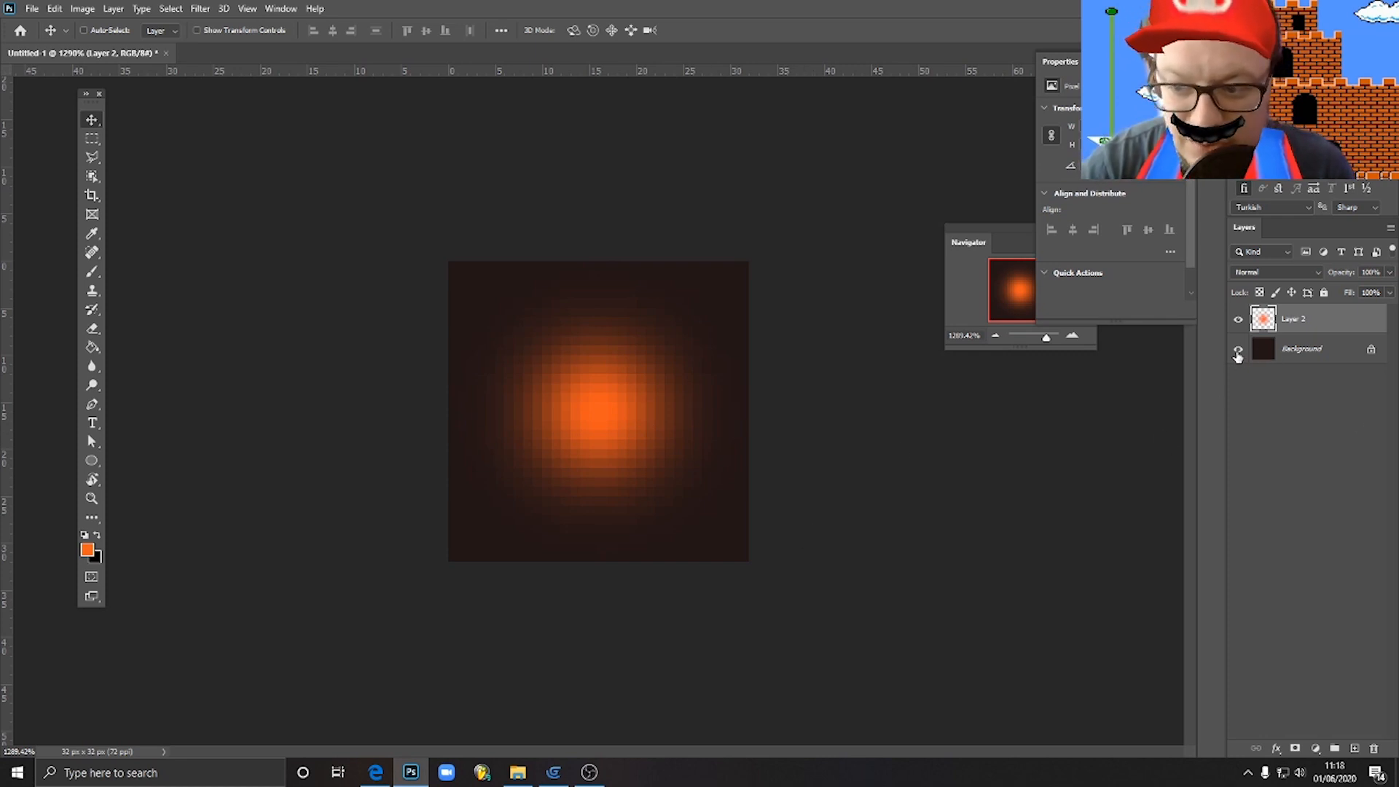
left_click(1238, 349)
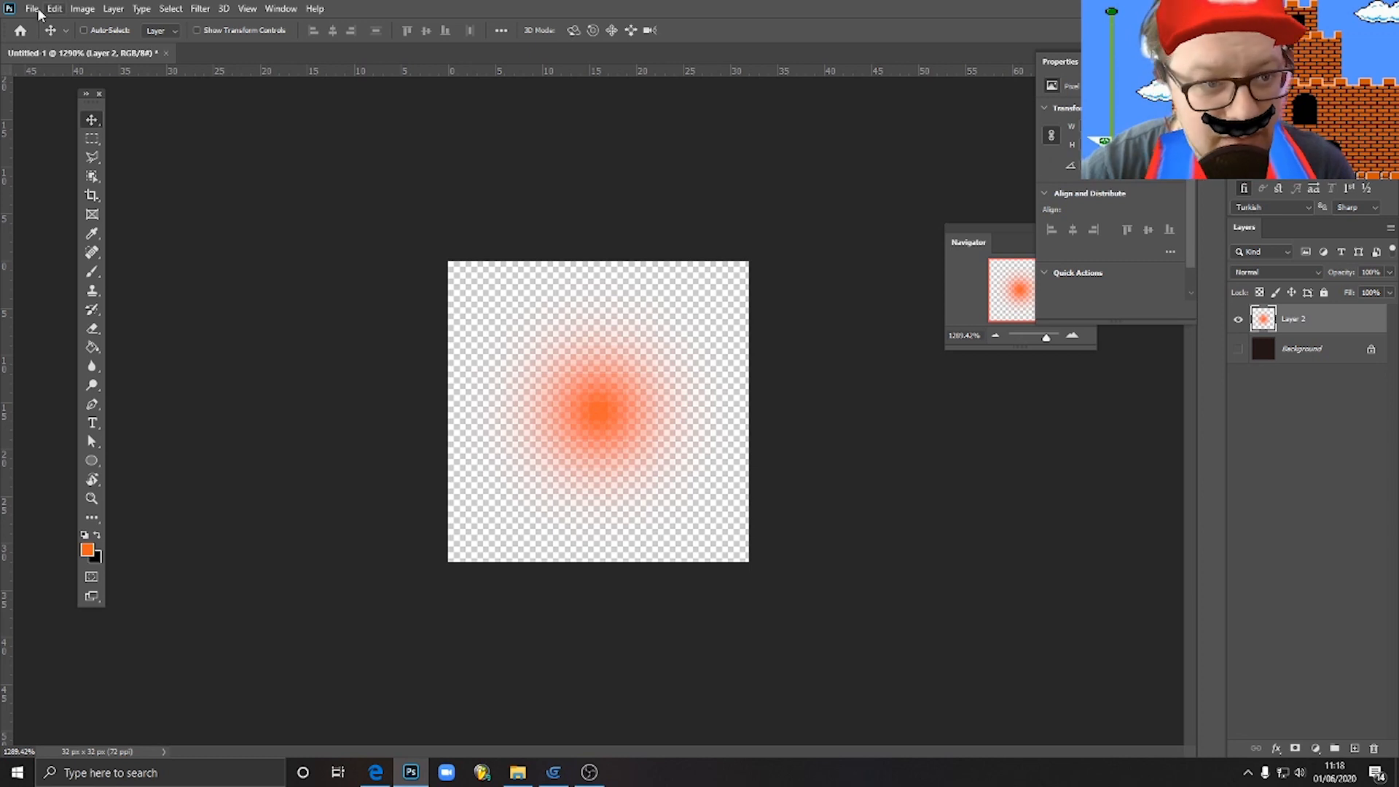
Export the glow via Save for Web as a transparent PNG-24 into Documents
left_click(32, 8)
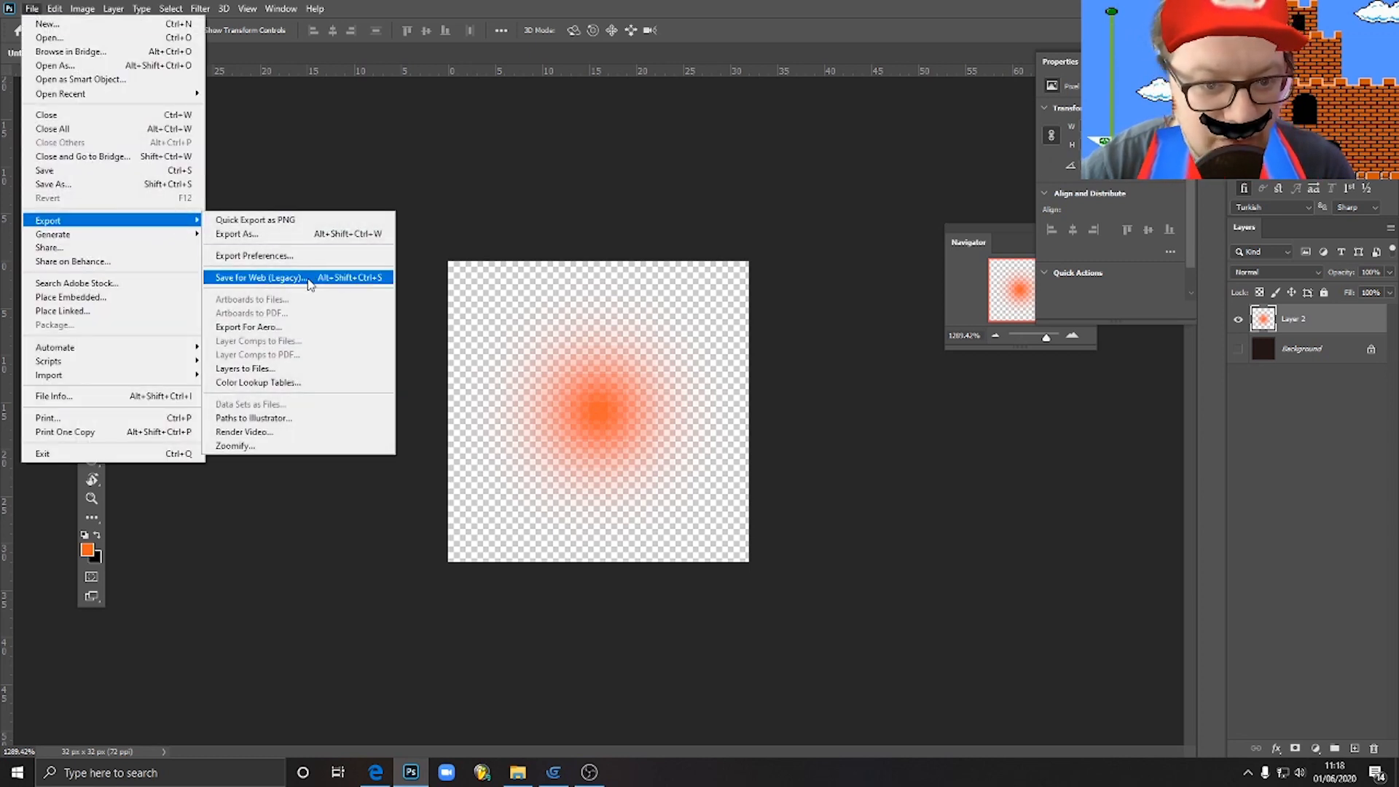
left_click(259, 277)
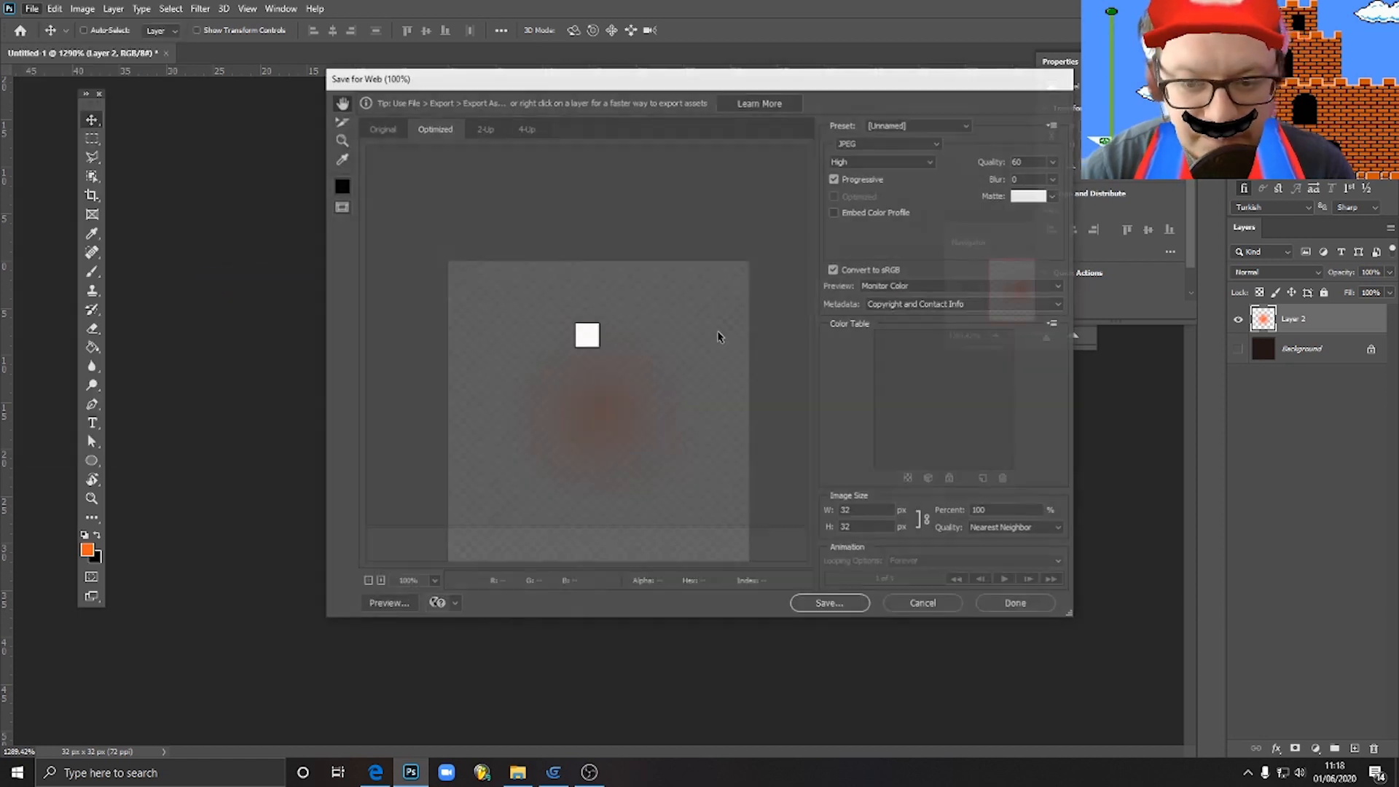
left_click(886, 143)
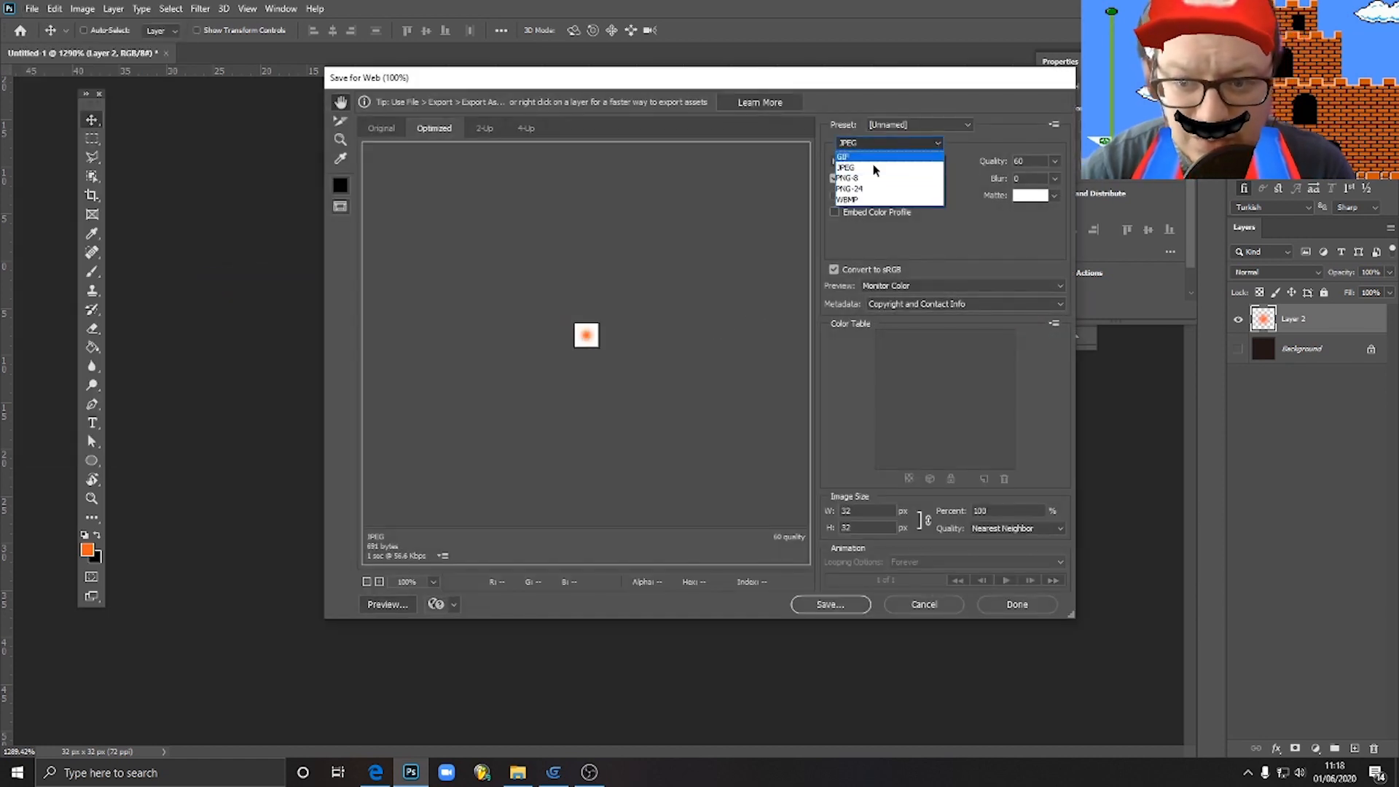
left_click(850, 188)
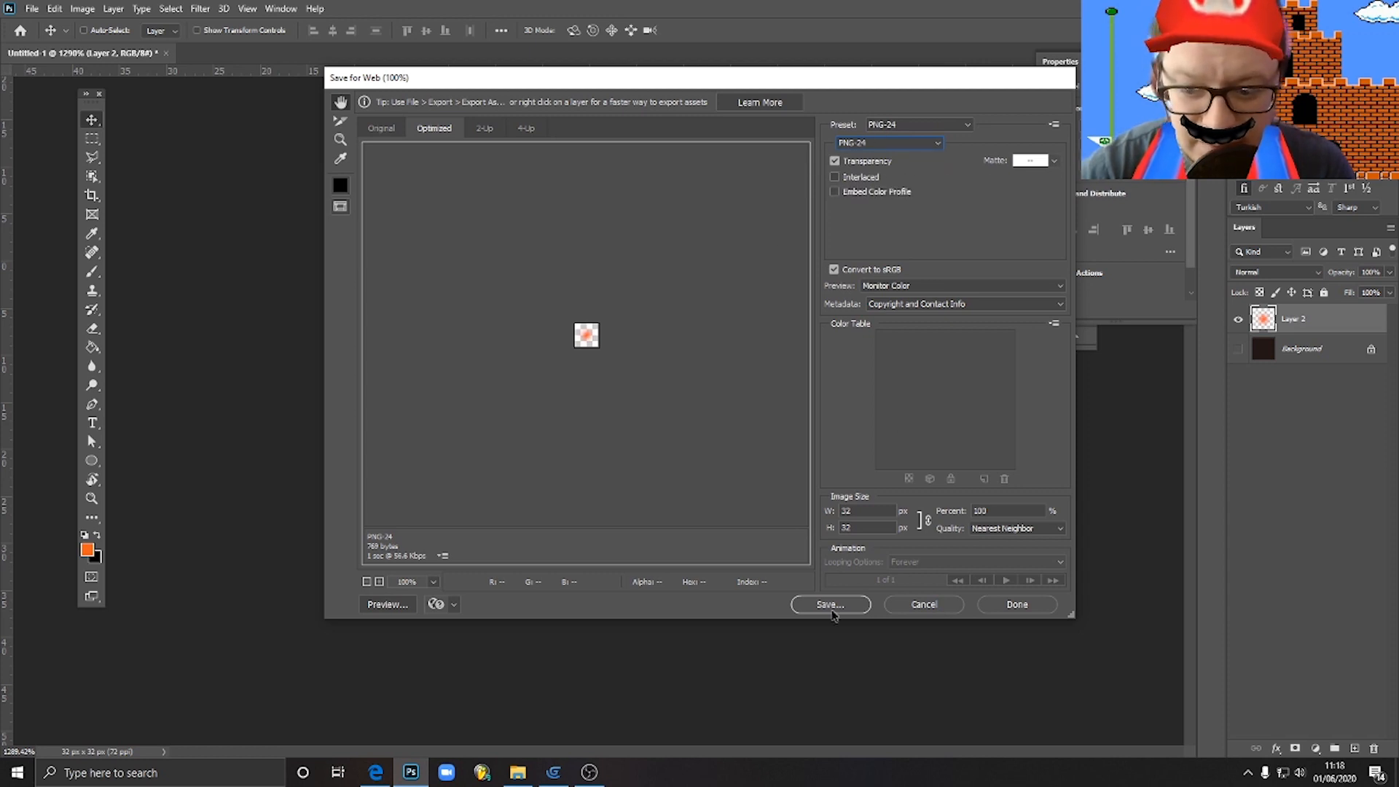
left_click(829, 604)
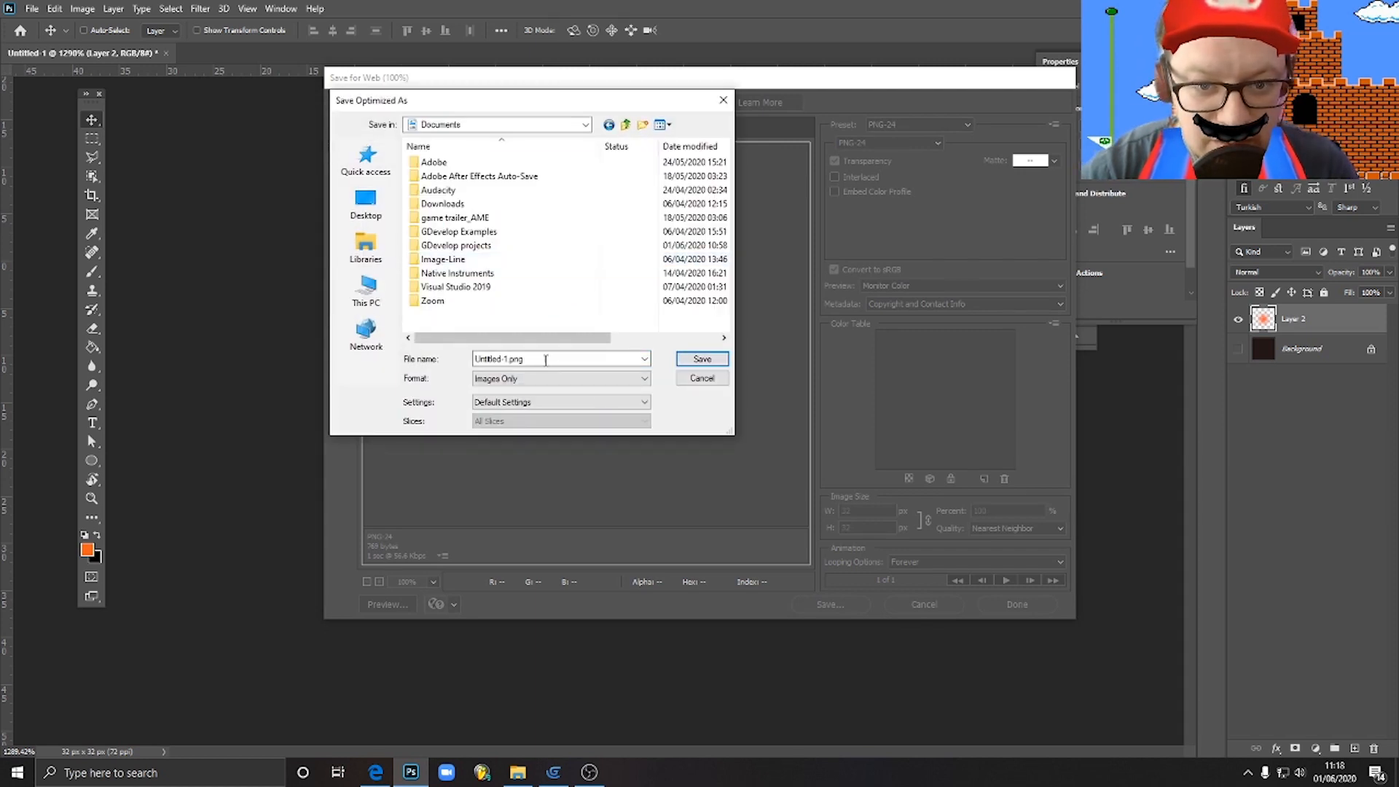
mouse_move(365, 330)
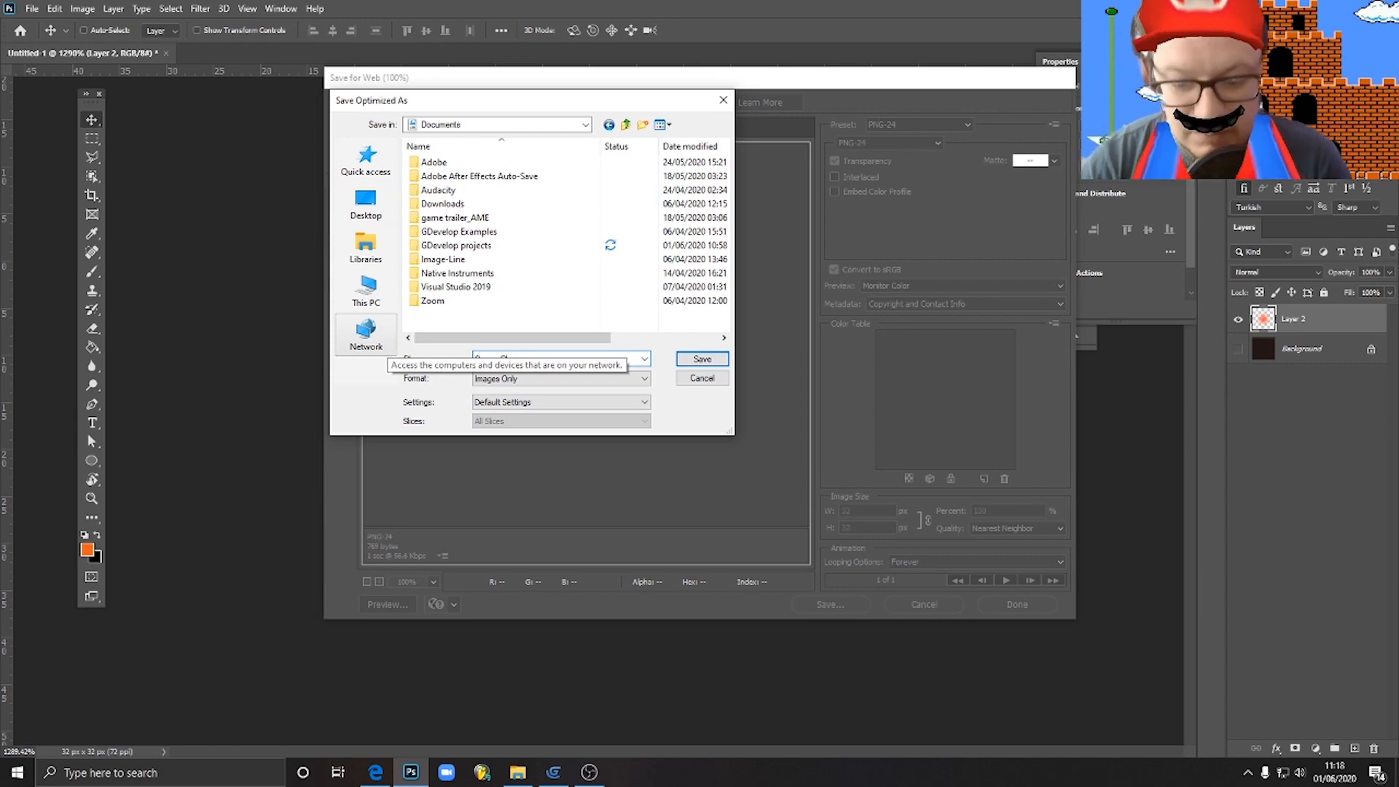
left_click(701, 377)
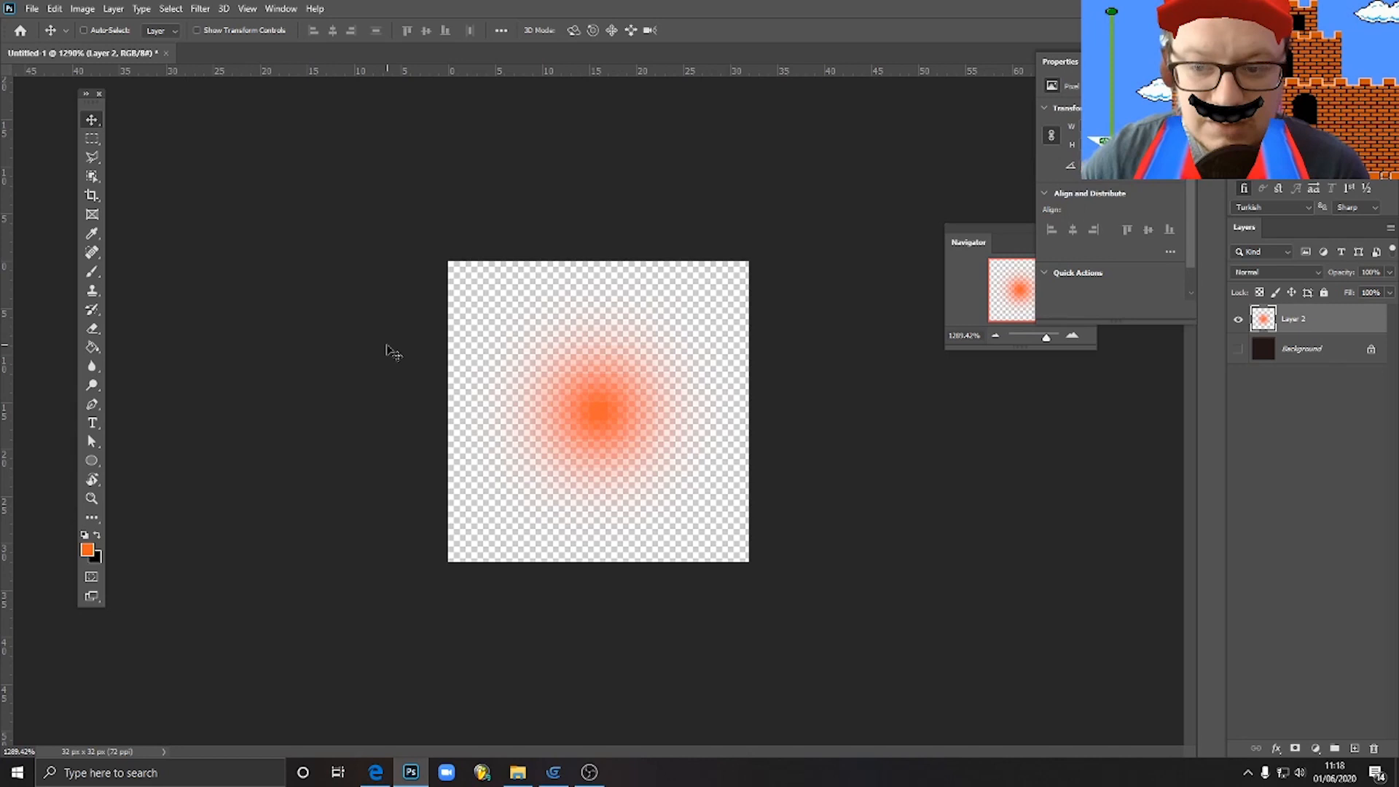
mouse_move(395, 401)
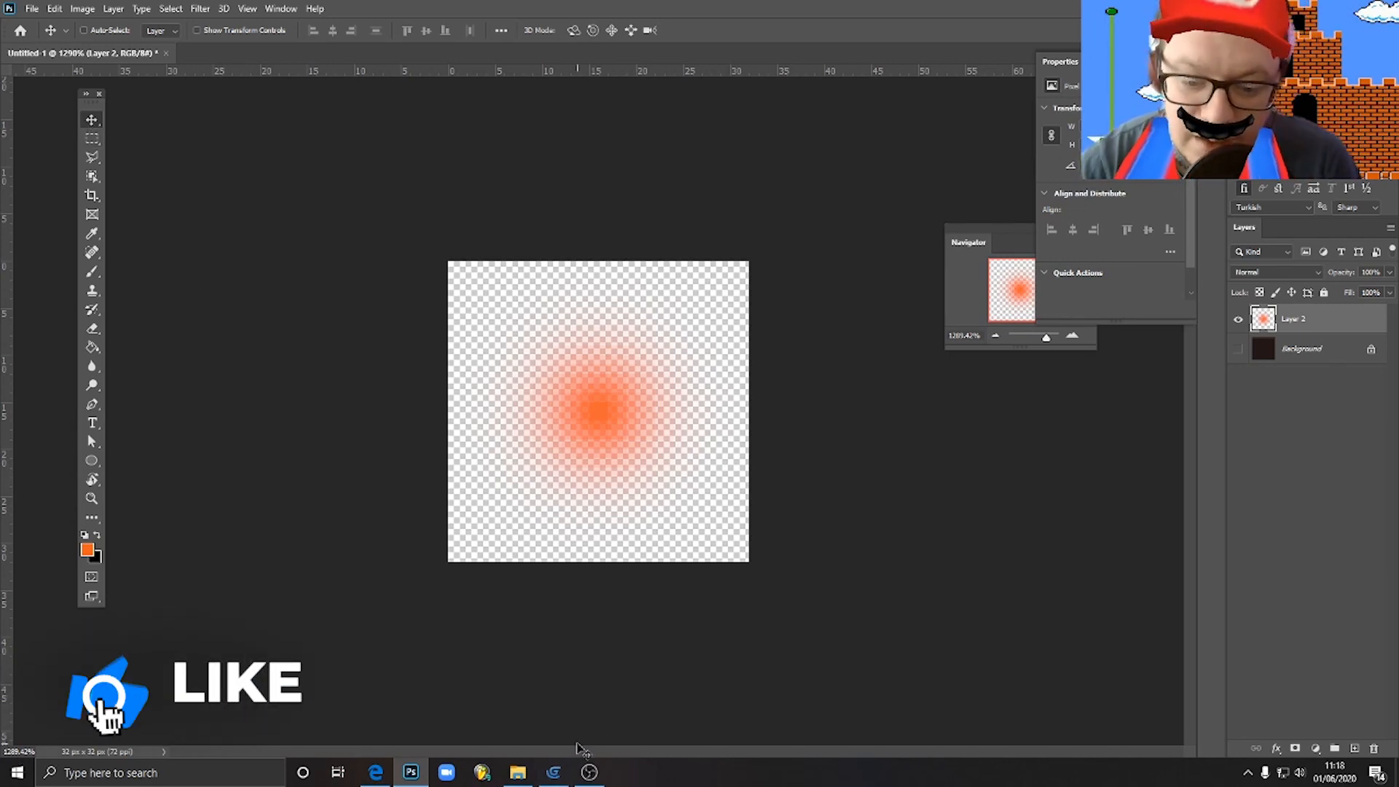
Add an OrangeGlow sprite whose animation frame is the glow PNG, copied into the project
left_click(553, 773)
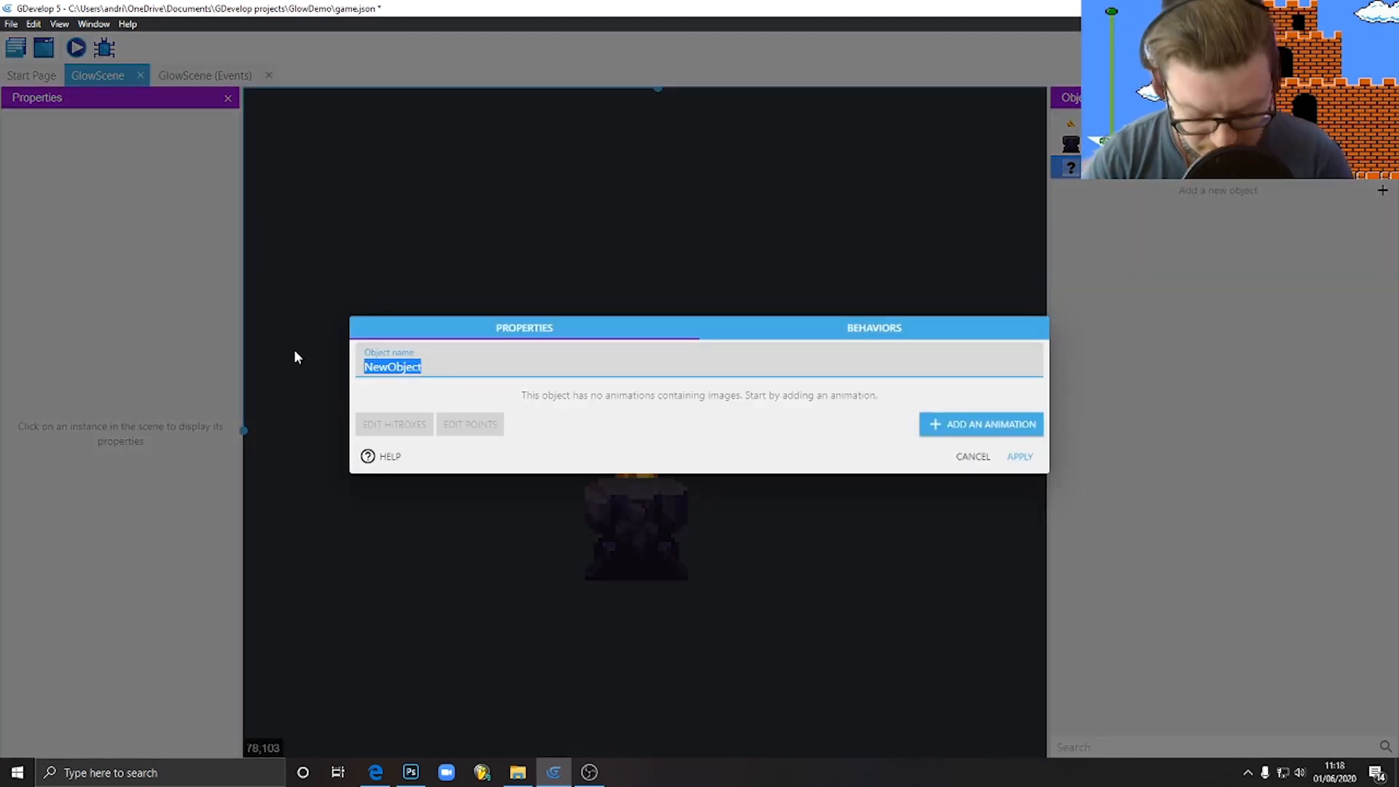
type("OrangeGlow")
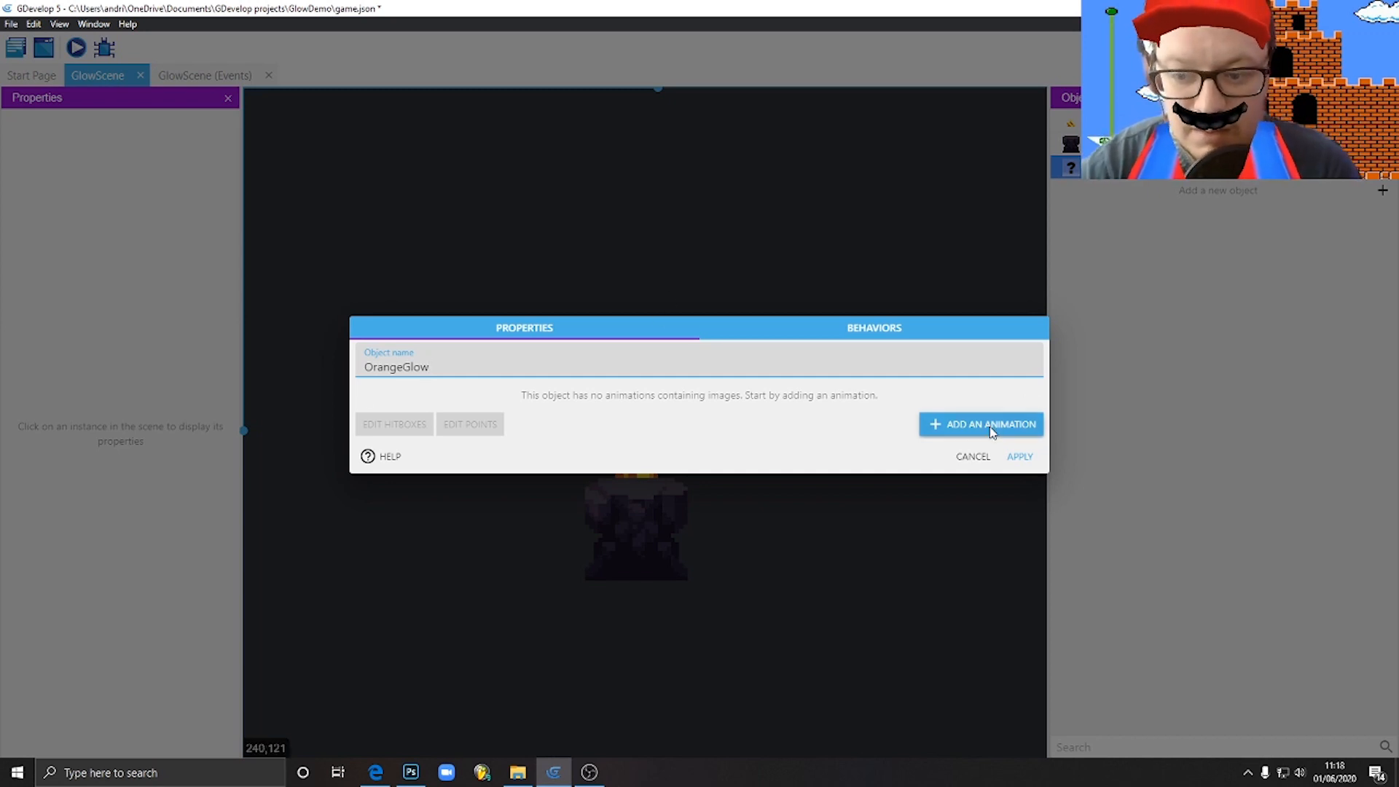
left_click(980, 424)
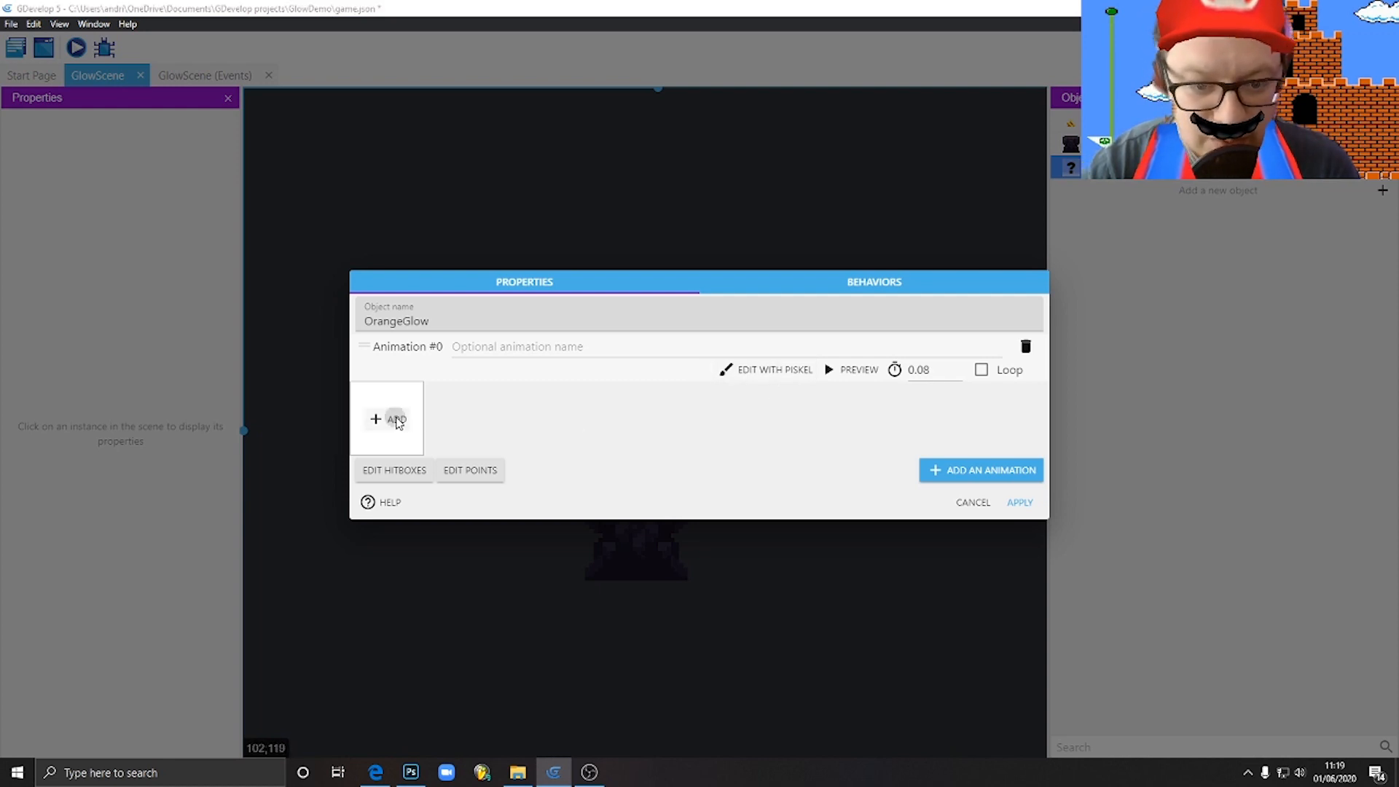
left_click(389, 420)
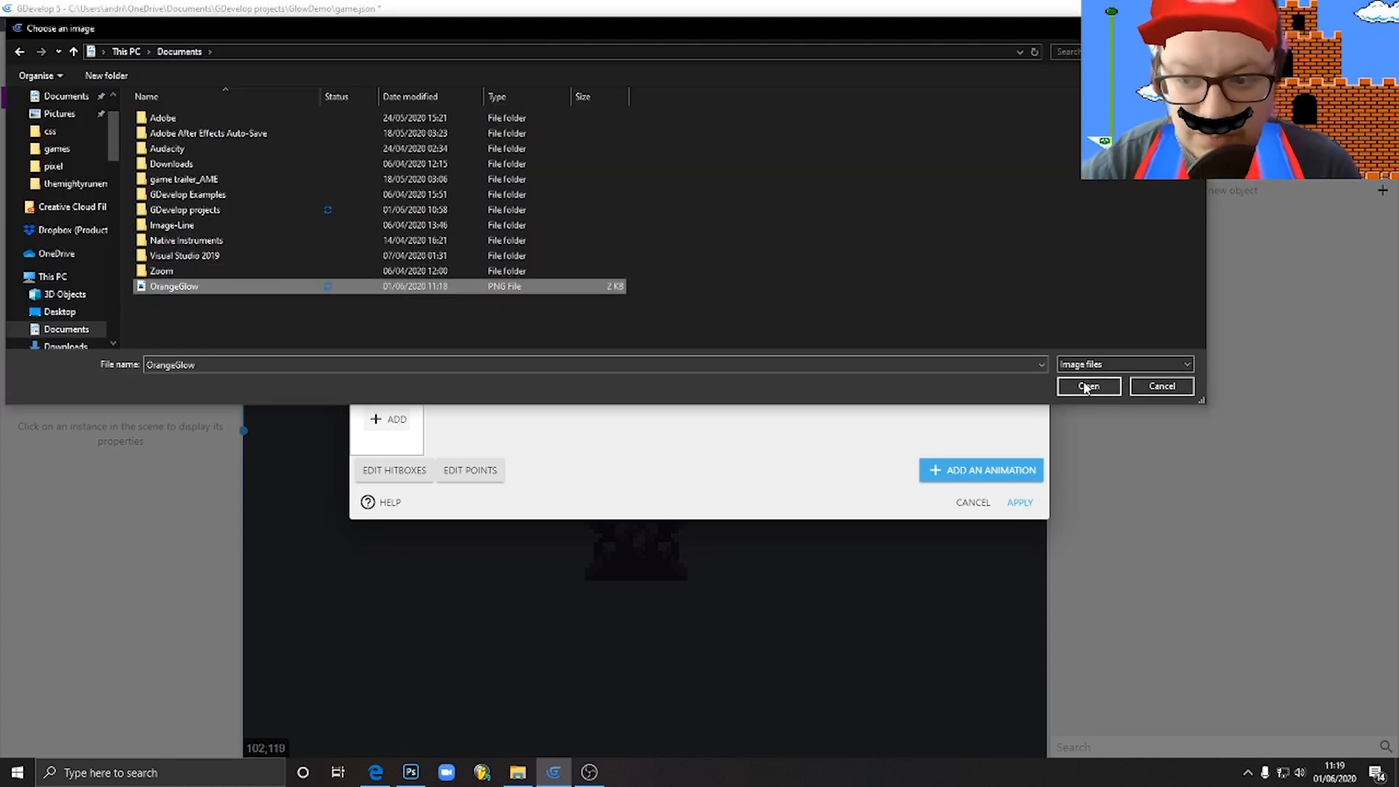
left_click(1088, 385)
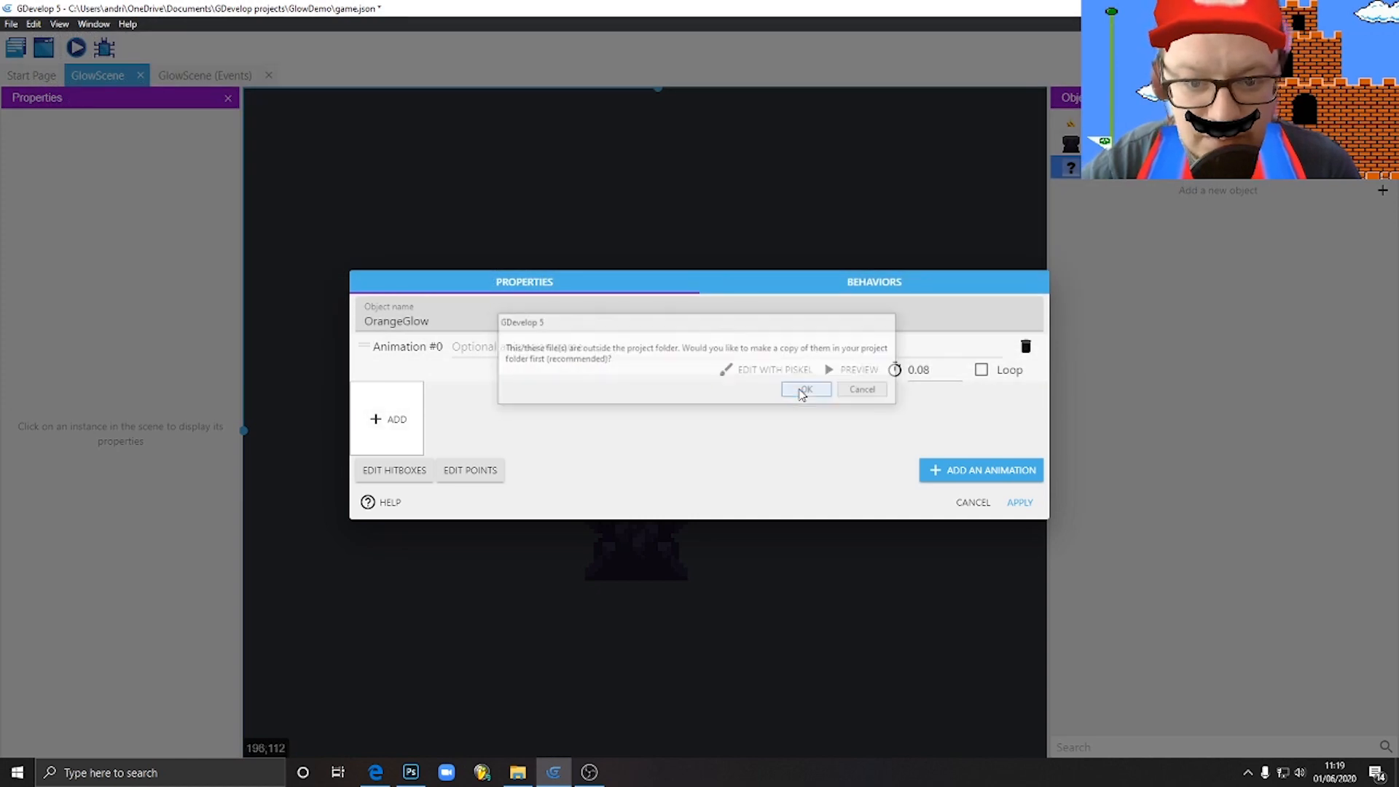
left_click(803, 390)
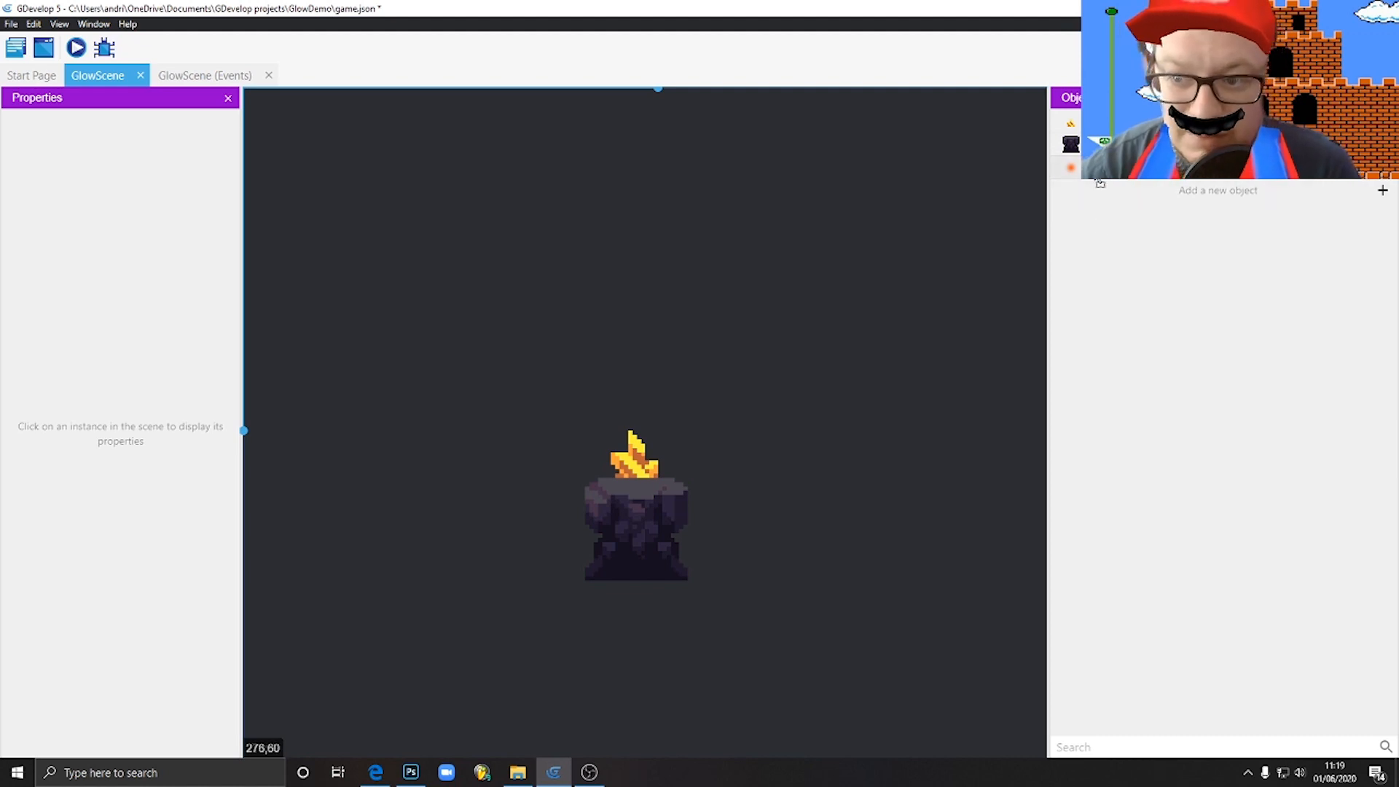
left_click(644, 361)
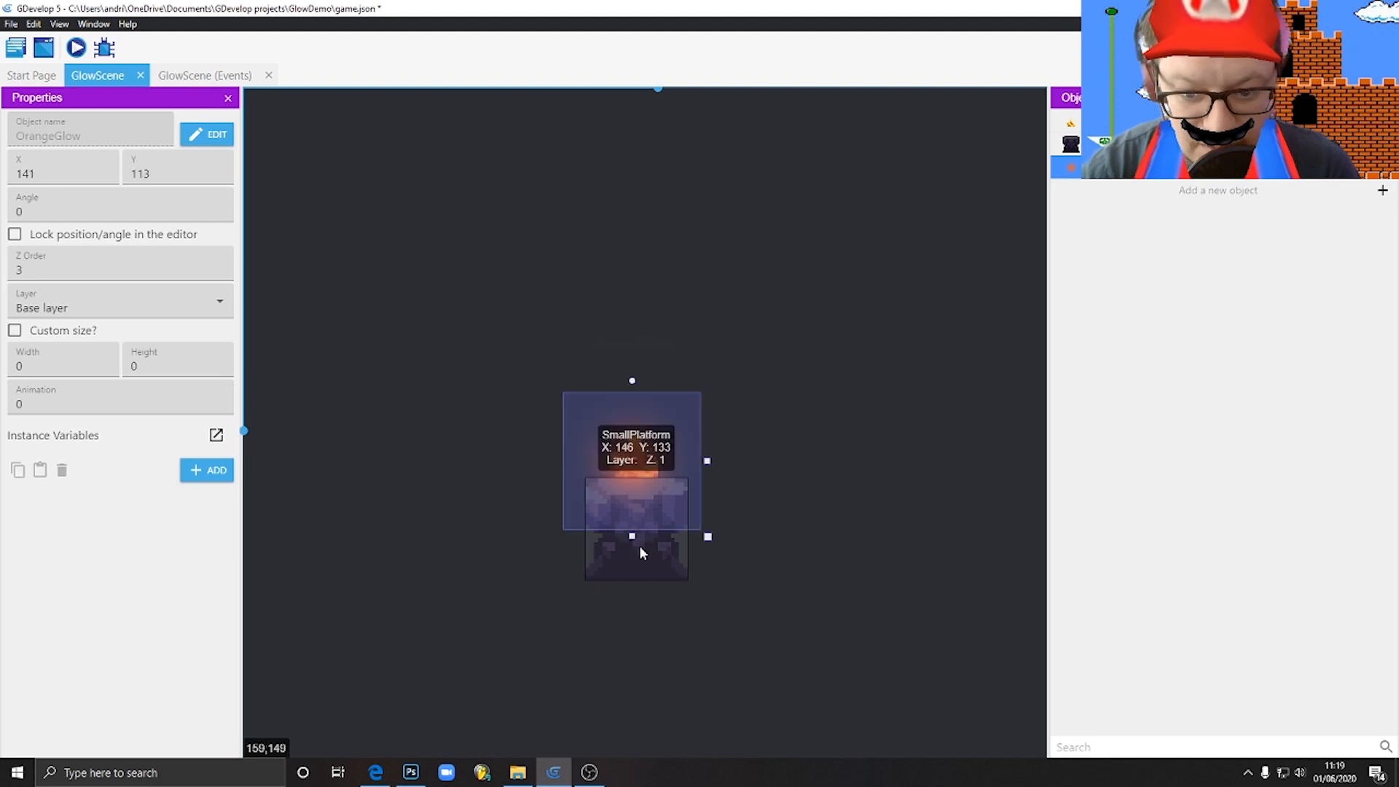
mouse_move(682, 468)
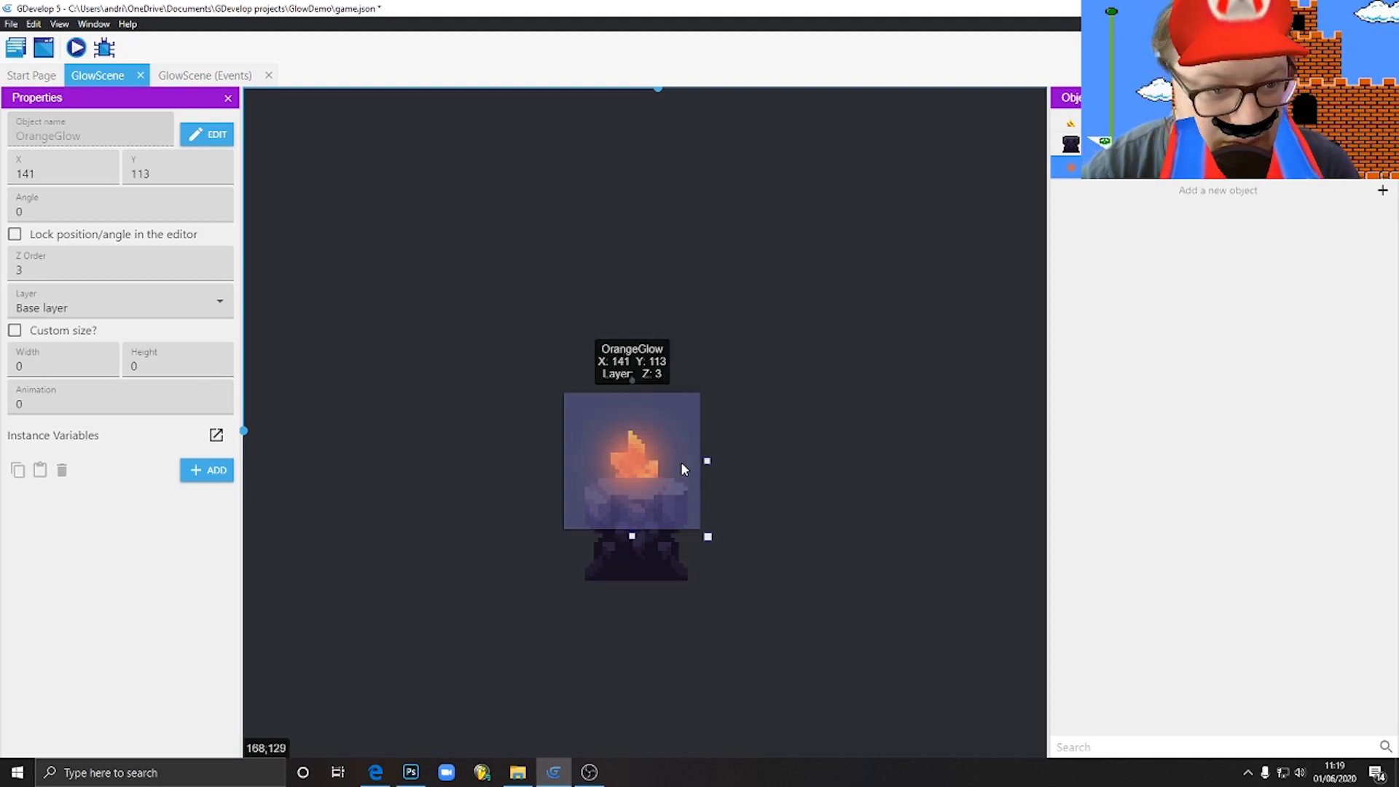
left_click_drag(631, 461, 627, 345)
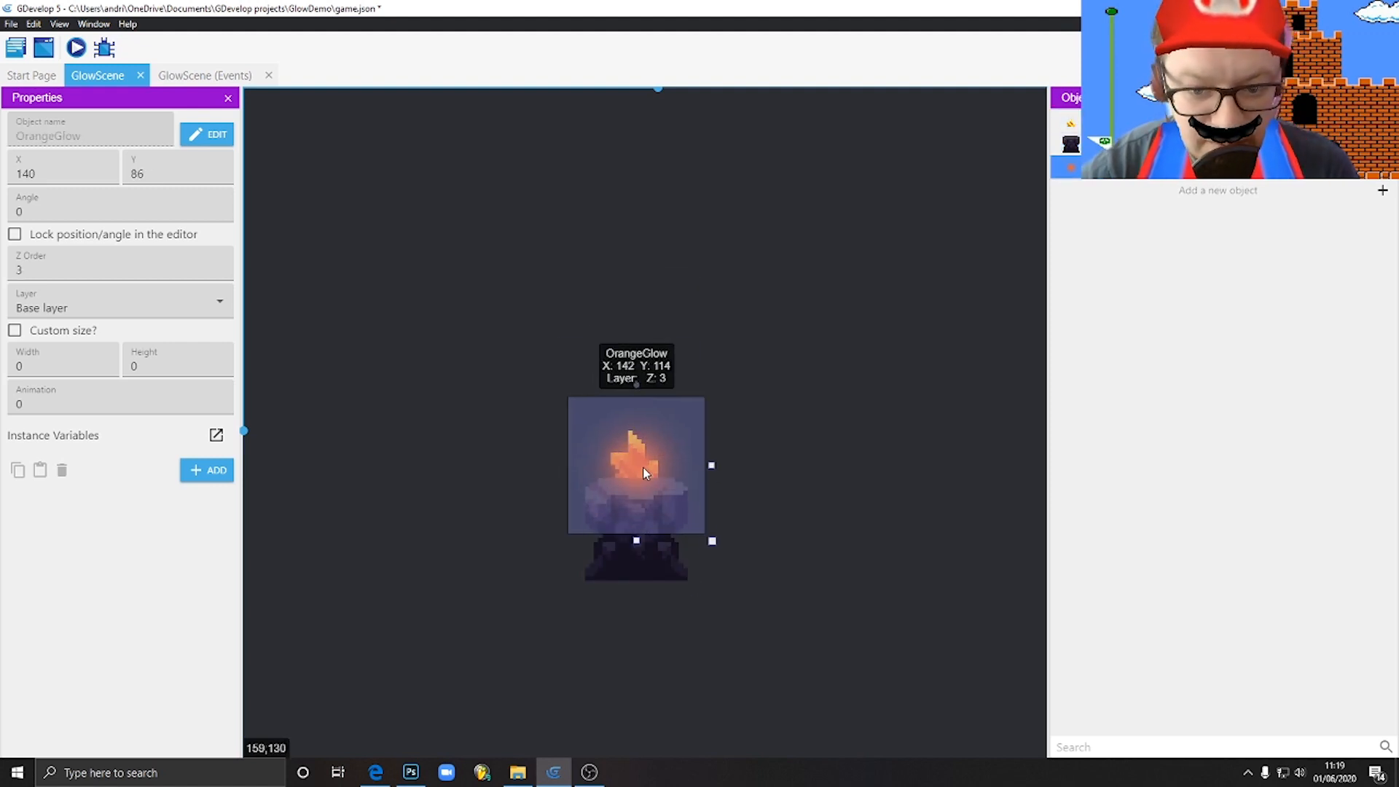
left_click(709, 156)
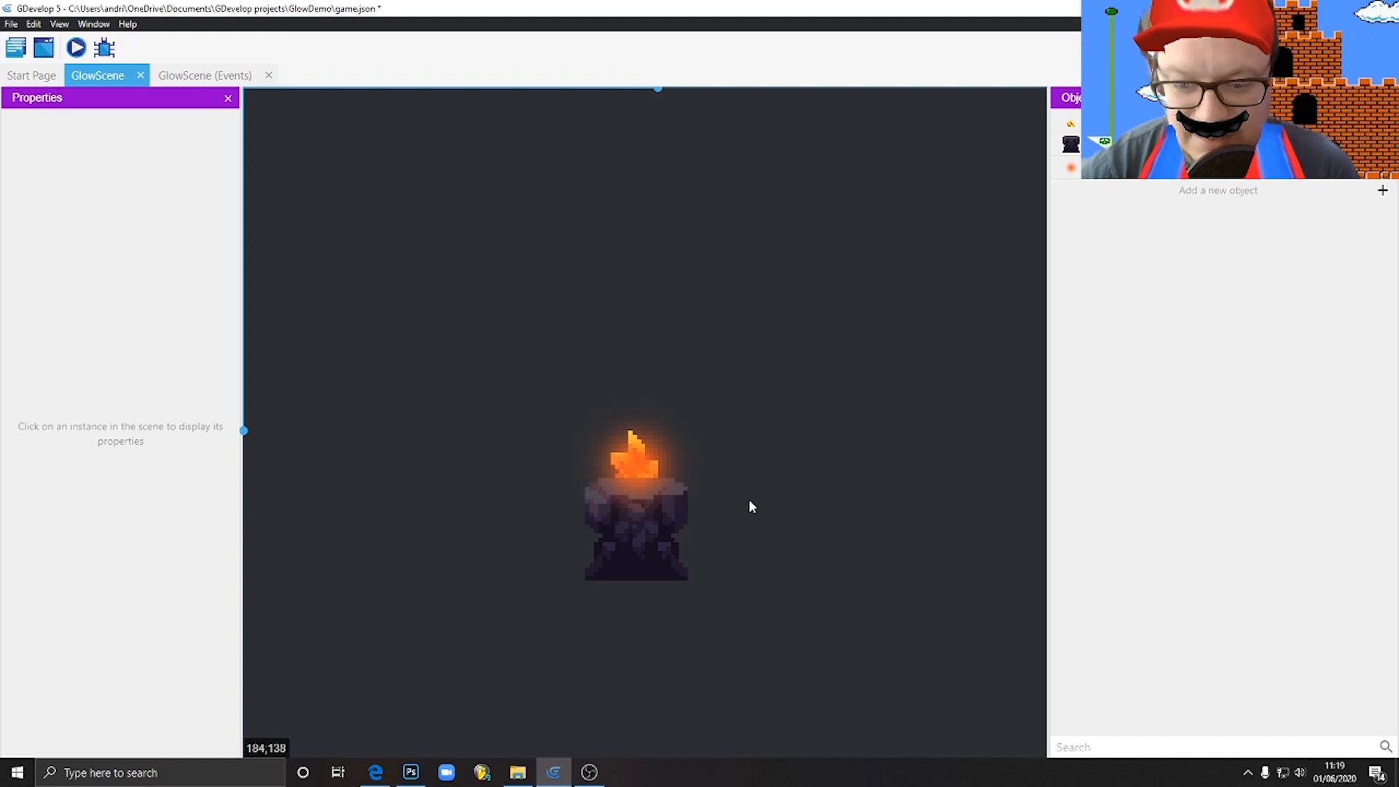
mouse_move(756, 507)
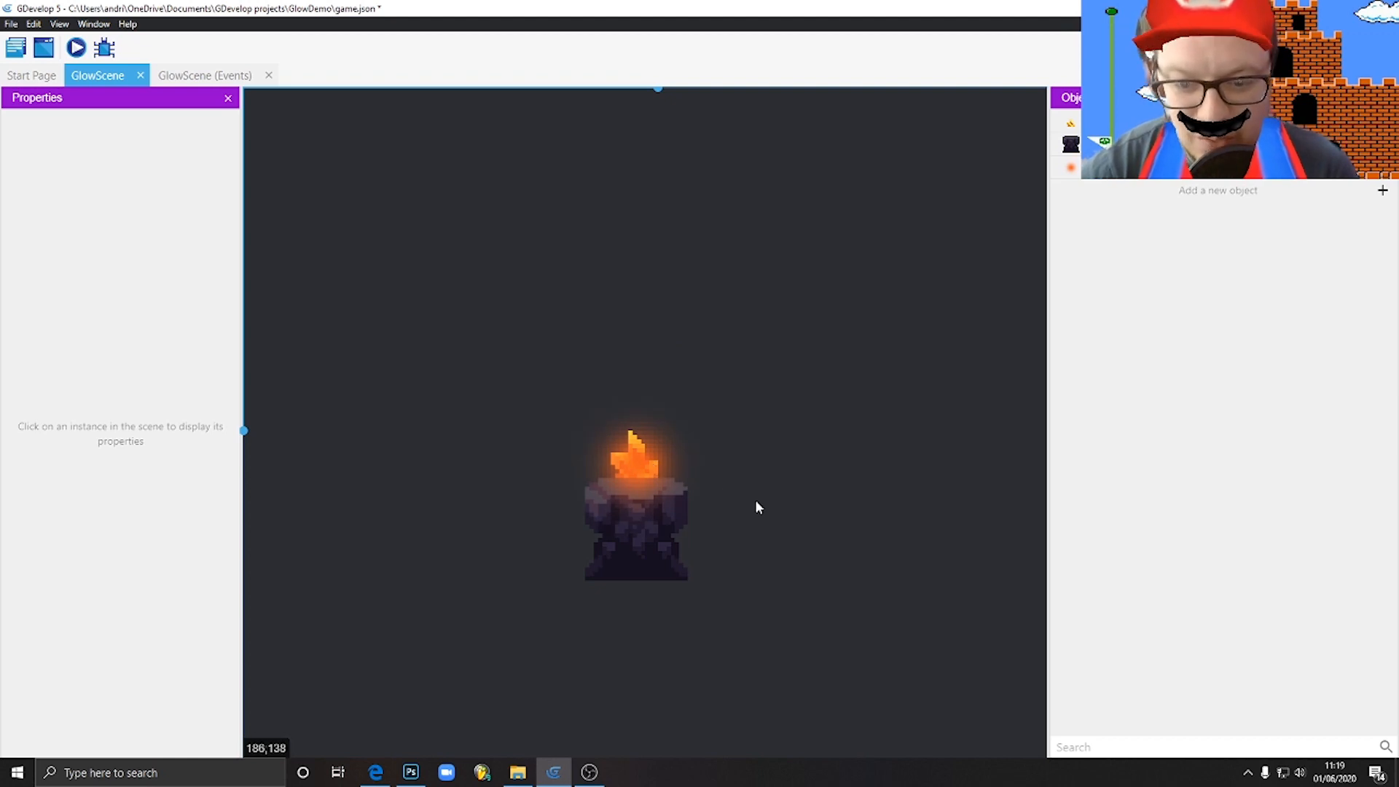
mouse_move(547, 263)
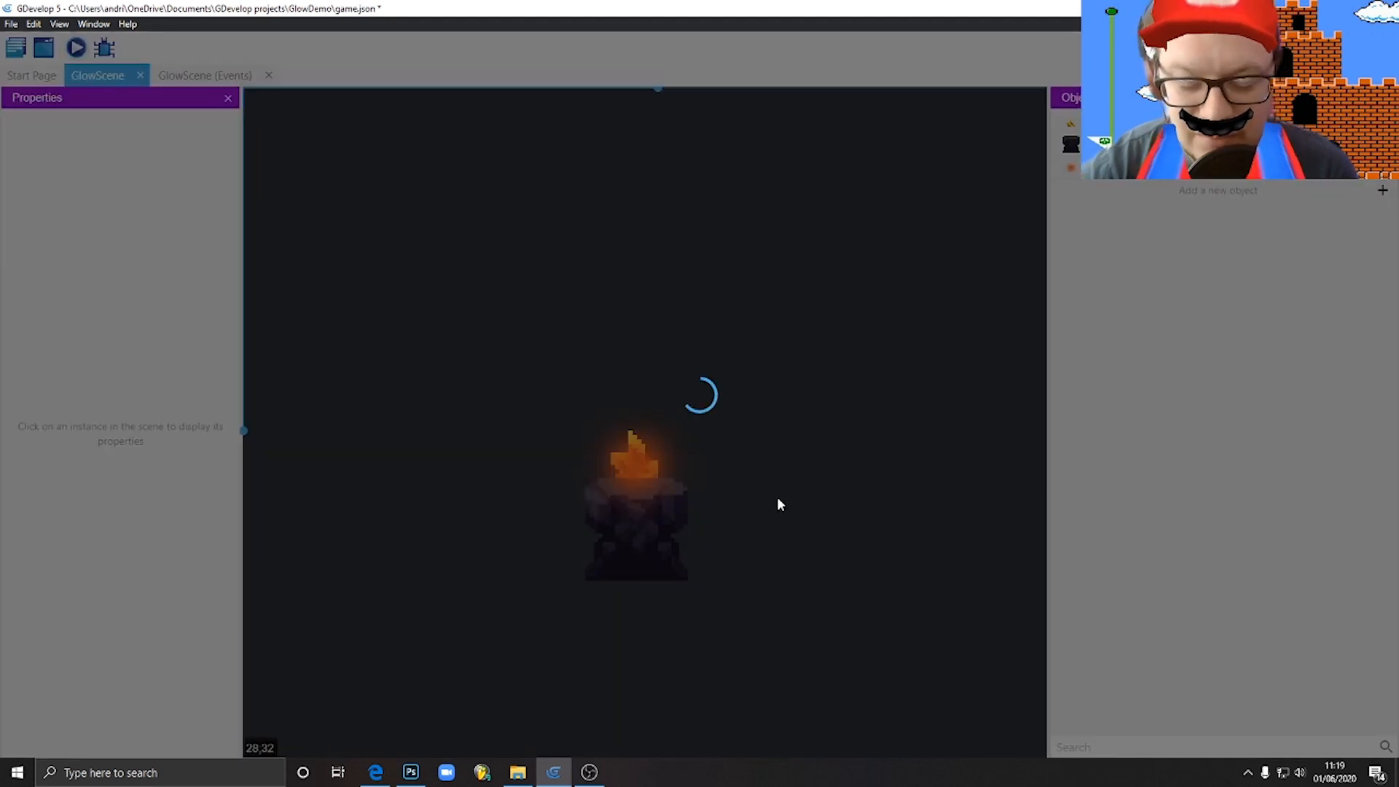
Select the OrangeGlow instance at X 142, Y 114 over the crystal
left_click(76, 48)
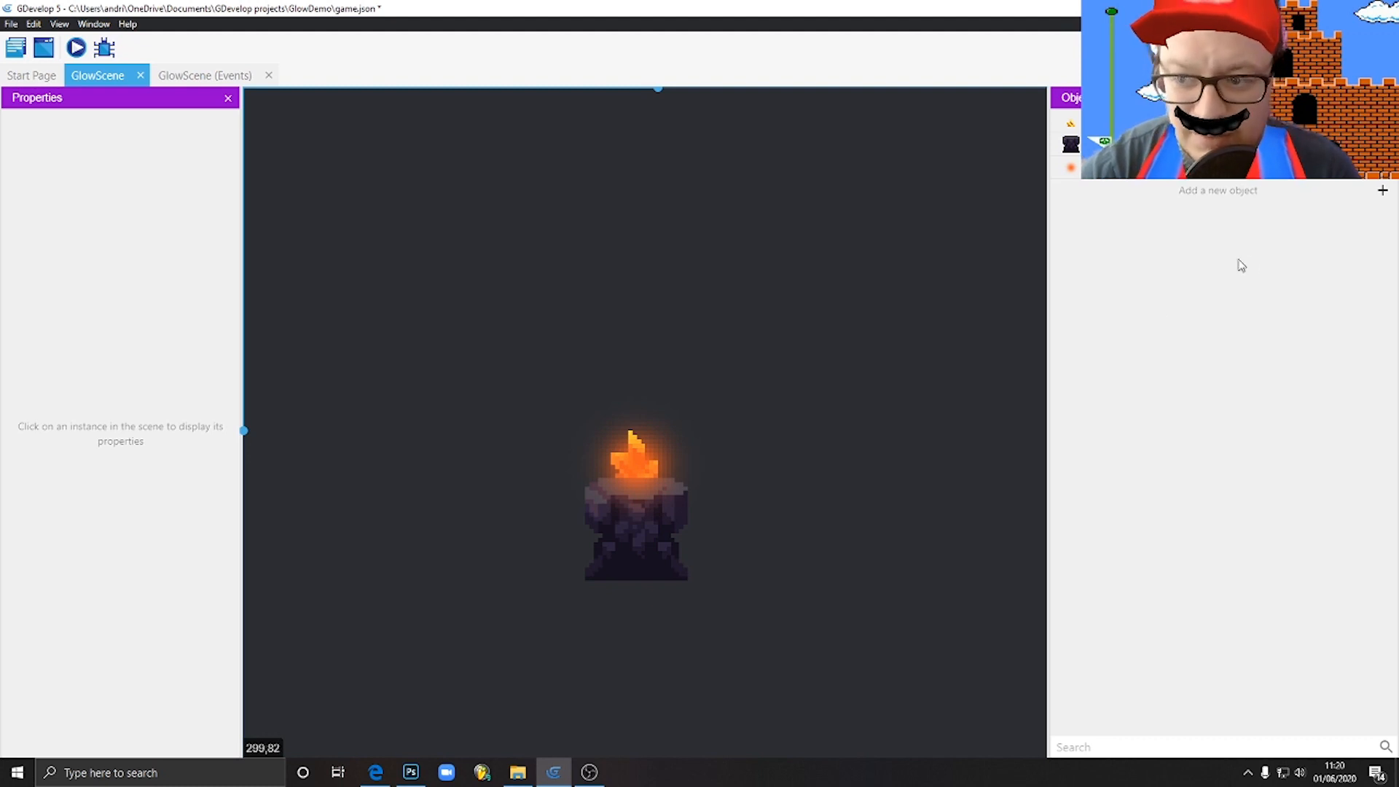
left_click(635, 464)
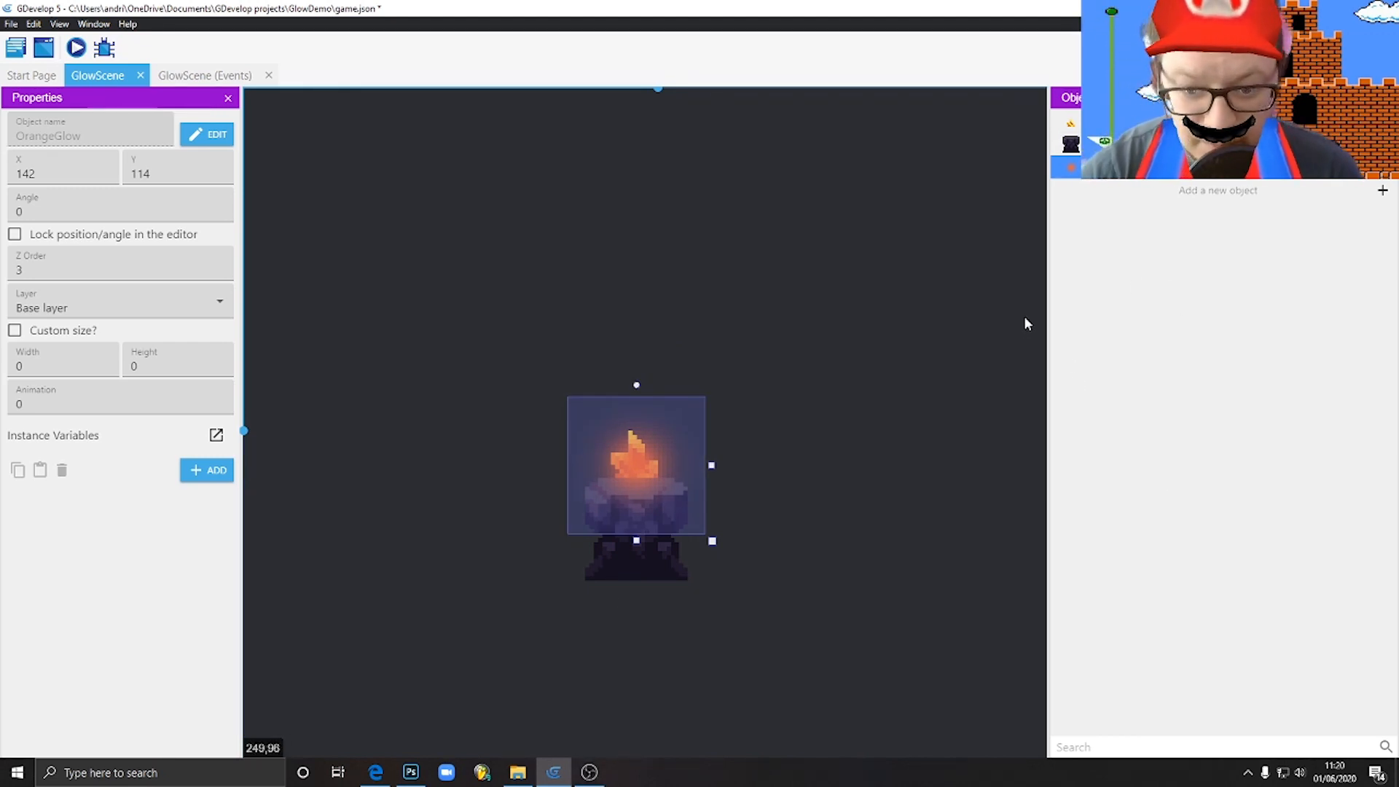
mouse_move(1229, 350)
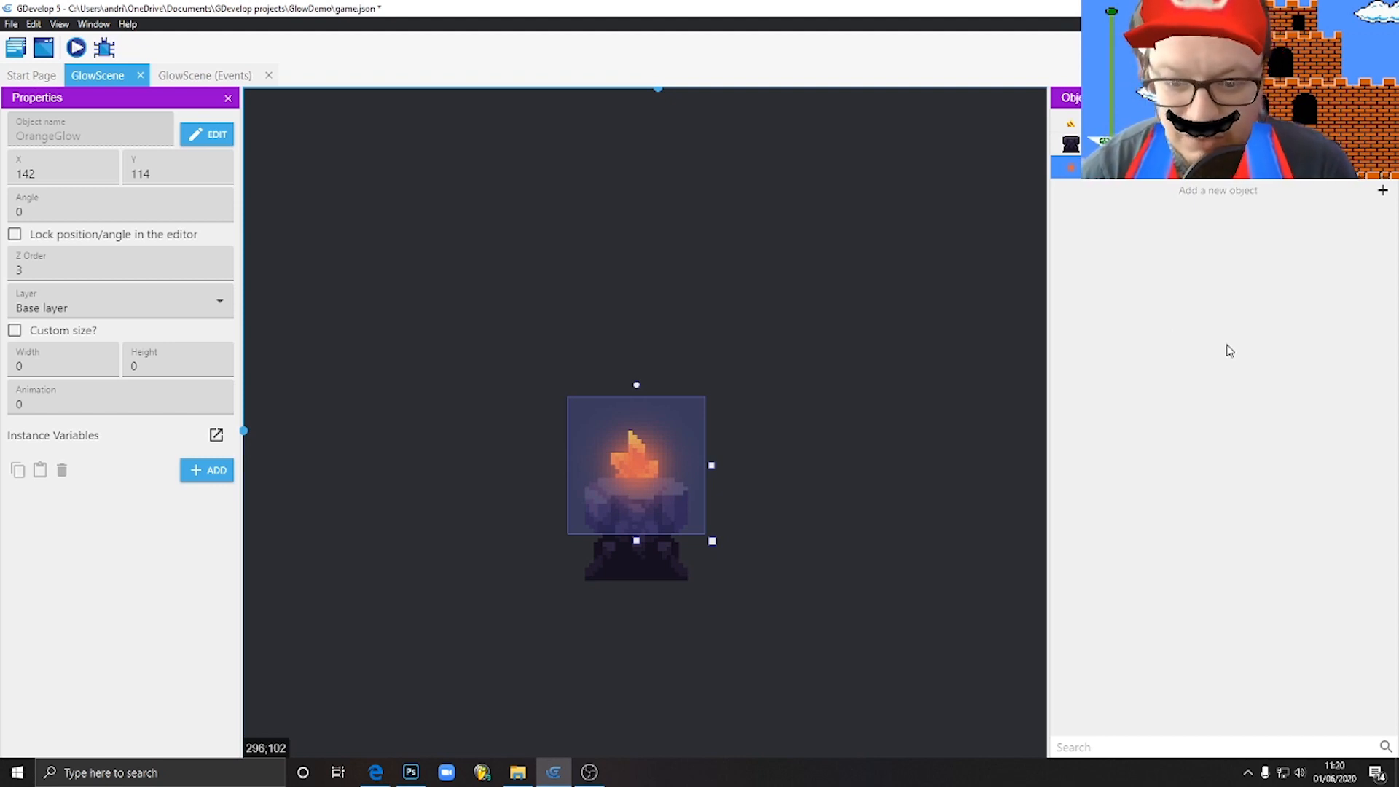
mouse_move(679, 463)
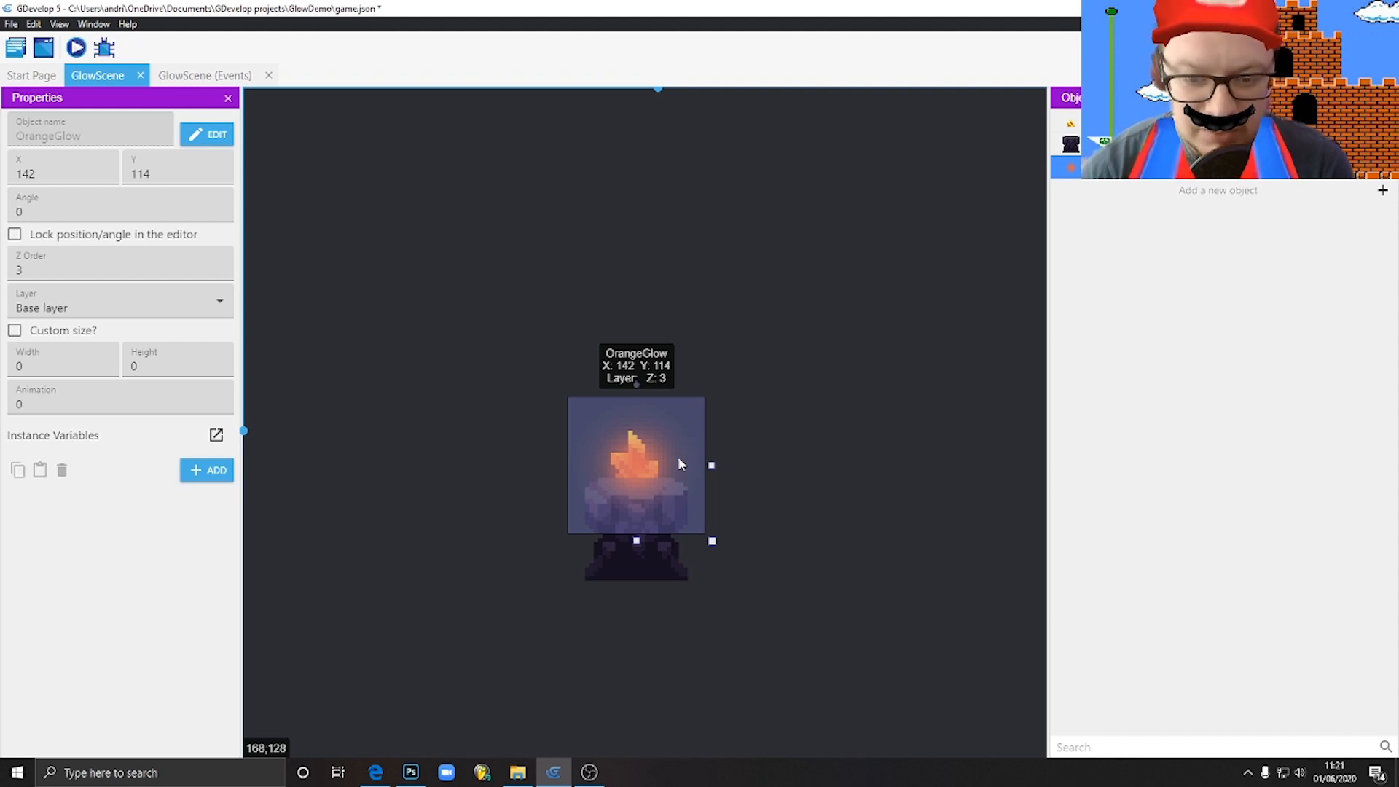
mouse_move(652, 453)
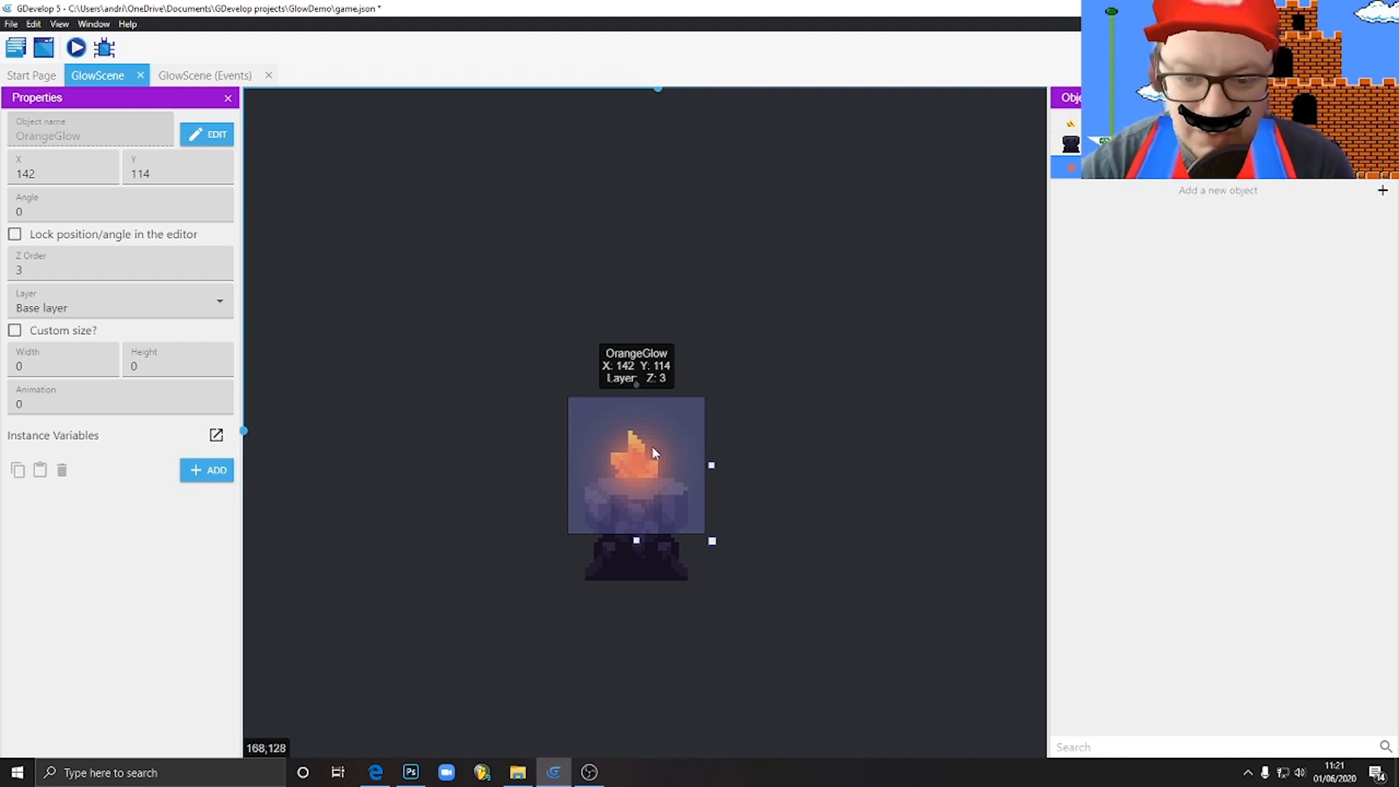
left_click(771, 520)
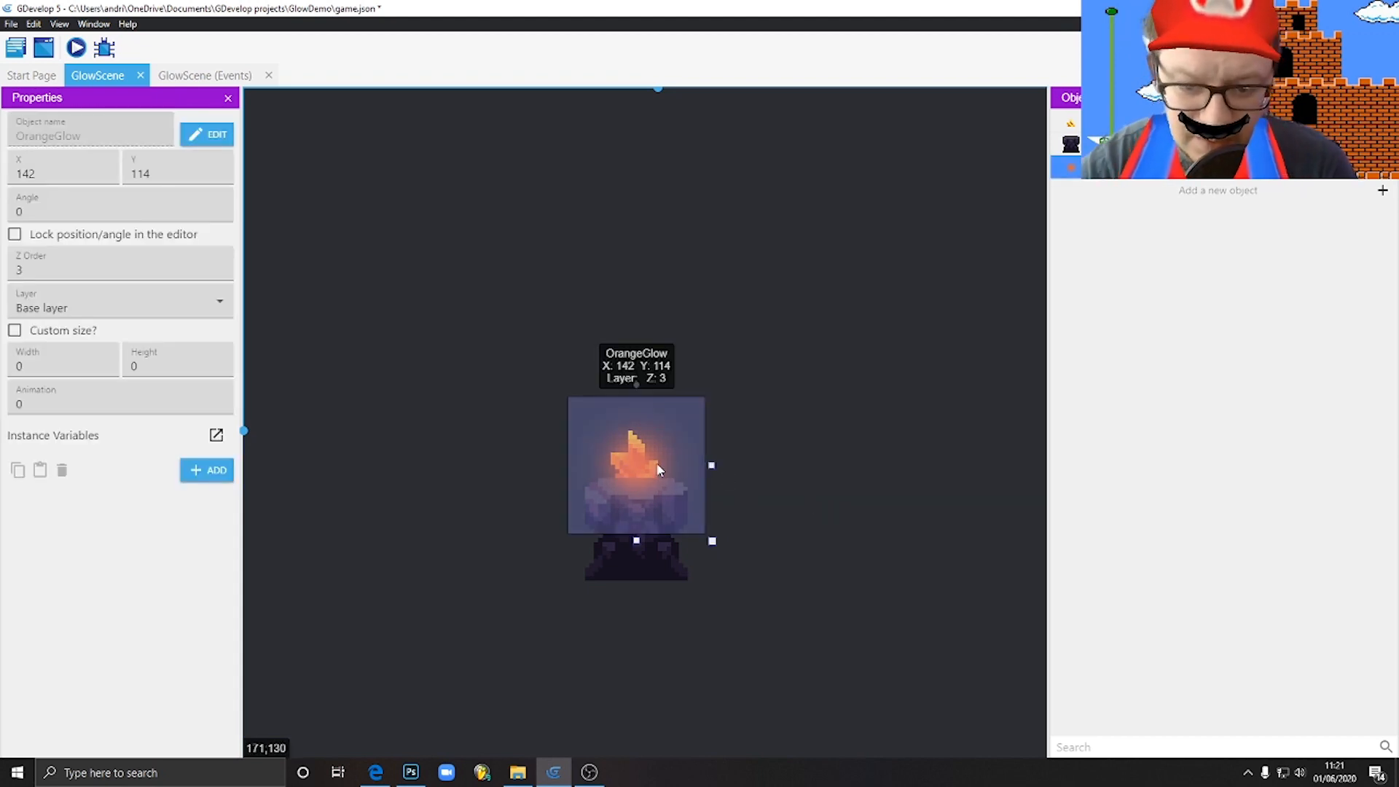
mouse_move(1175, 448)
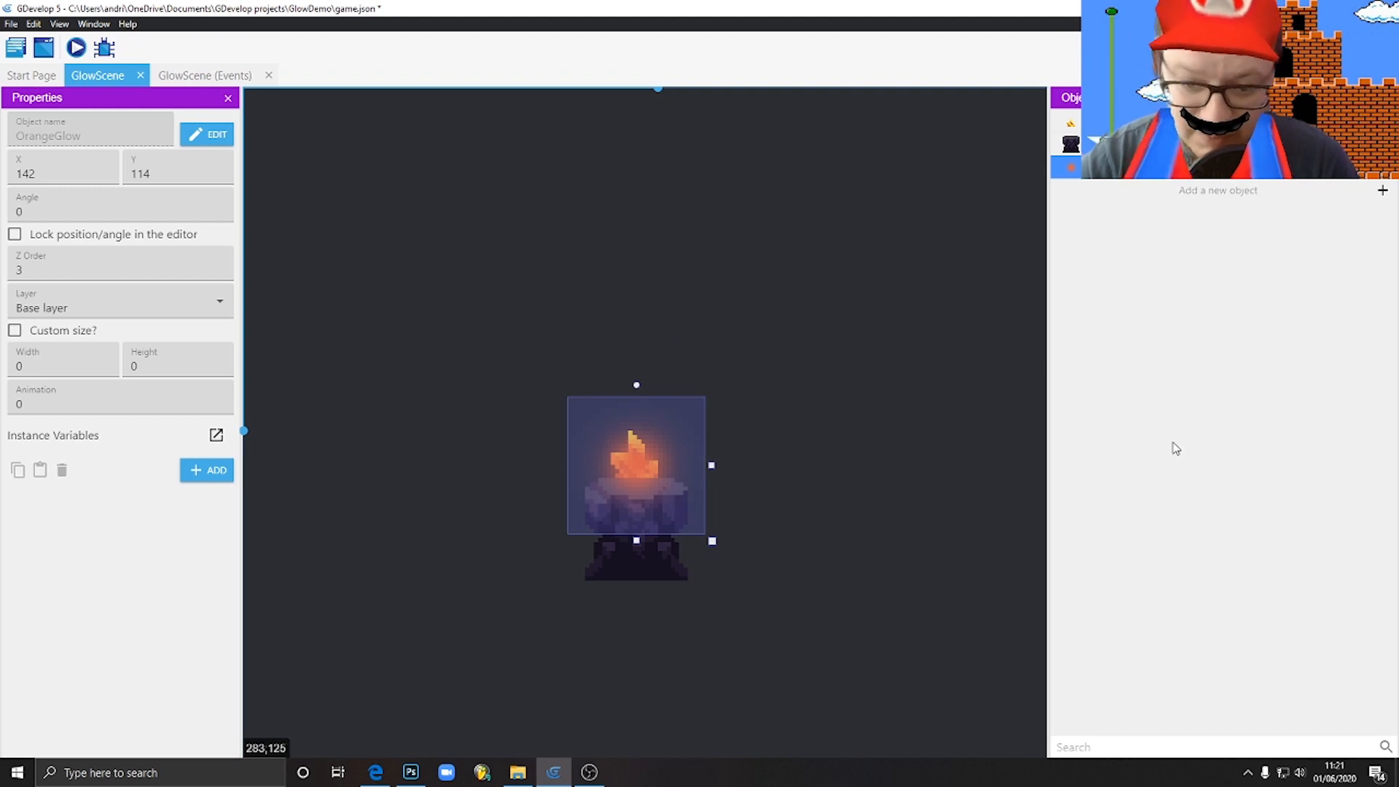
mouse_move(798, 452)
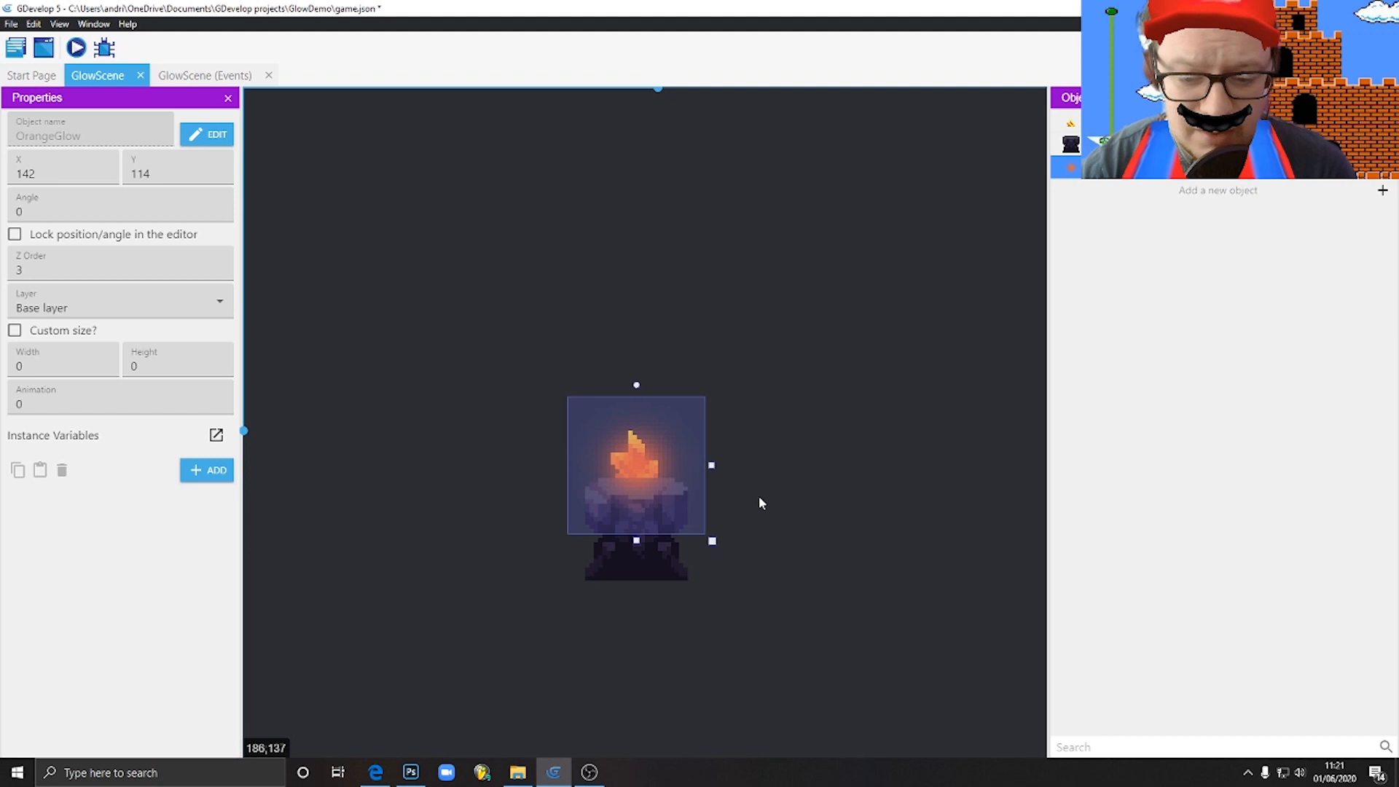
mouse_move(1112, 518)
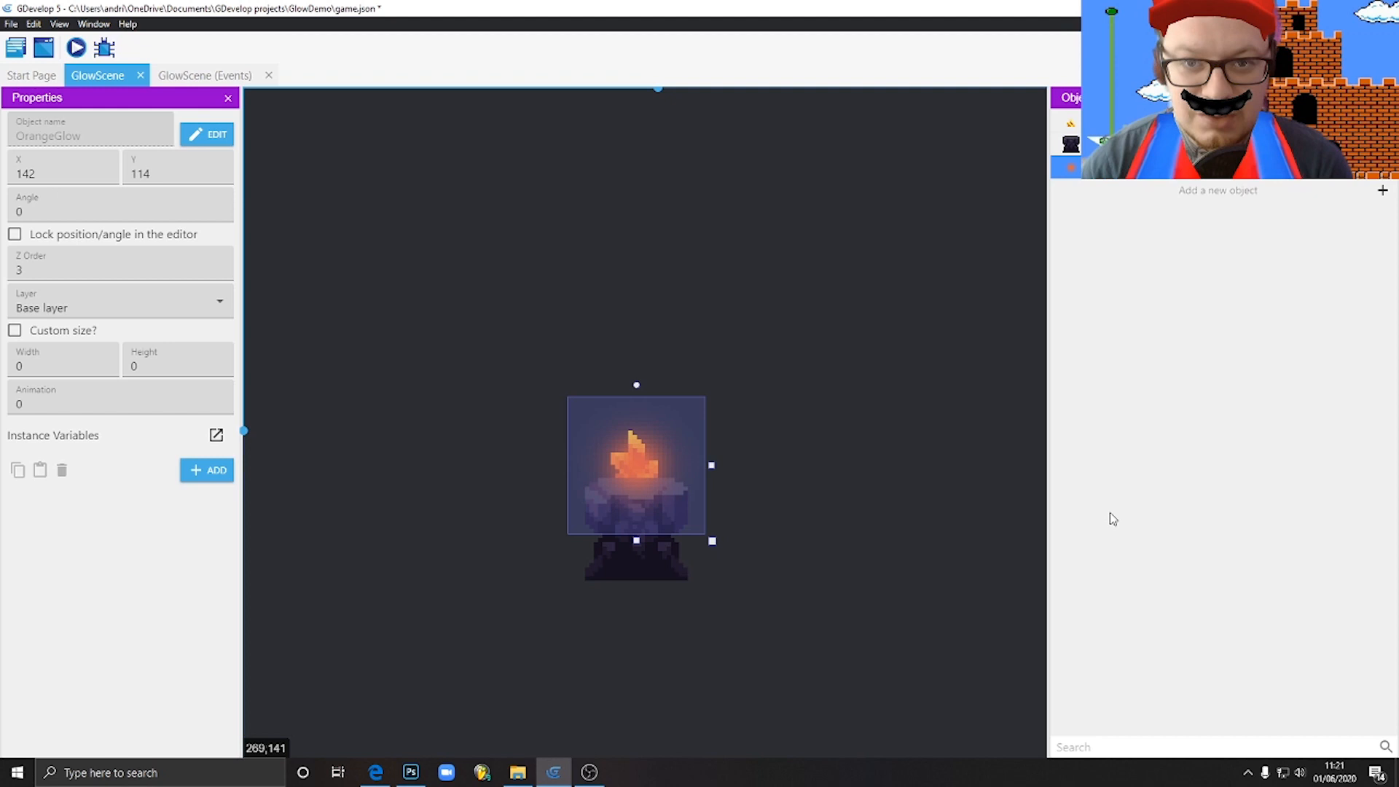
mouse_move(998, 309)
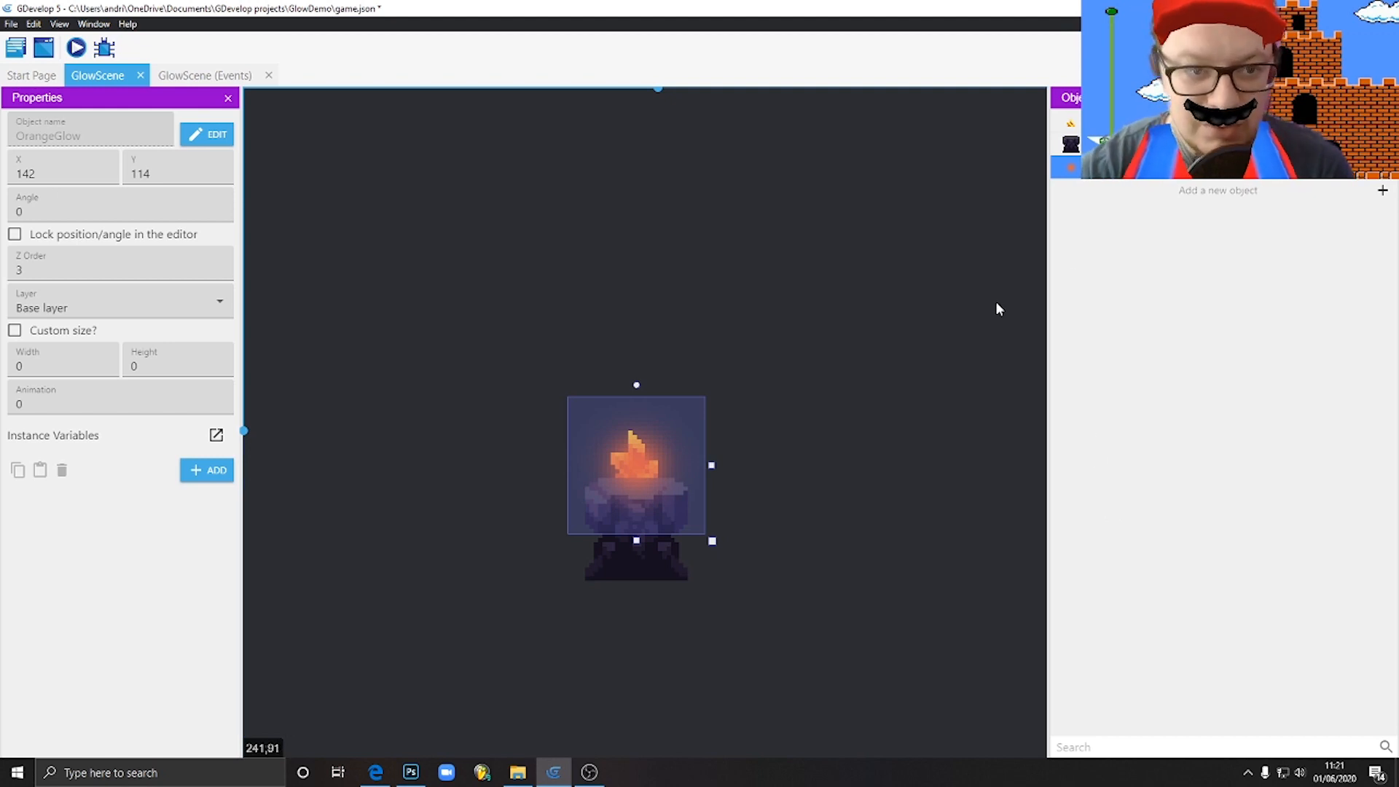
mouse_move(647, 470)
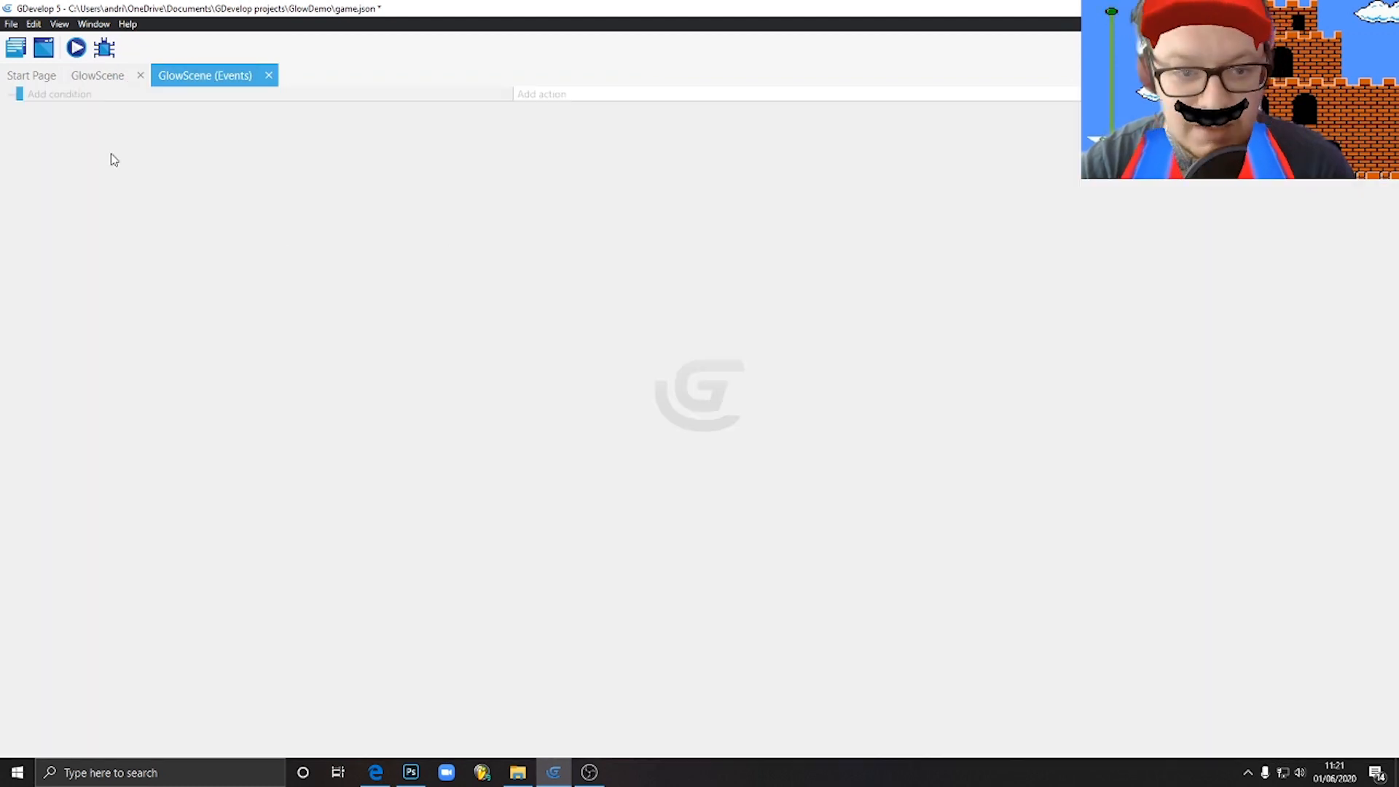
Add a Blend mode action for OrangeGlow to the empty event
left_click(58, 94)
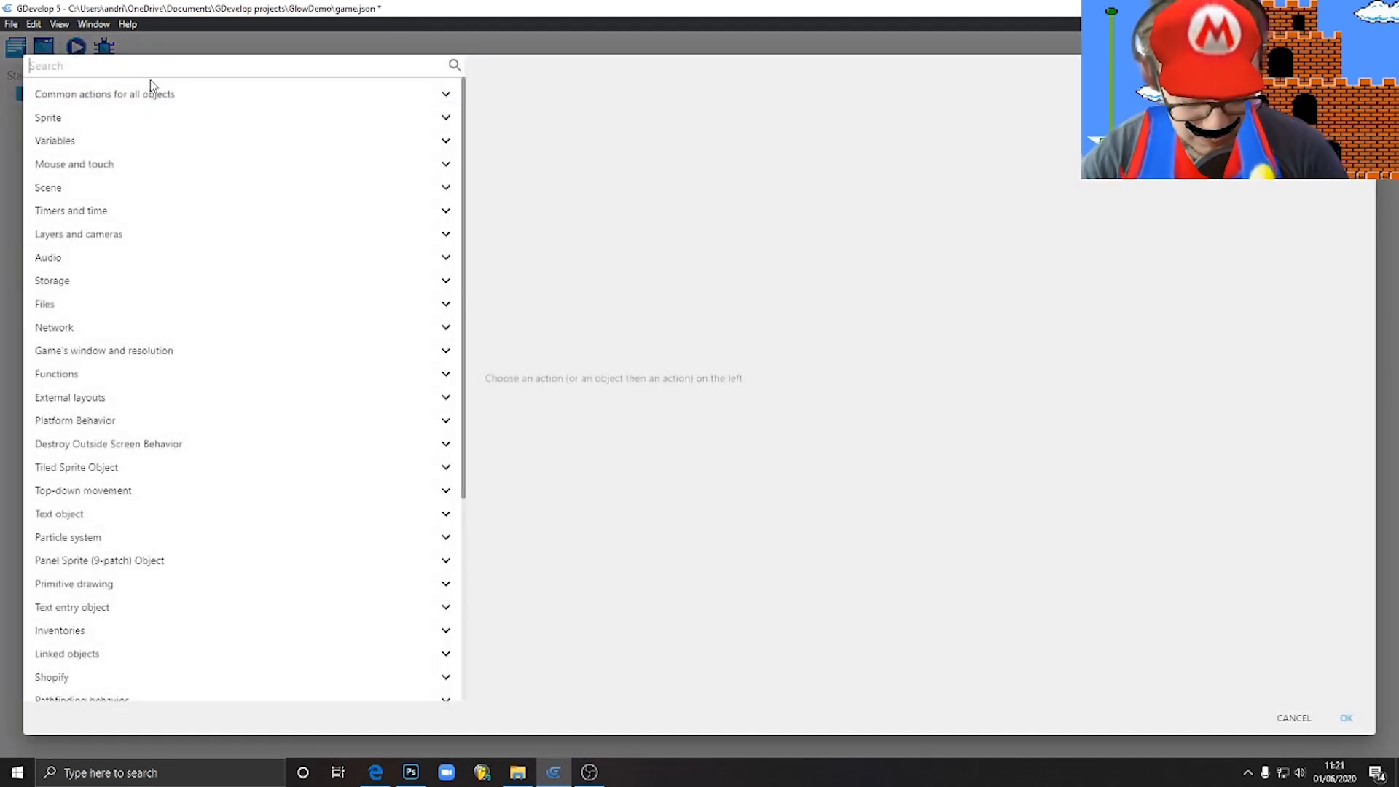
type("blen")
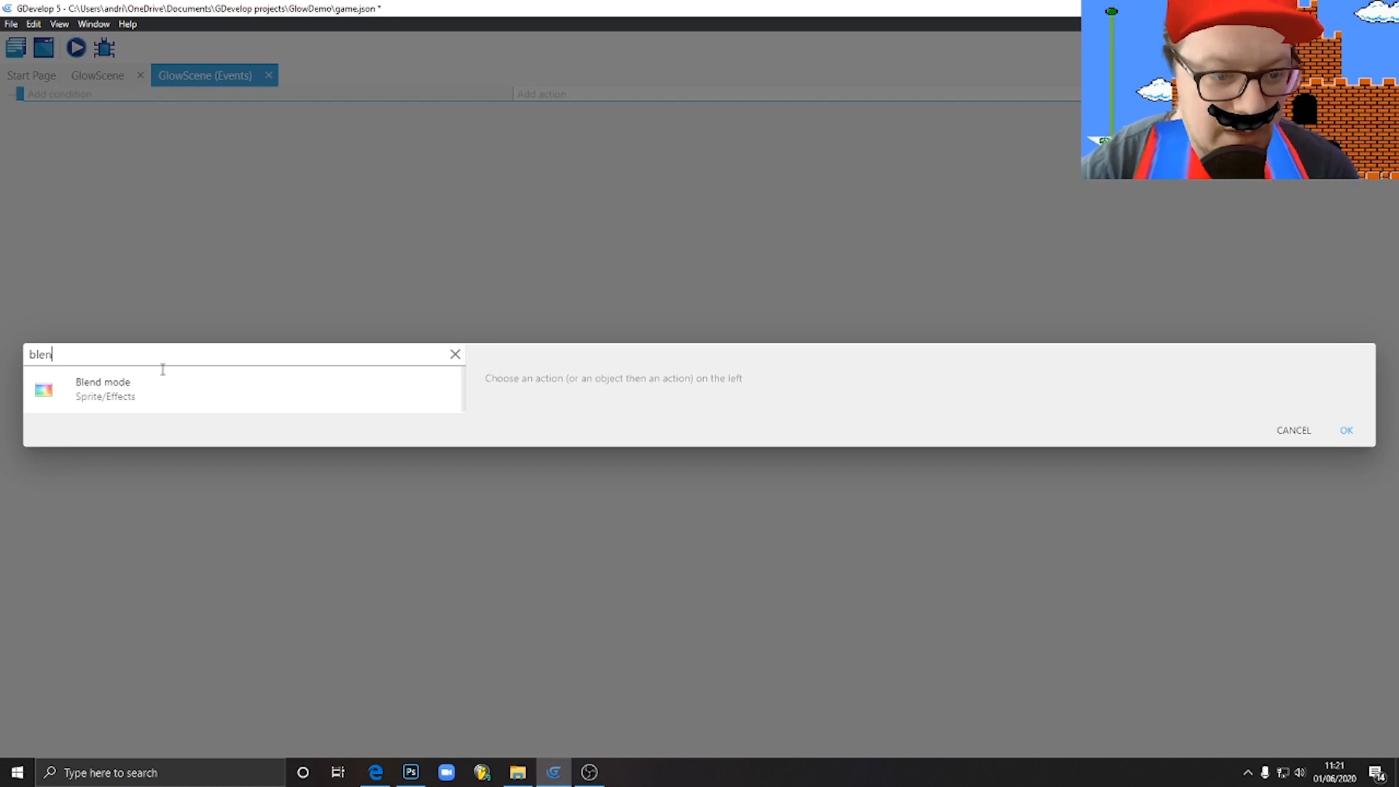
left_click(102, 388)
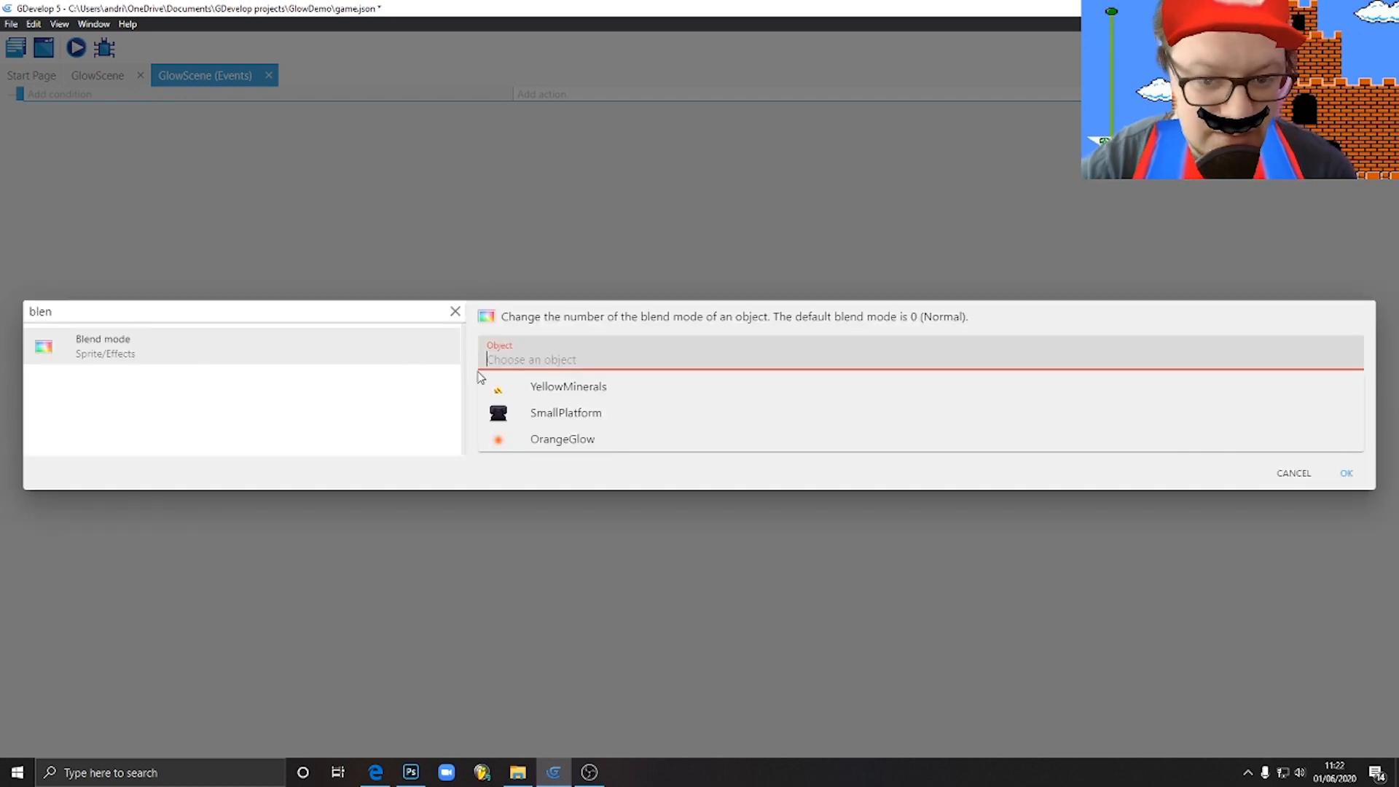
mouse_move(554, 424)
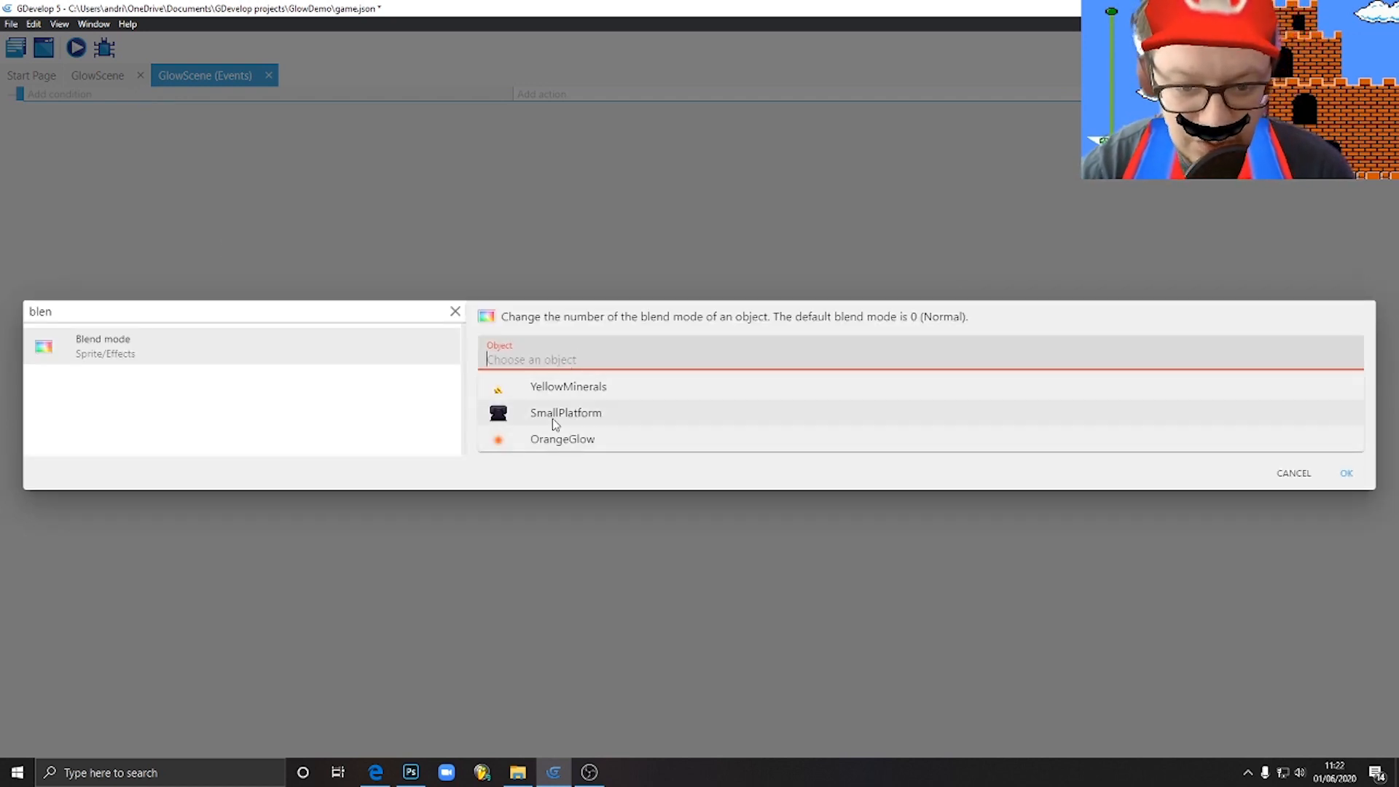
left_click(563, 438)
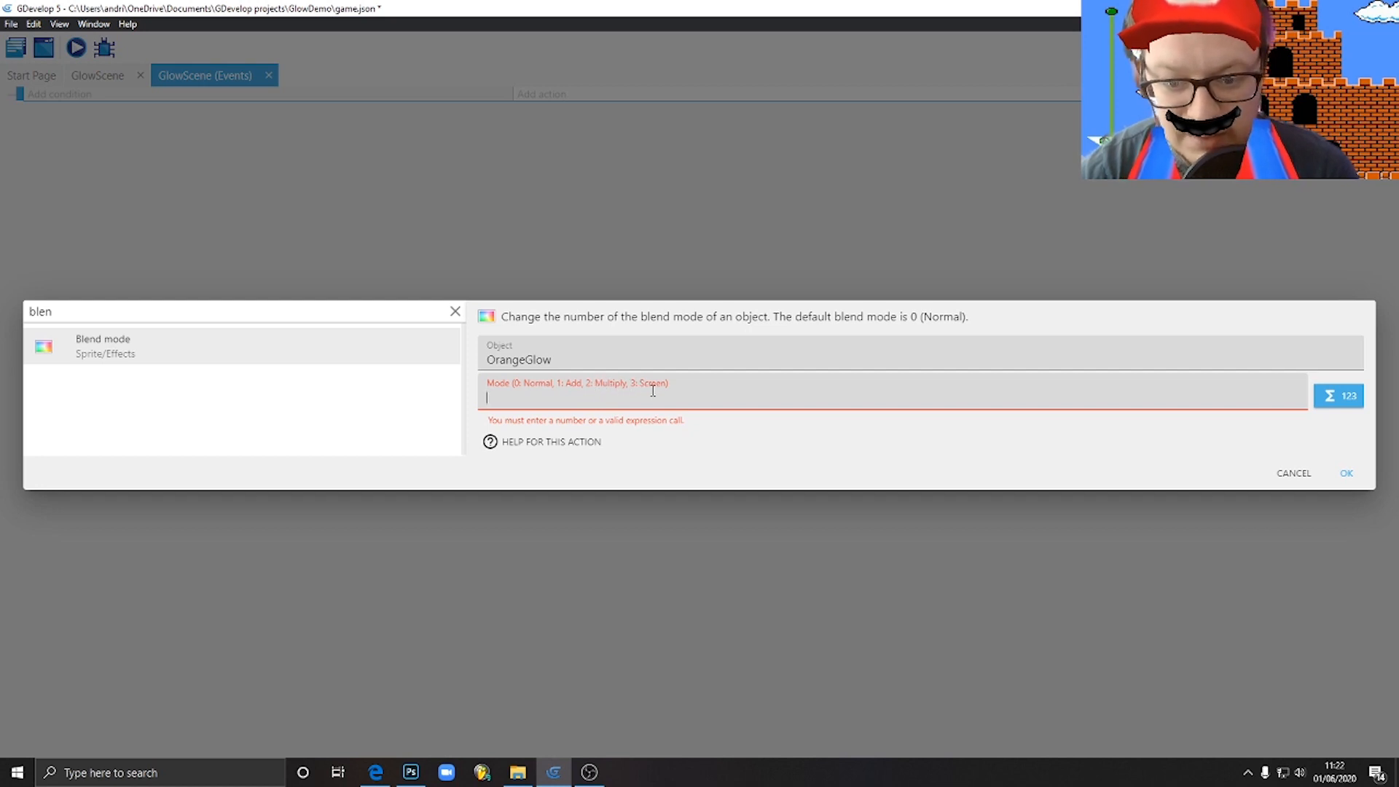
mouse_move(585, 402)
type("1")
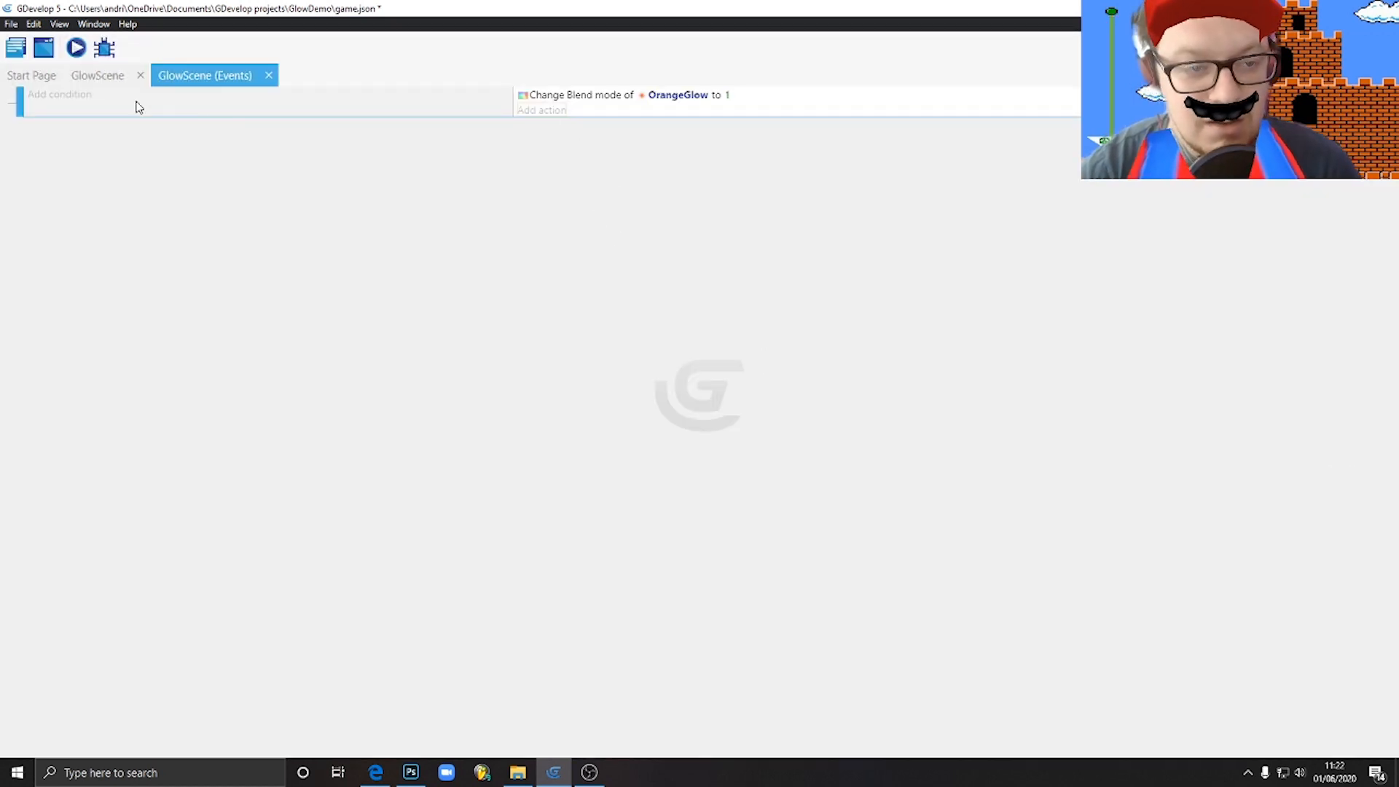
mouse_move(667, 184)
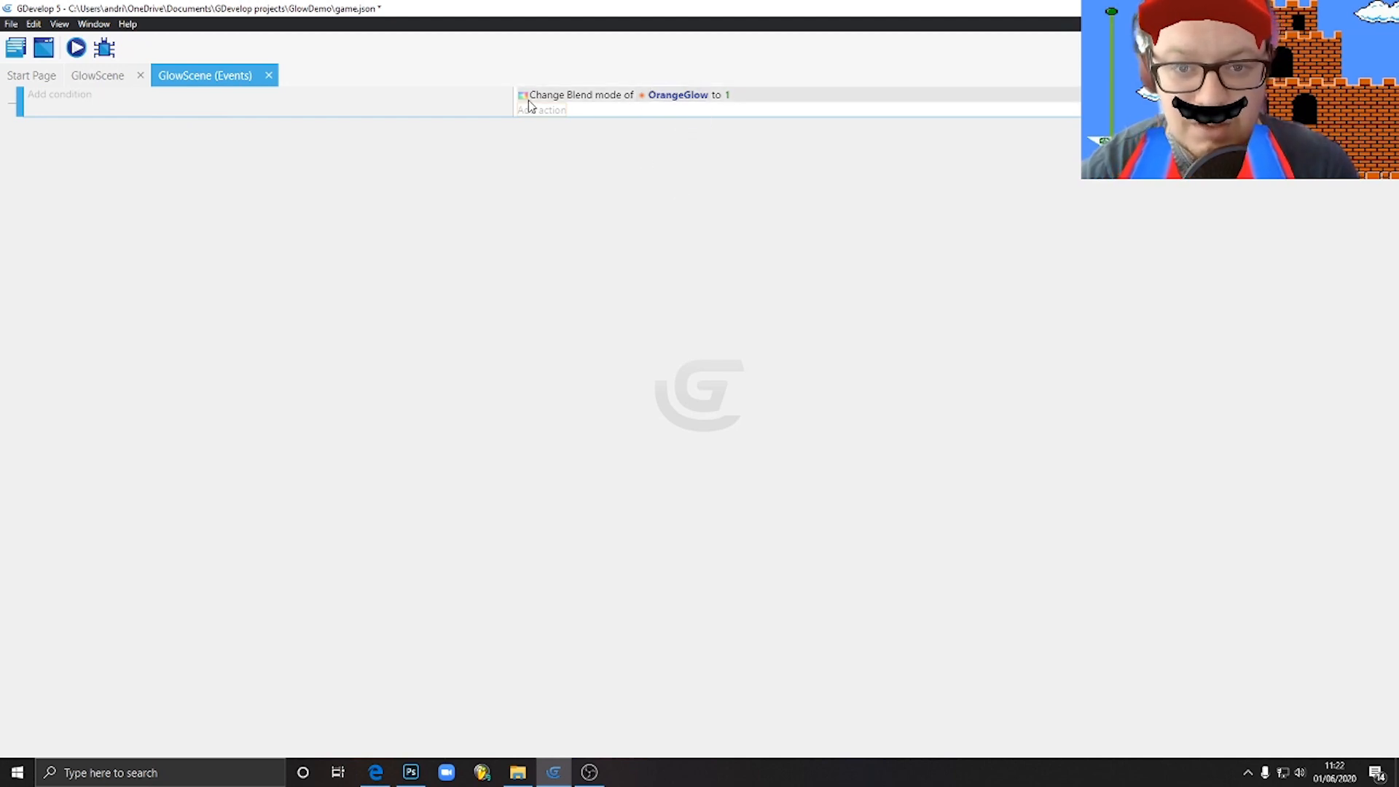
mouse_move(678, 94)
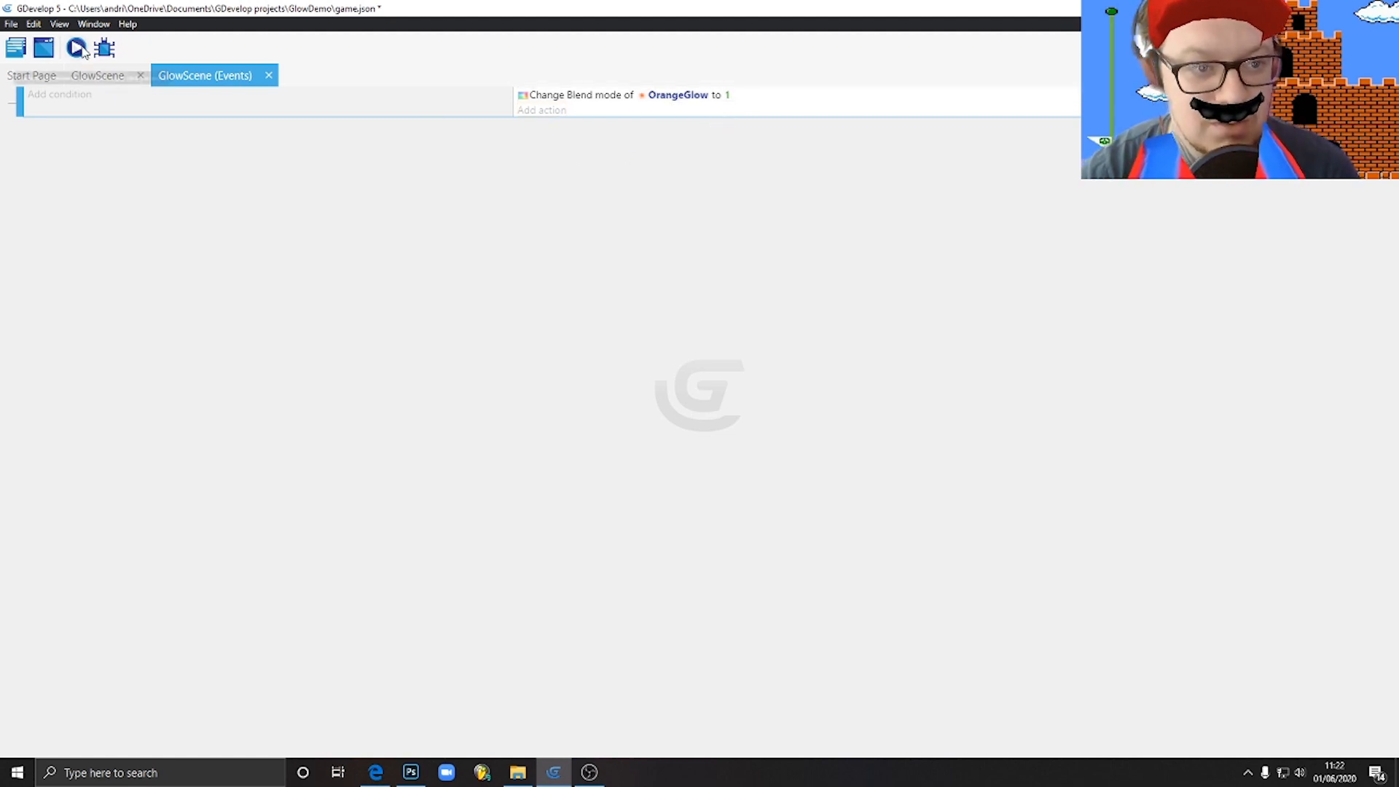
left_click(76, 48)
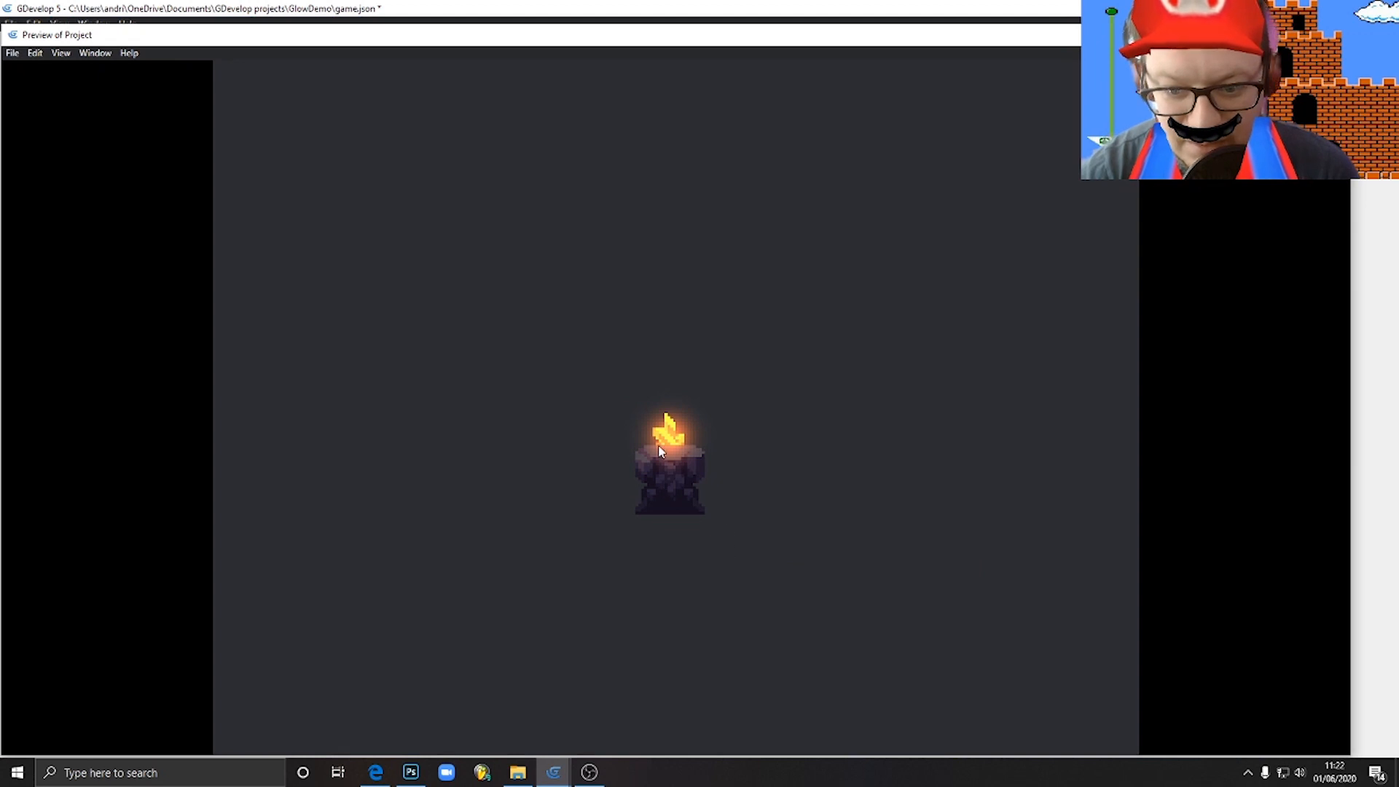
mouse_move(703, 422)
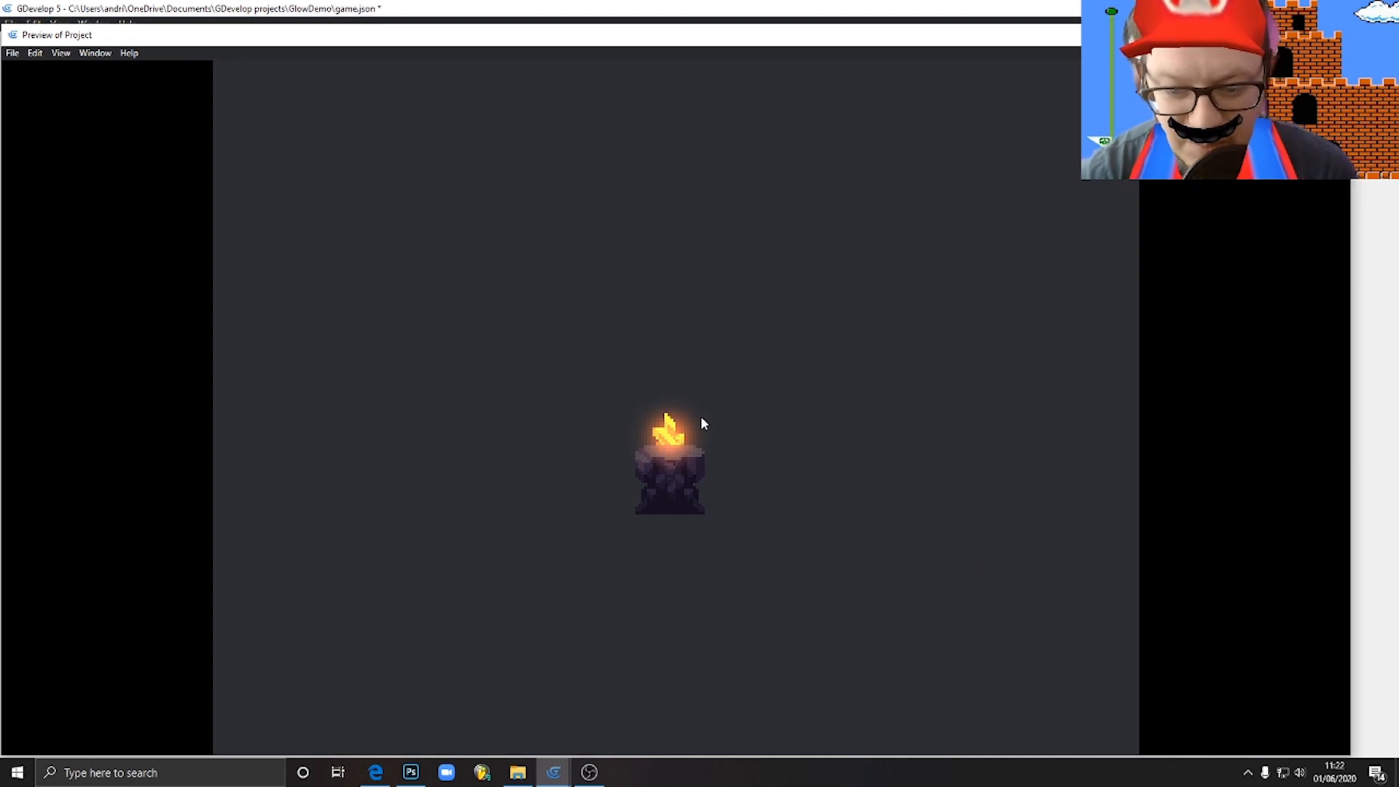
mouse_move(680, 455)
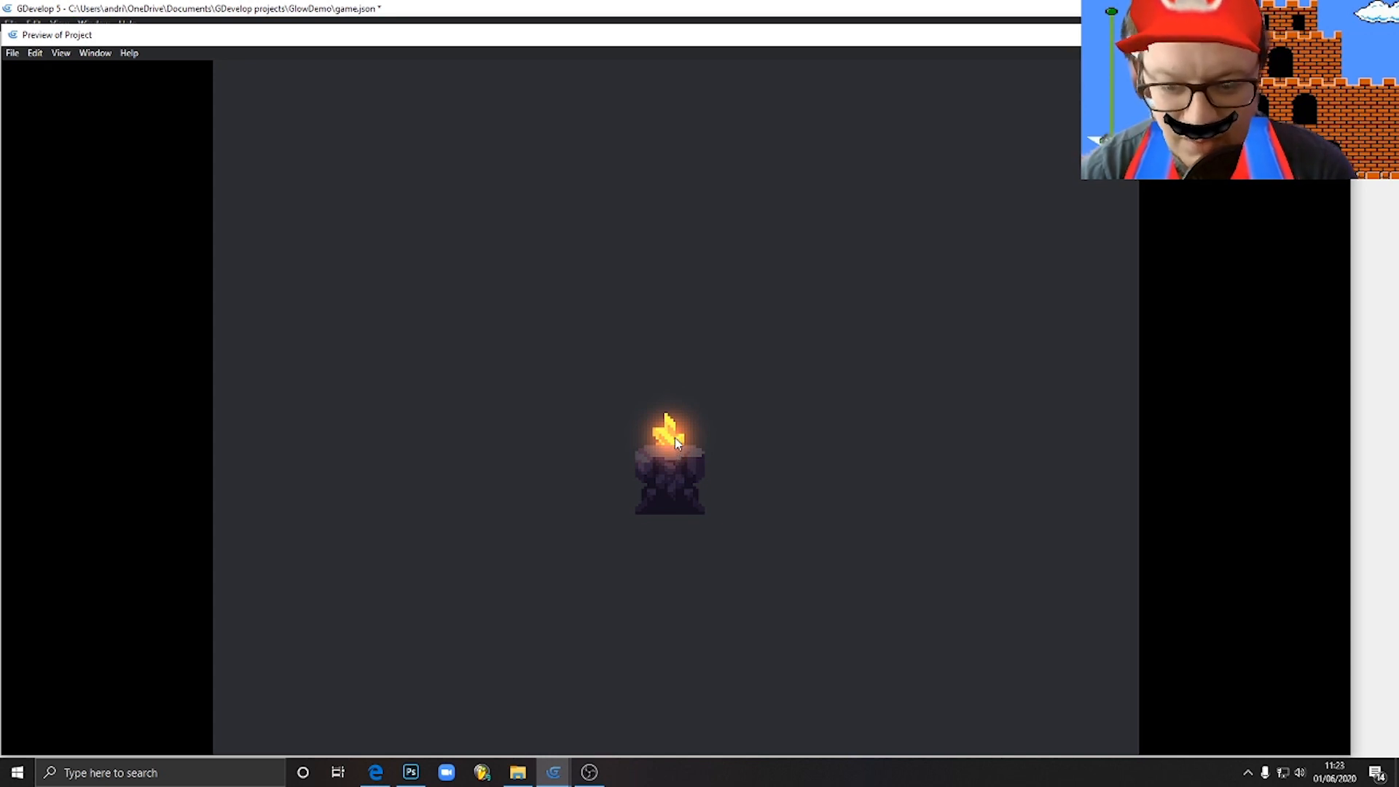
mouse_move(760, 395)
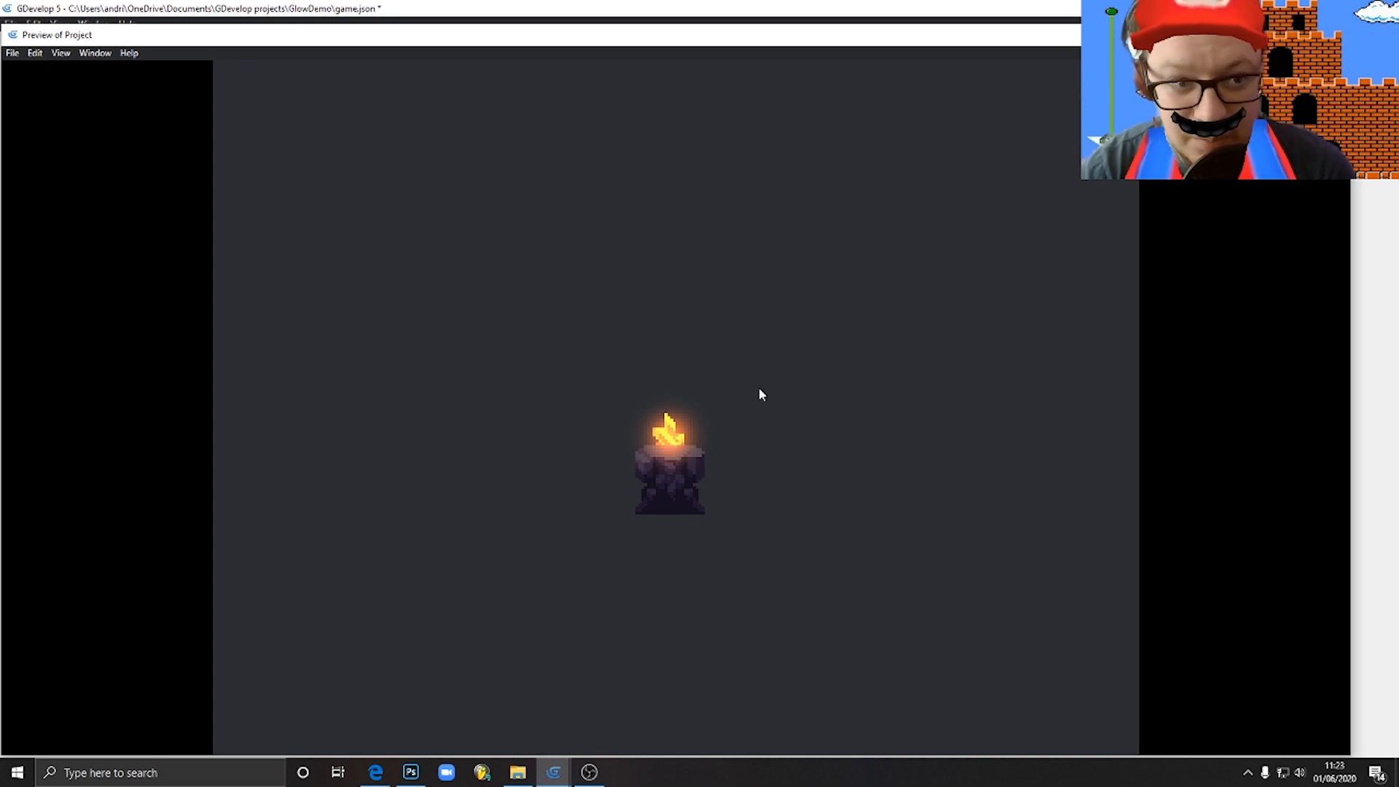
mouse_move(663, 464)
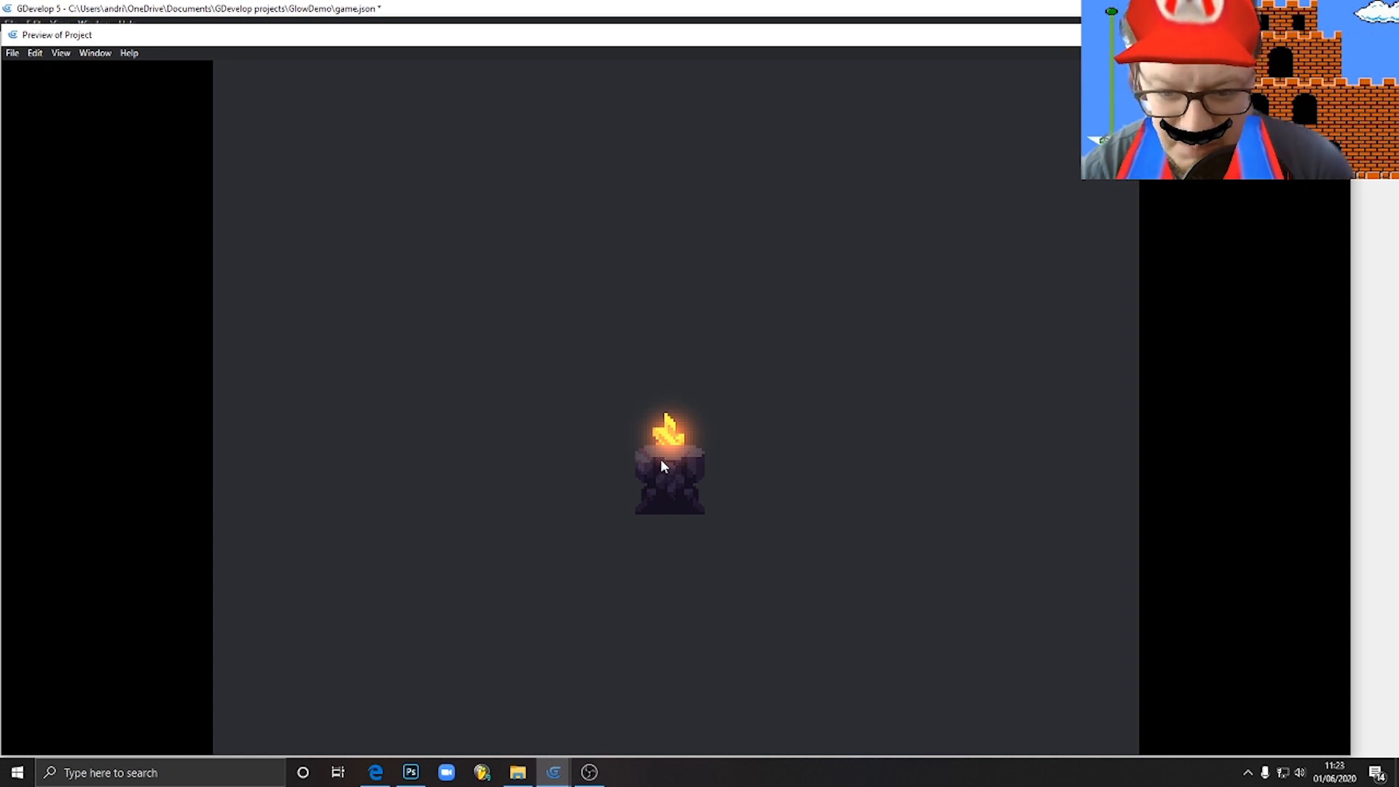
mouse_move(695, 438)
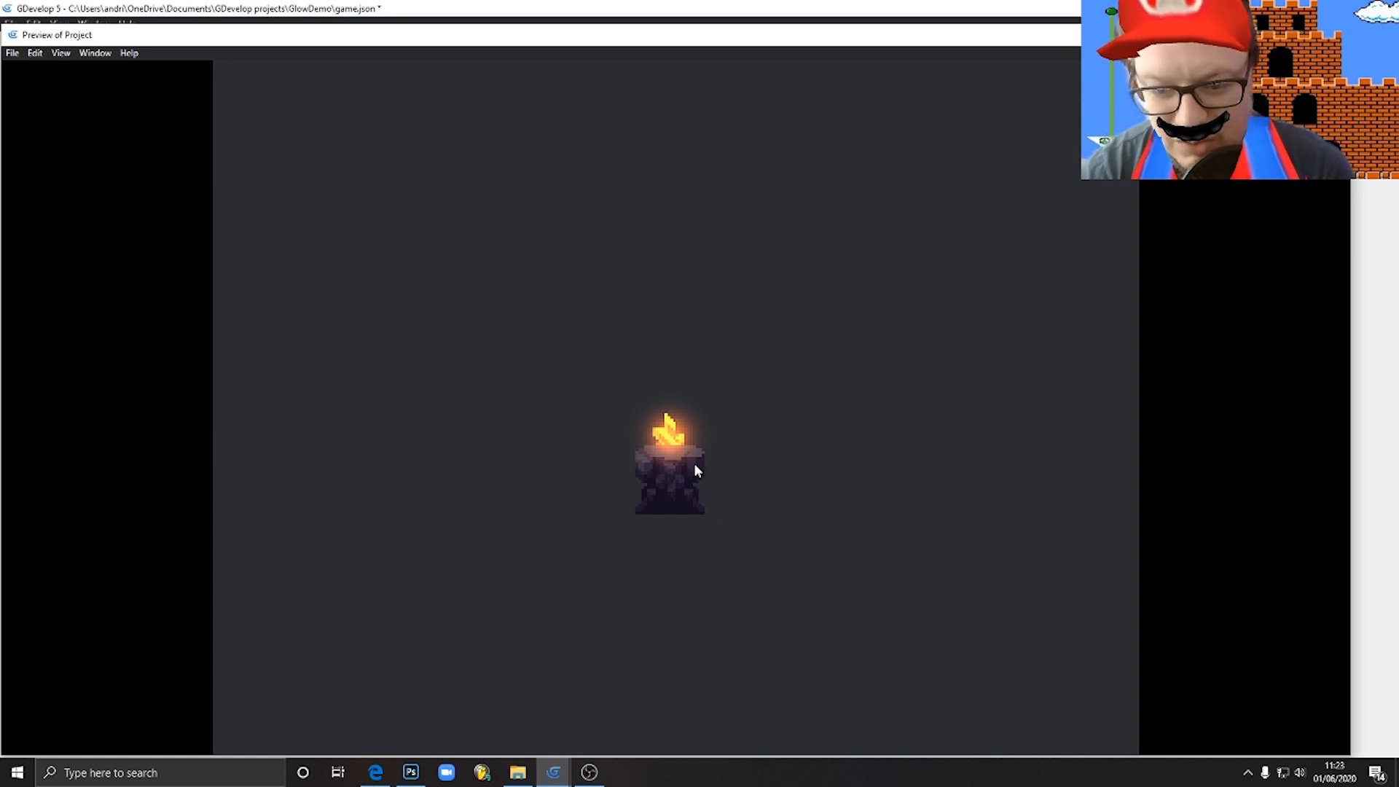
mouse_move(696, 544)
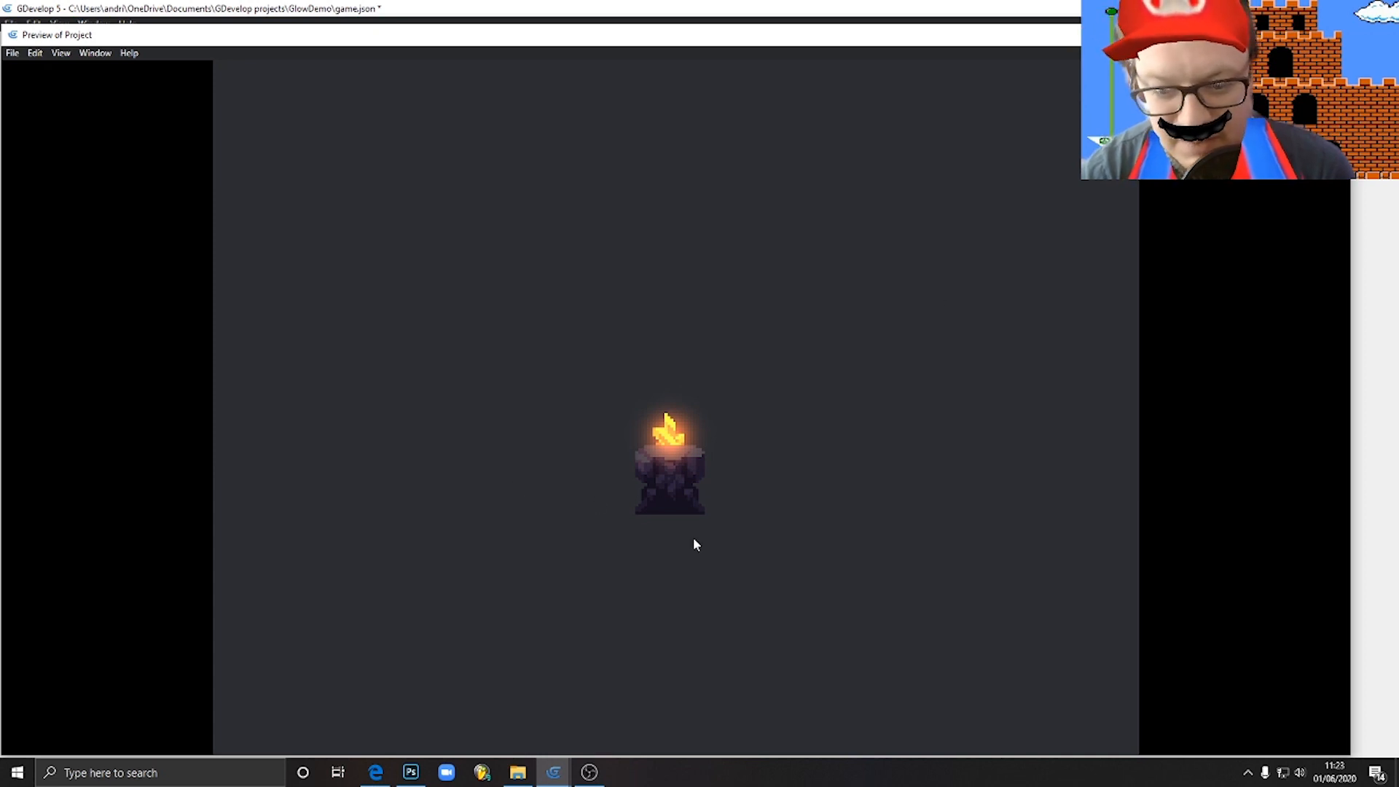
mouse_move(460, 397)
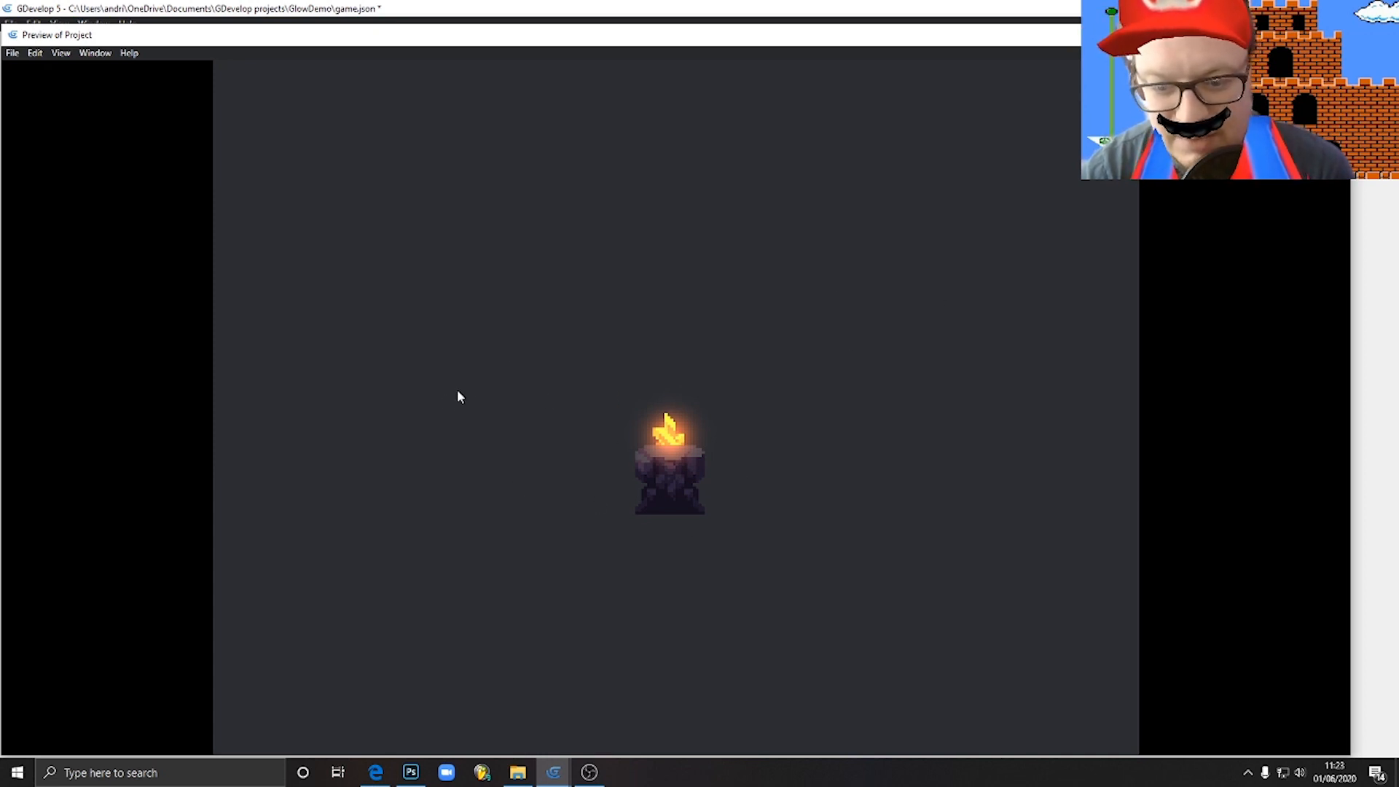
mouse_move(883, 464)
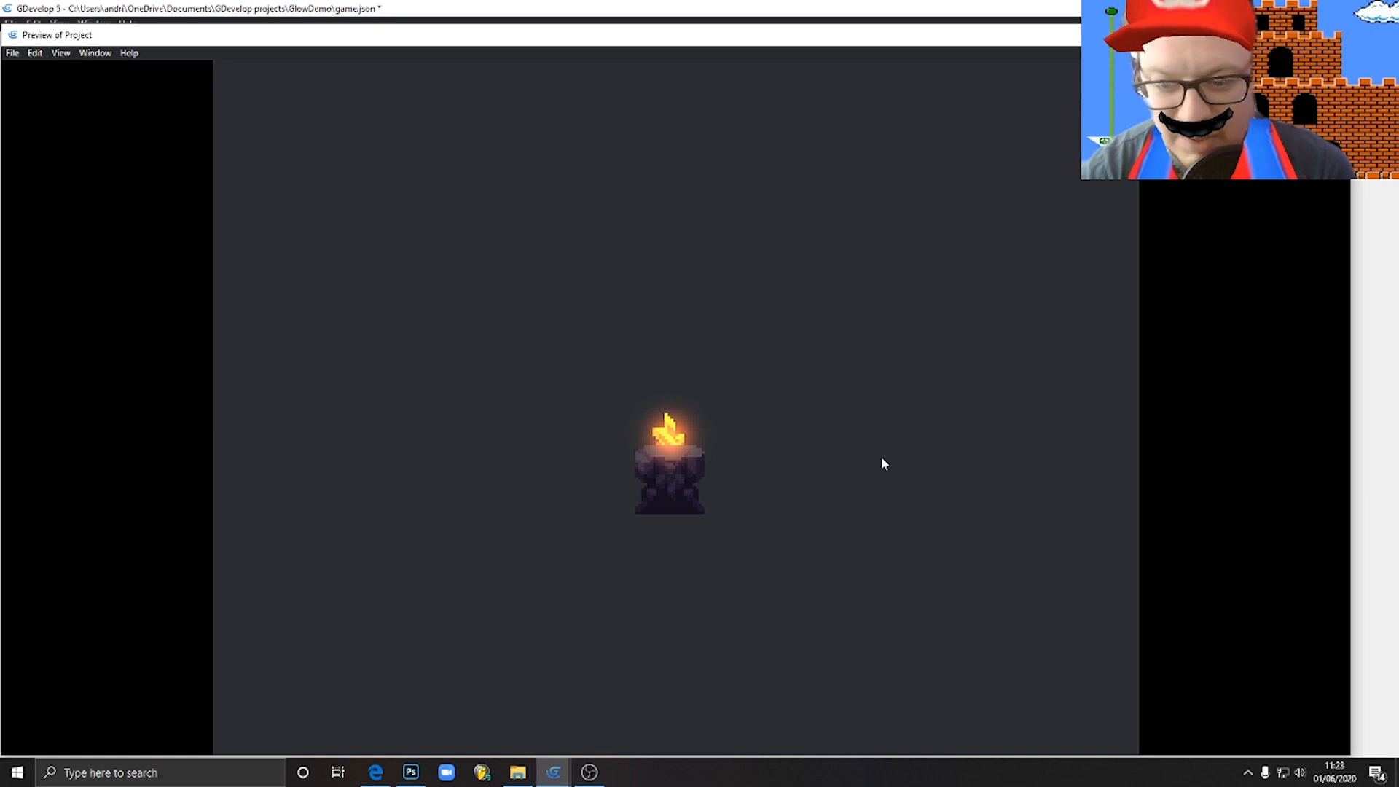
mouse_move(1056, 227)
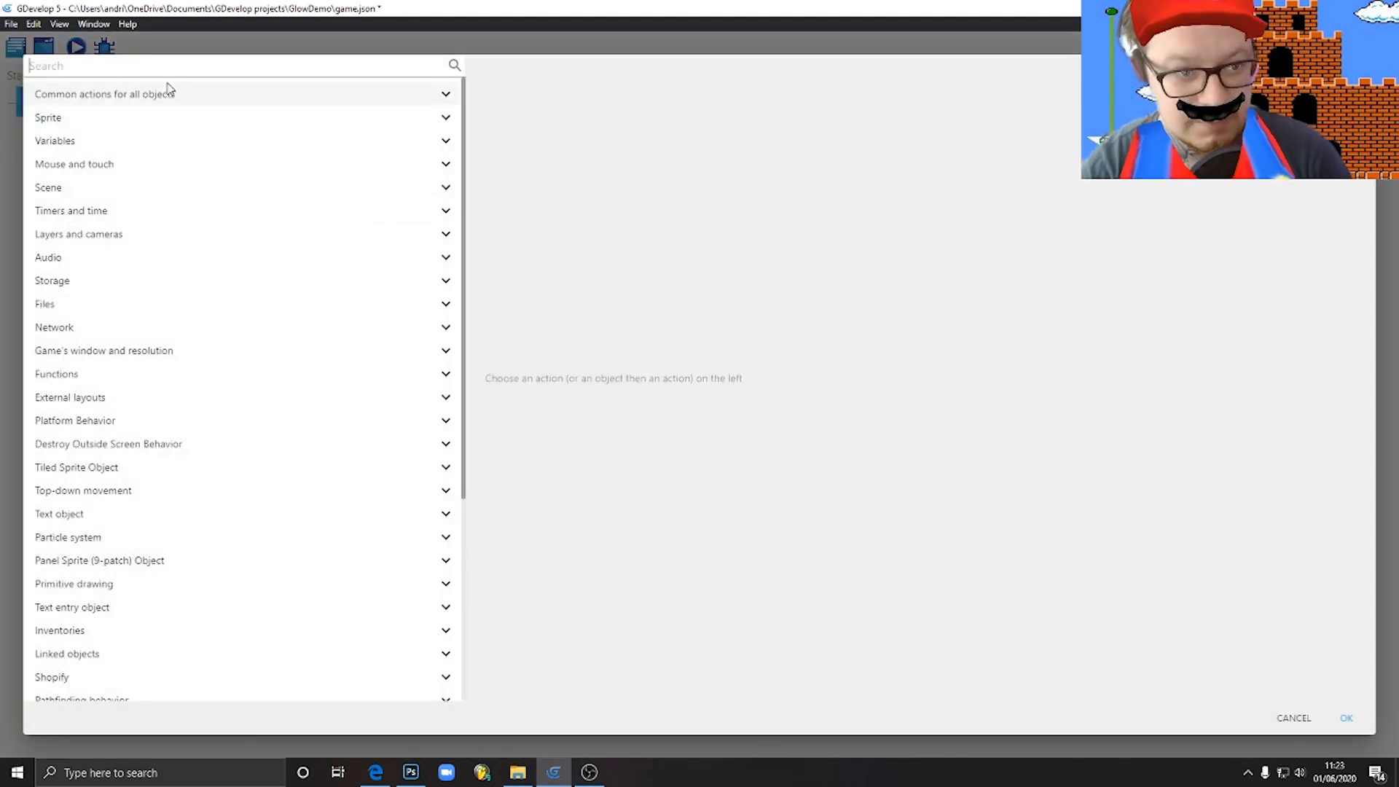
Add a sprite opacity action for OrangeGlow with value 99, then reopen it to adjust
type("opa")
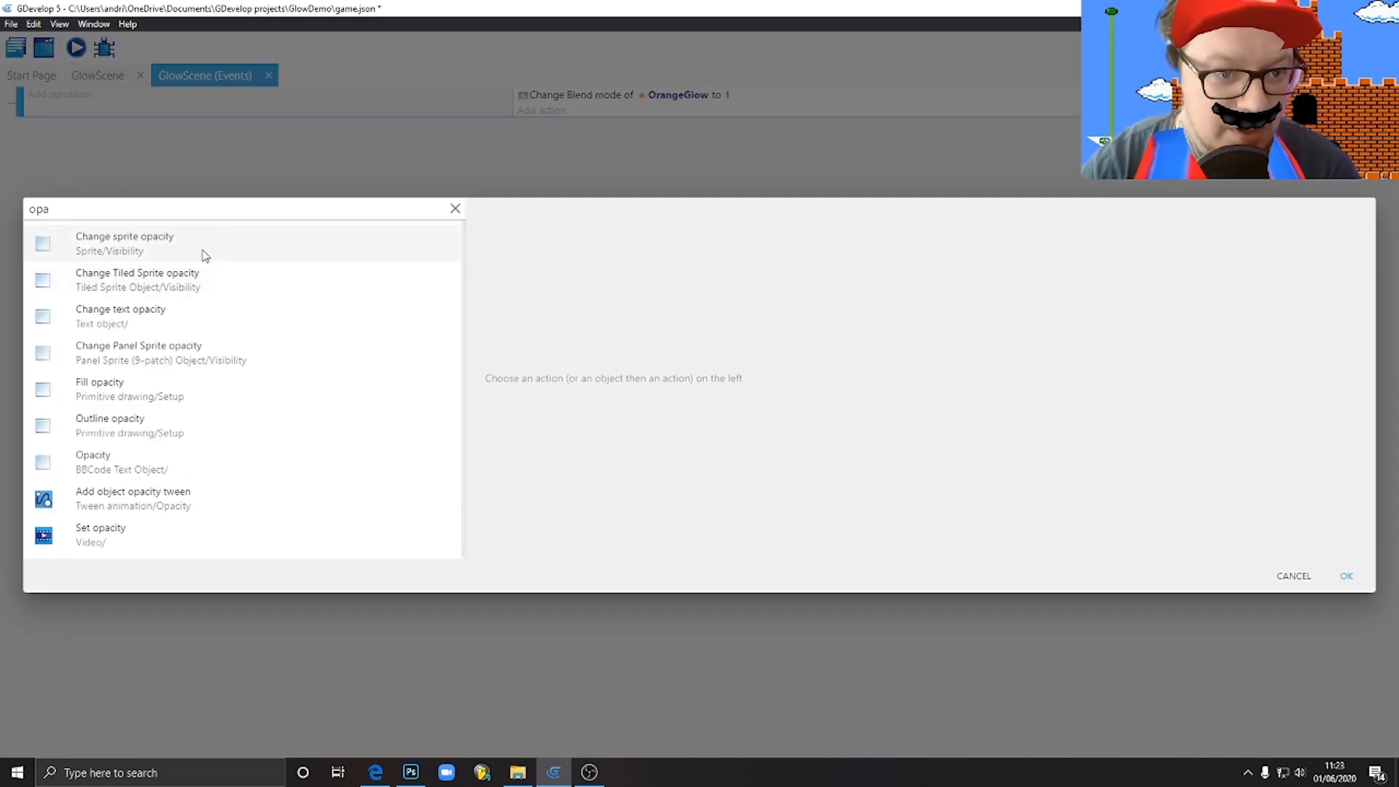
left_click(124, 242)
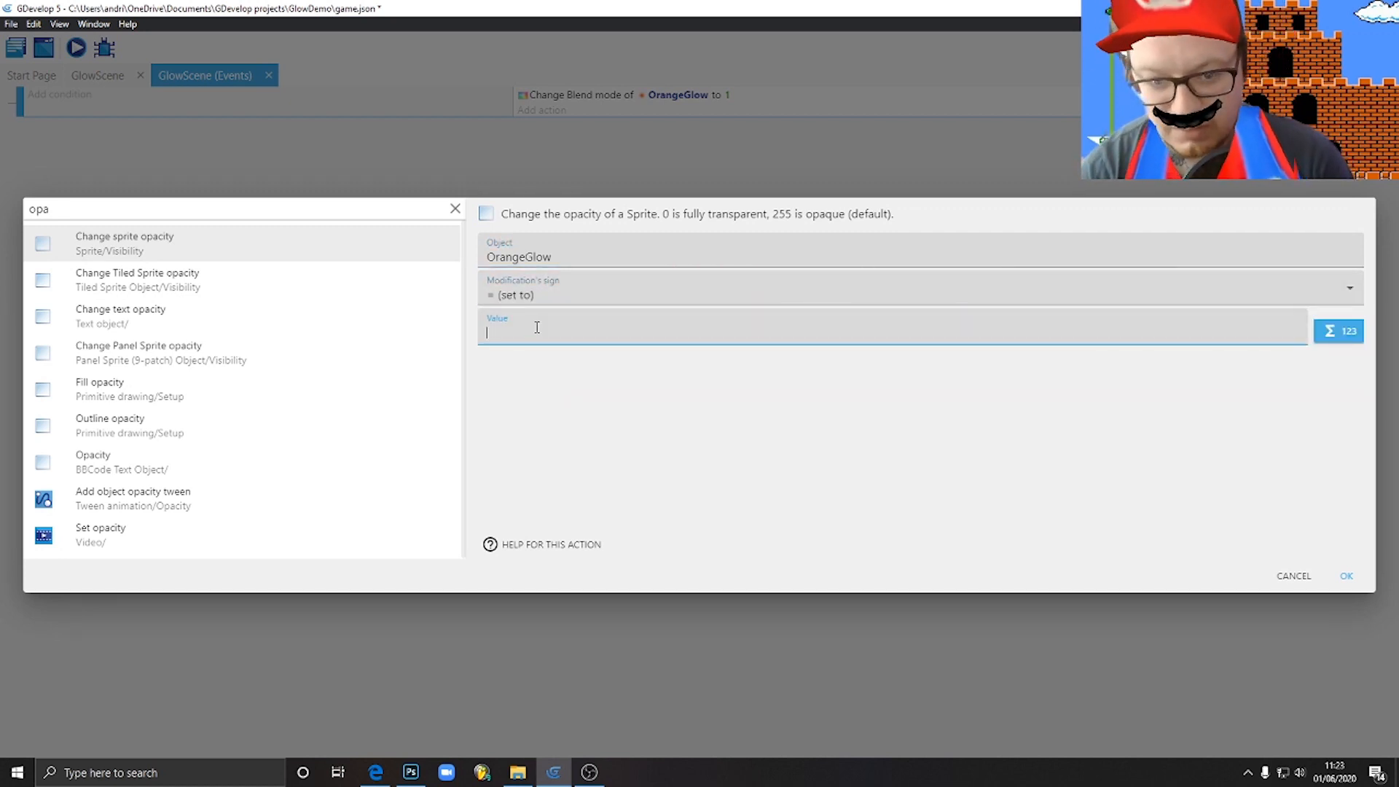
type("99")
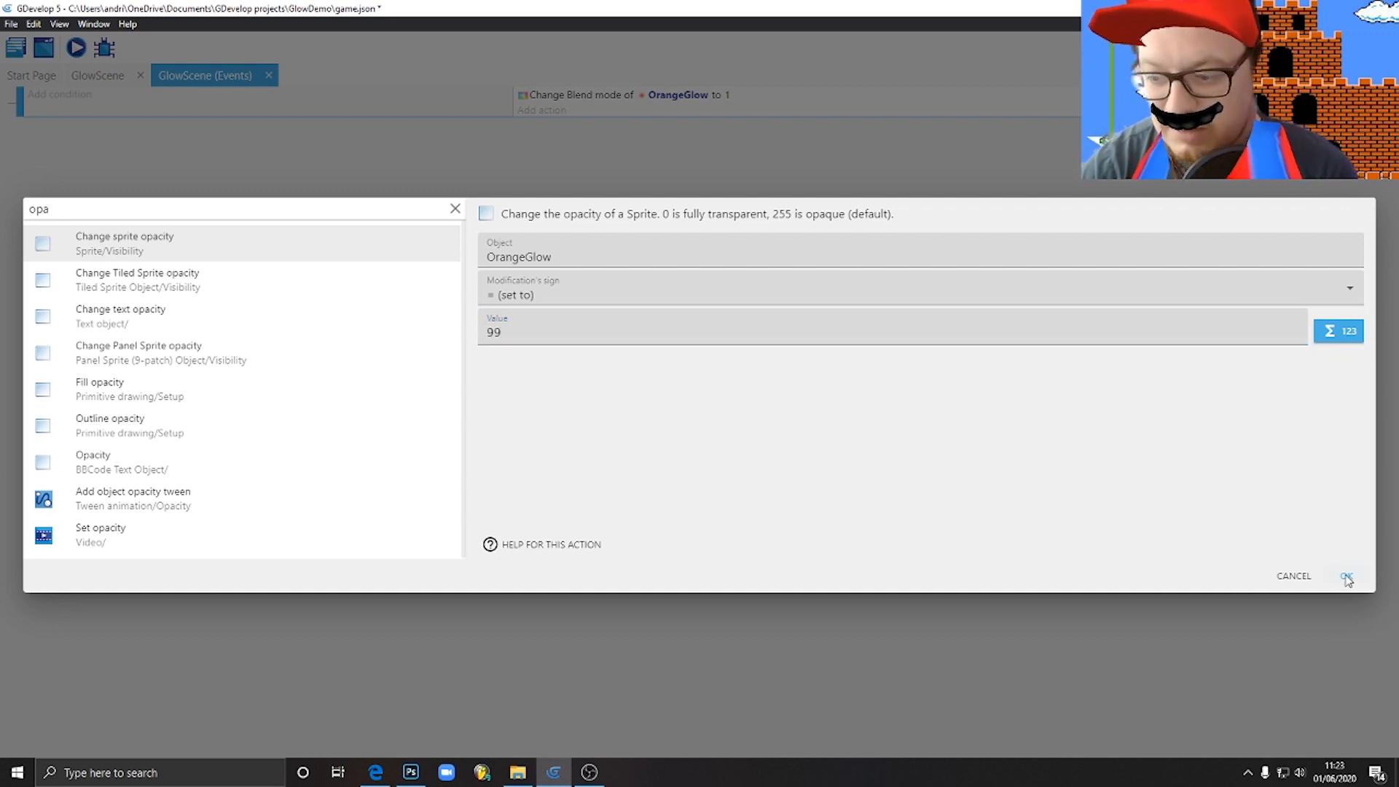
left_click(1347, 576)
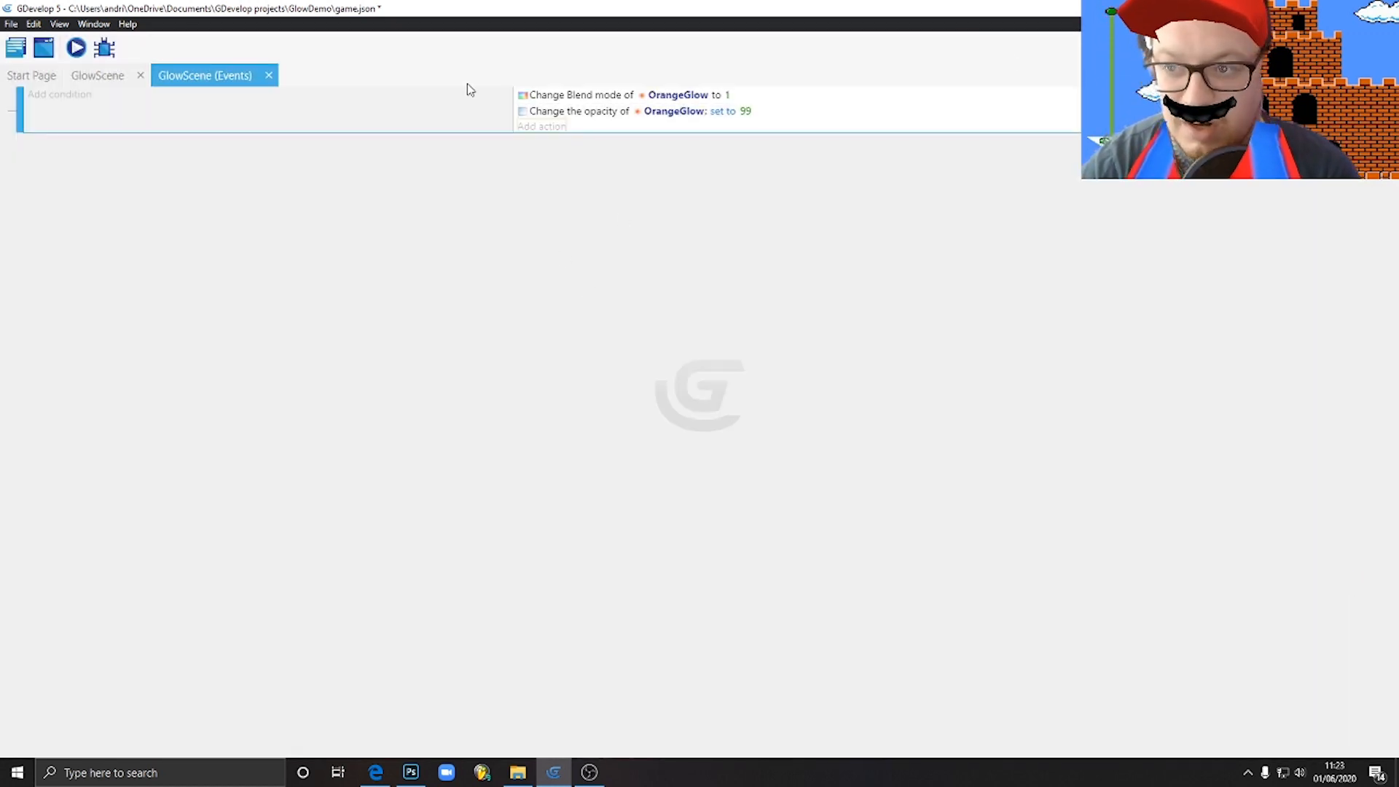
left_click(76, 48)
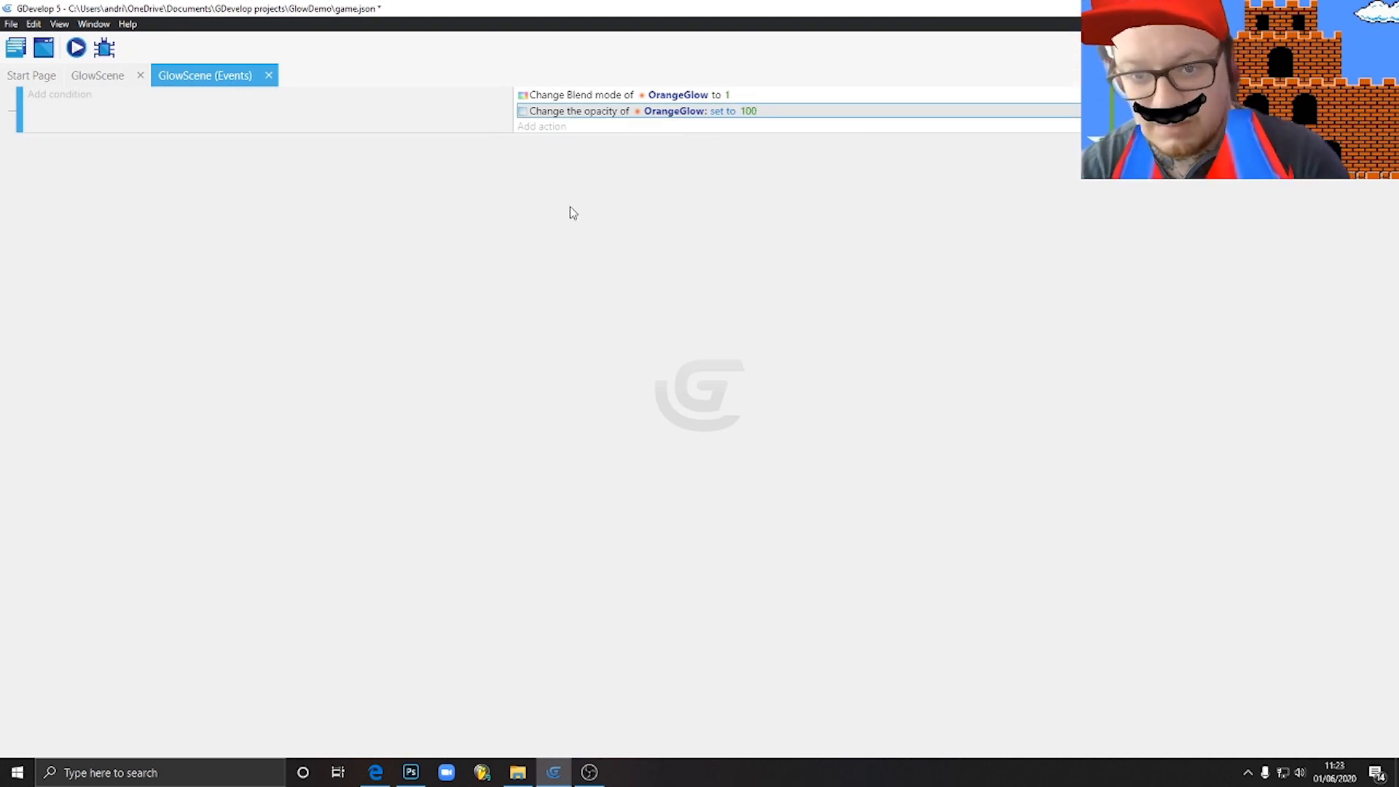
Launch a scene preview and enlarge its window to fill the screen
left_click(76, 48)
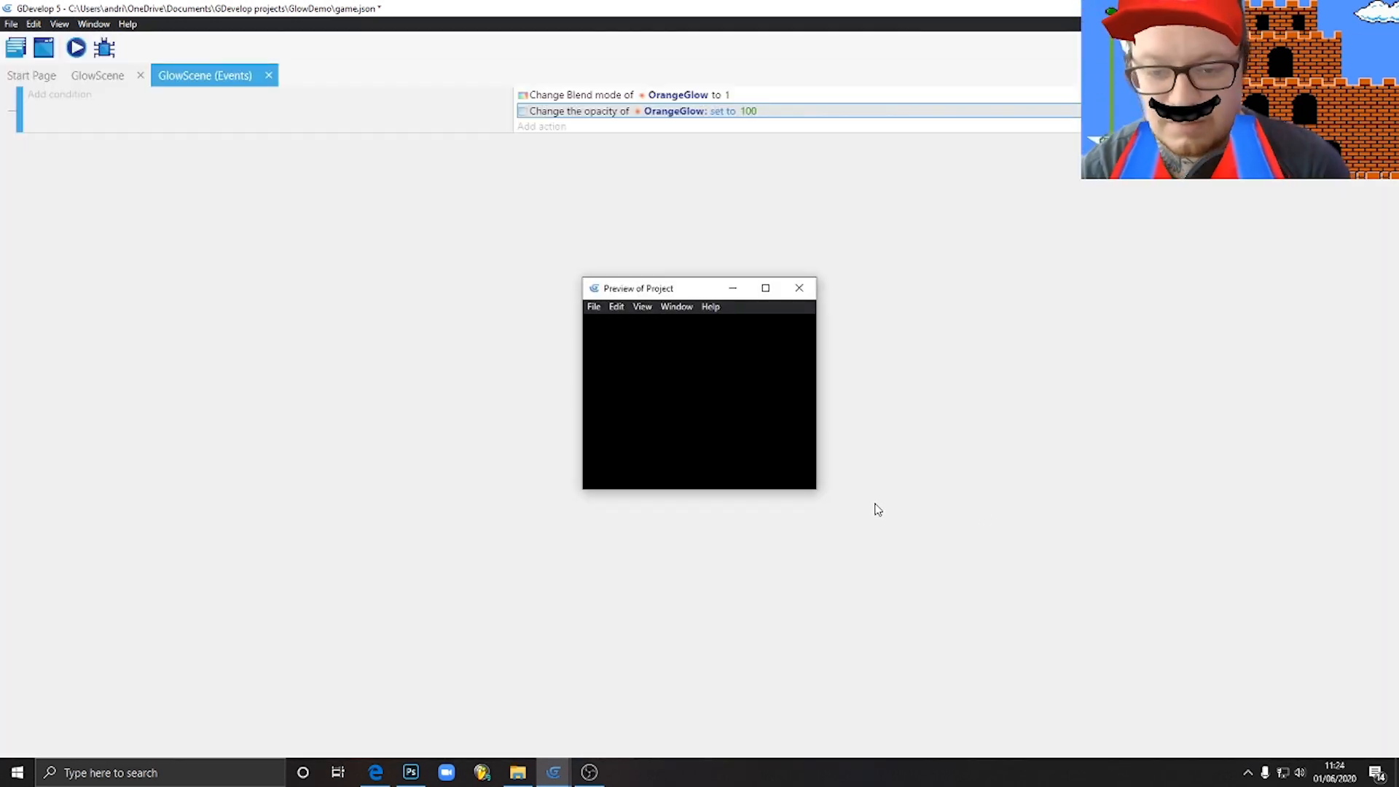
left_click_drag(814, 489, 1287, 725)
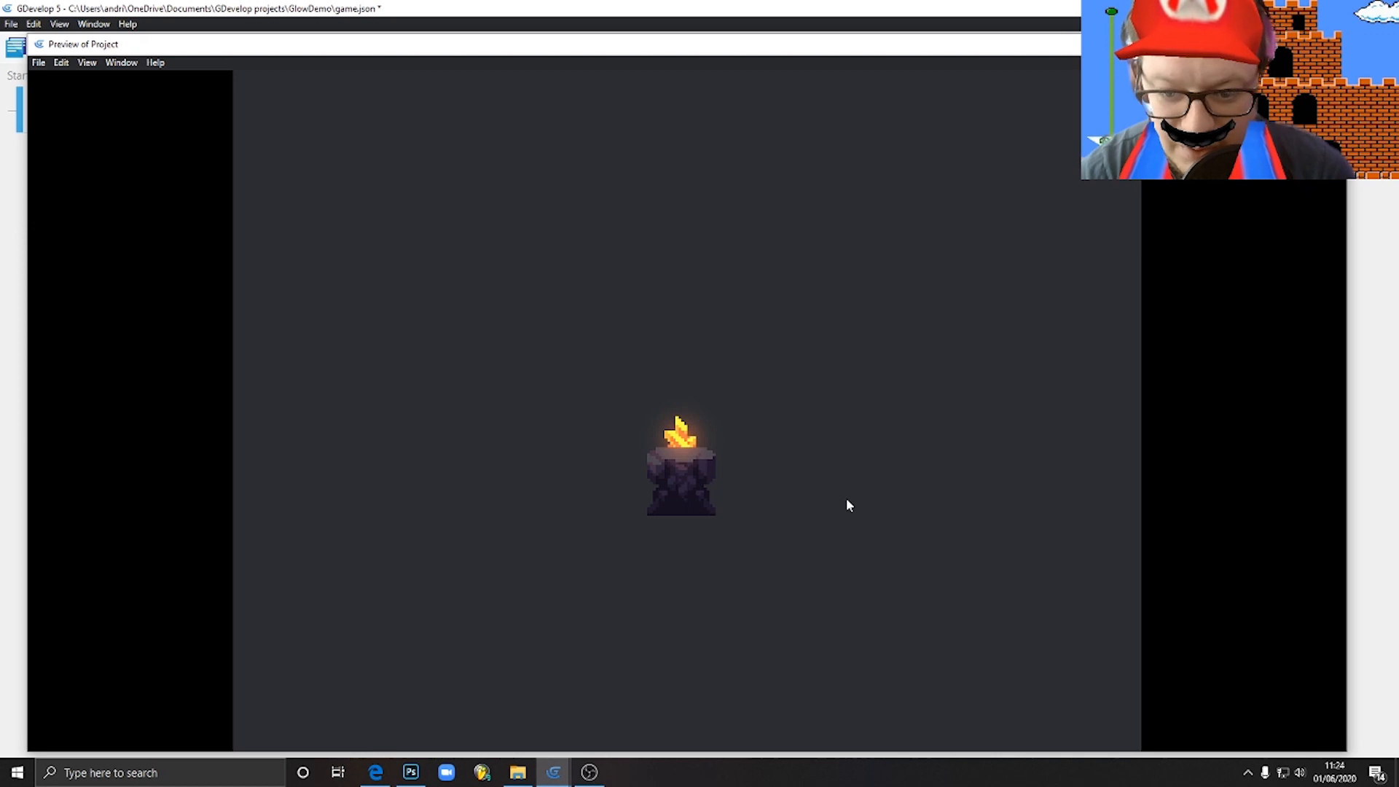
mouse_move(770, 500)
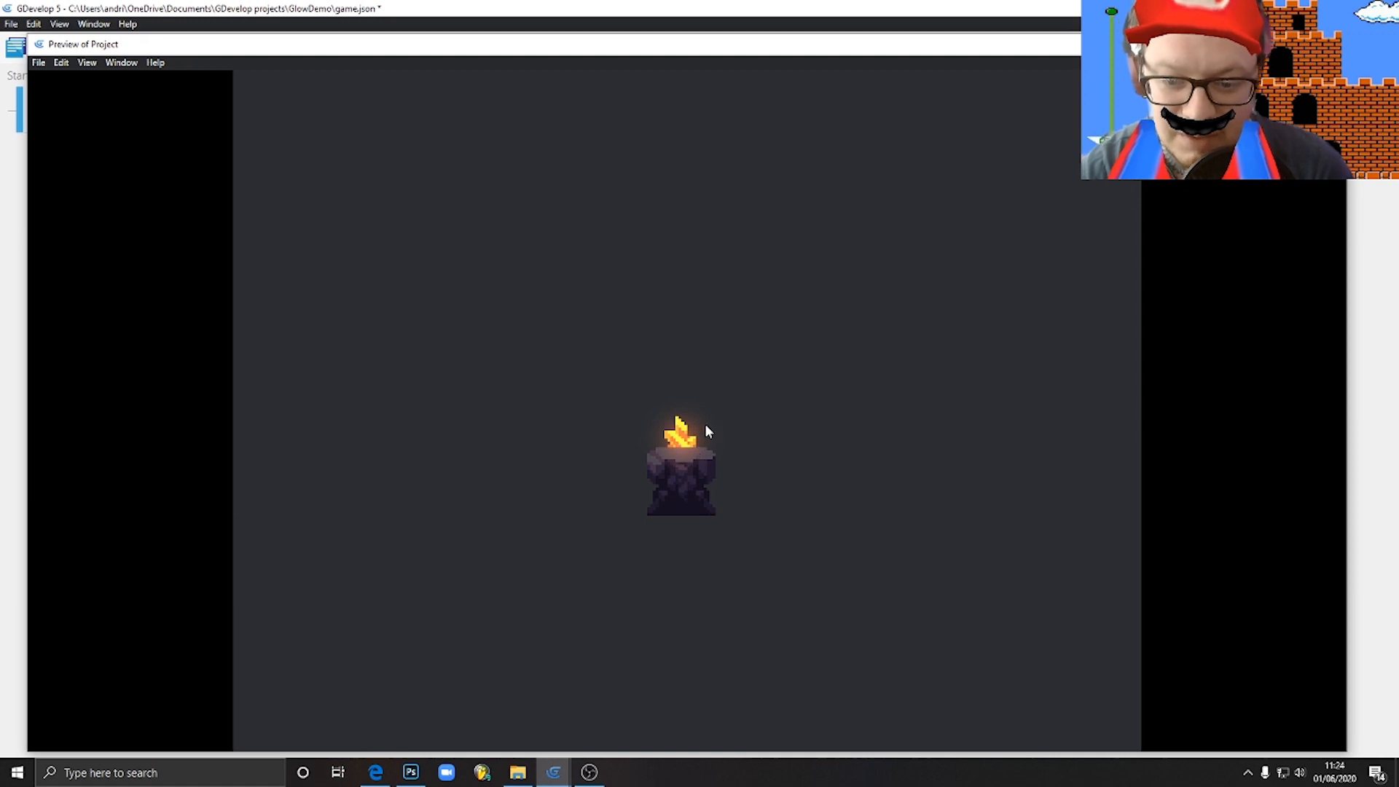
mouse_move(696, 481)
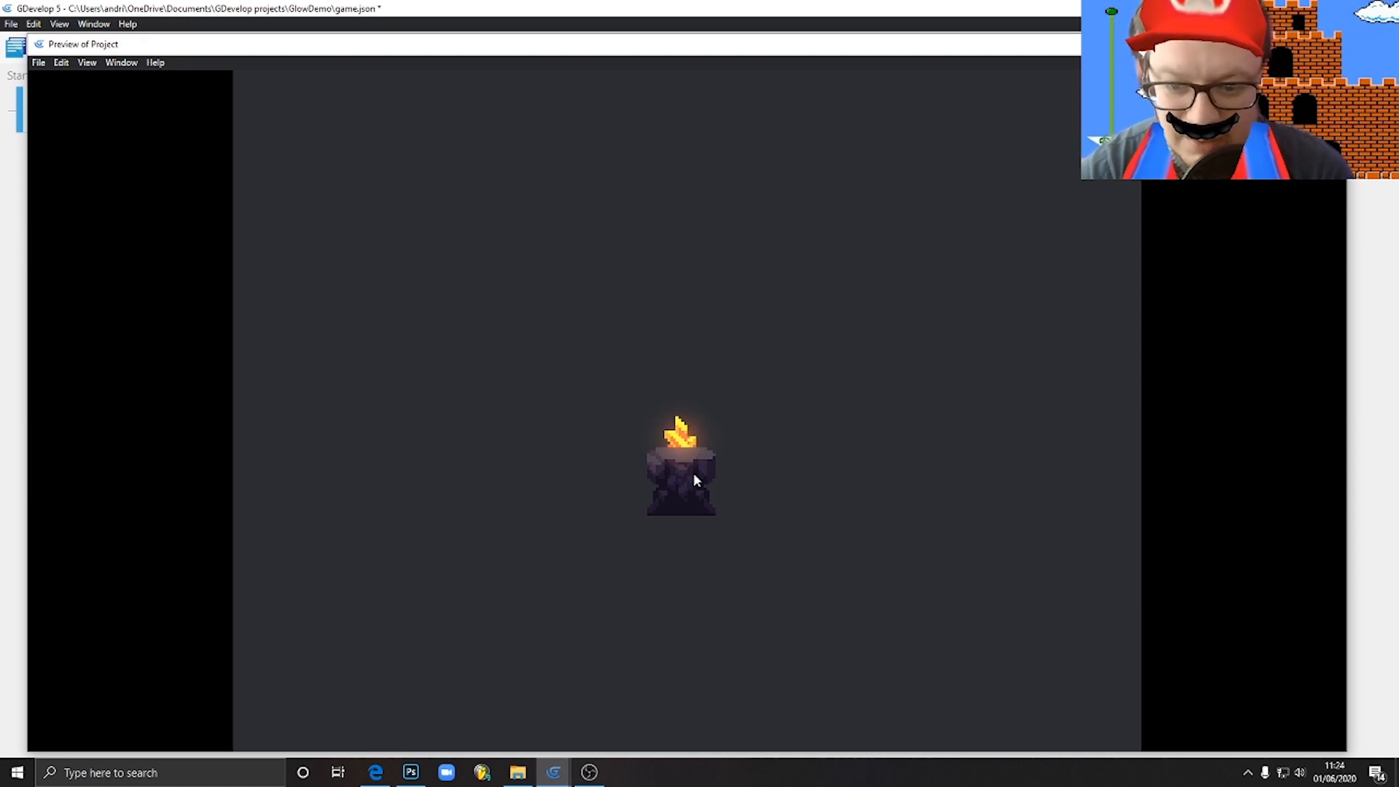
mouse_move(709, 454)
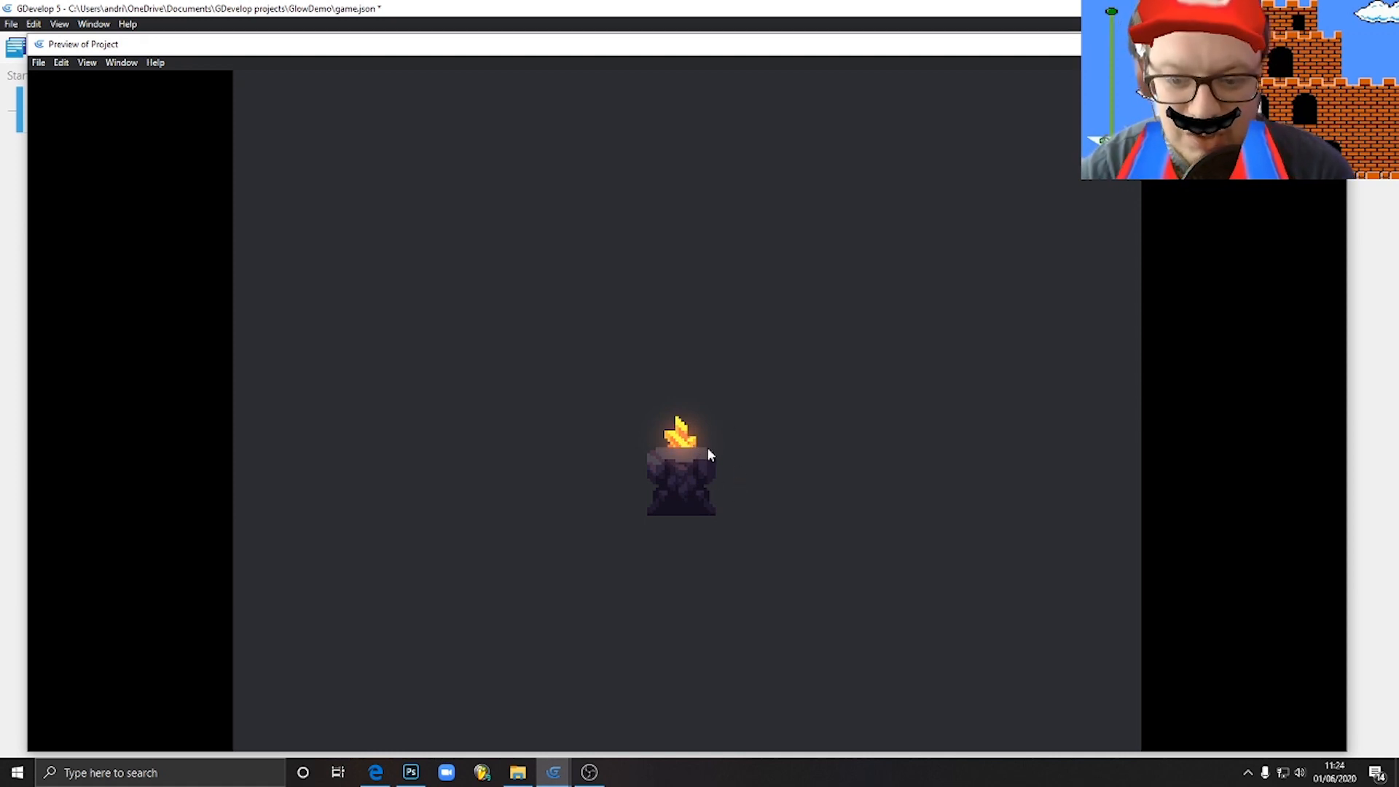
mouse_move(709, 541)
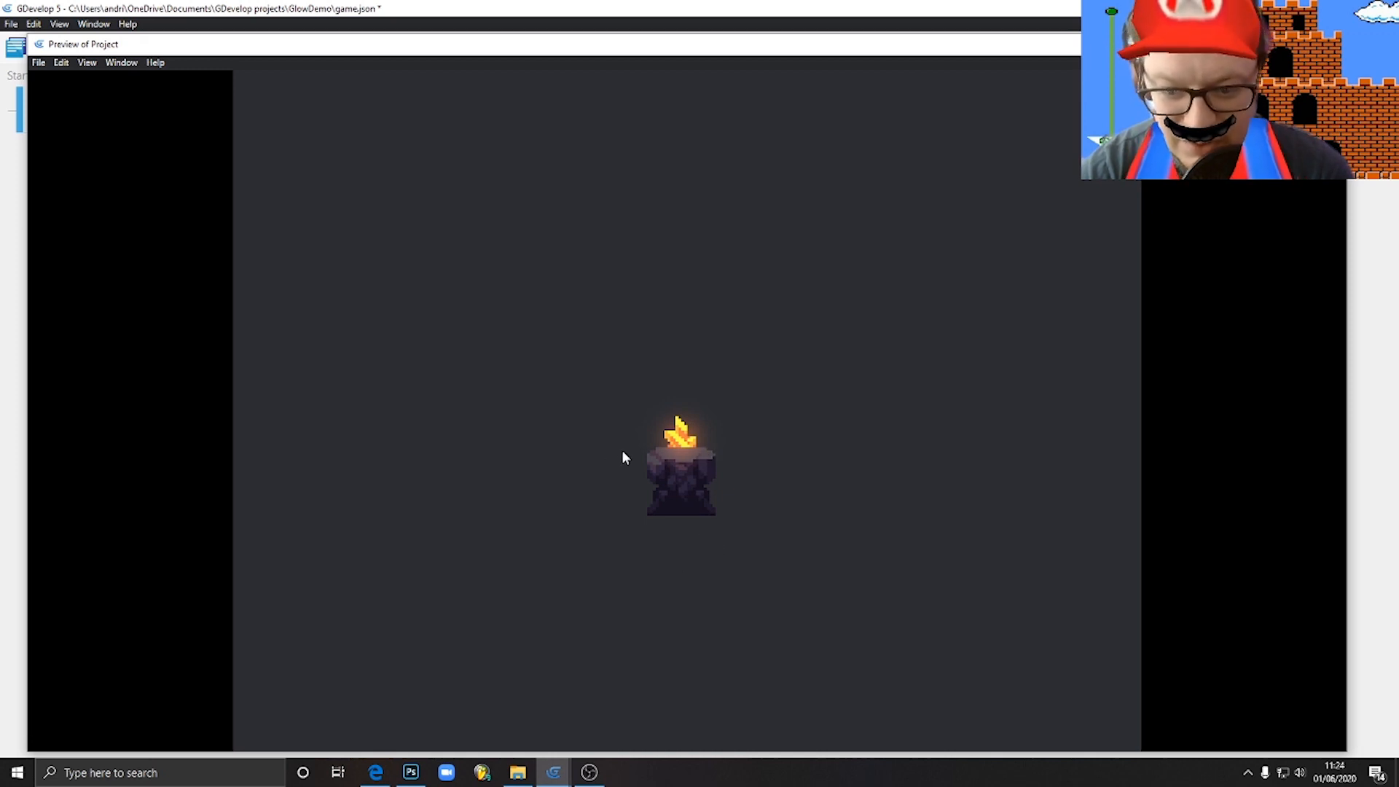
mouse_move(683, 449)
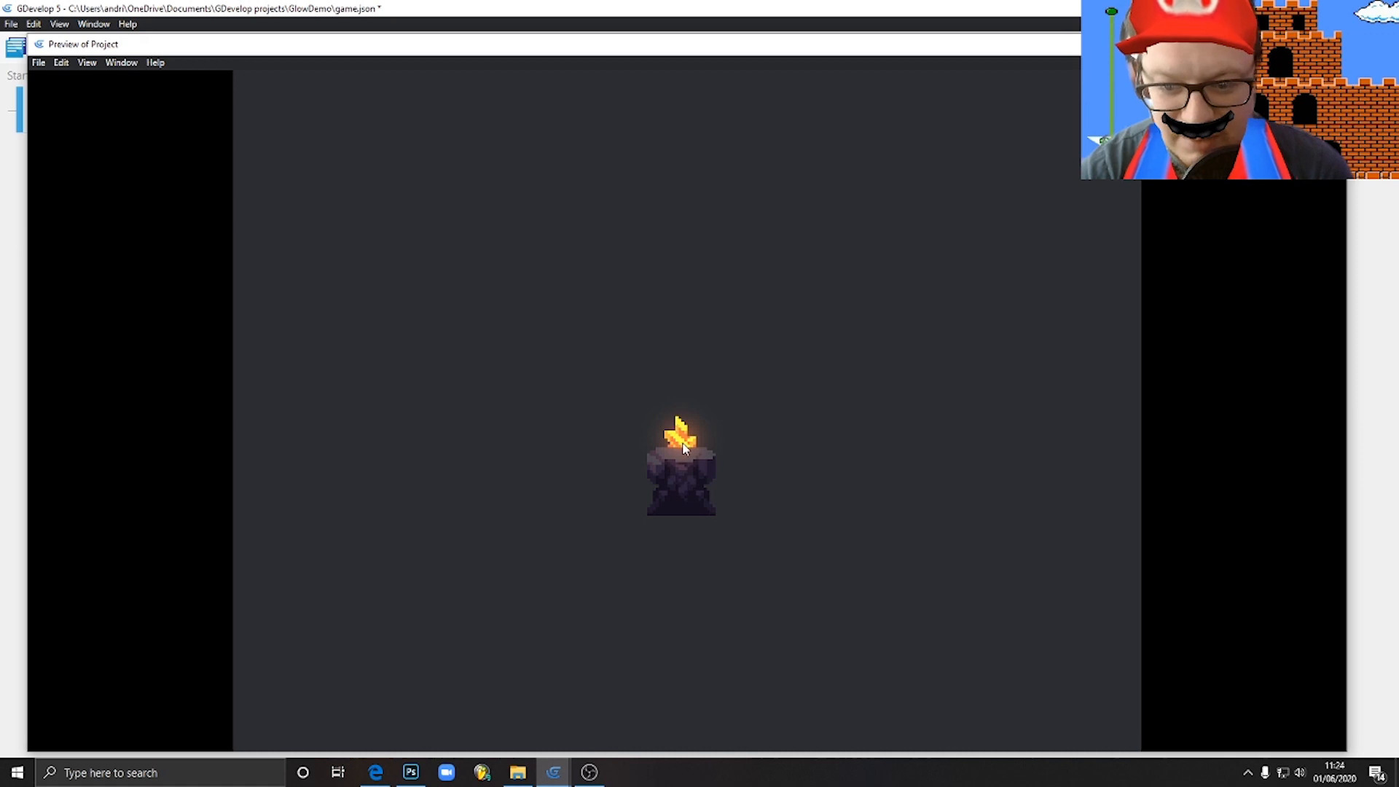
mouse_move(706, 528)
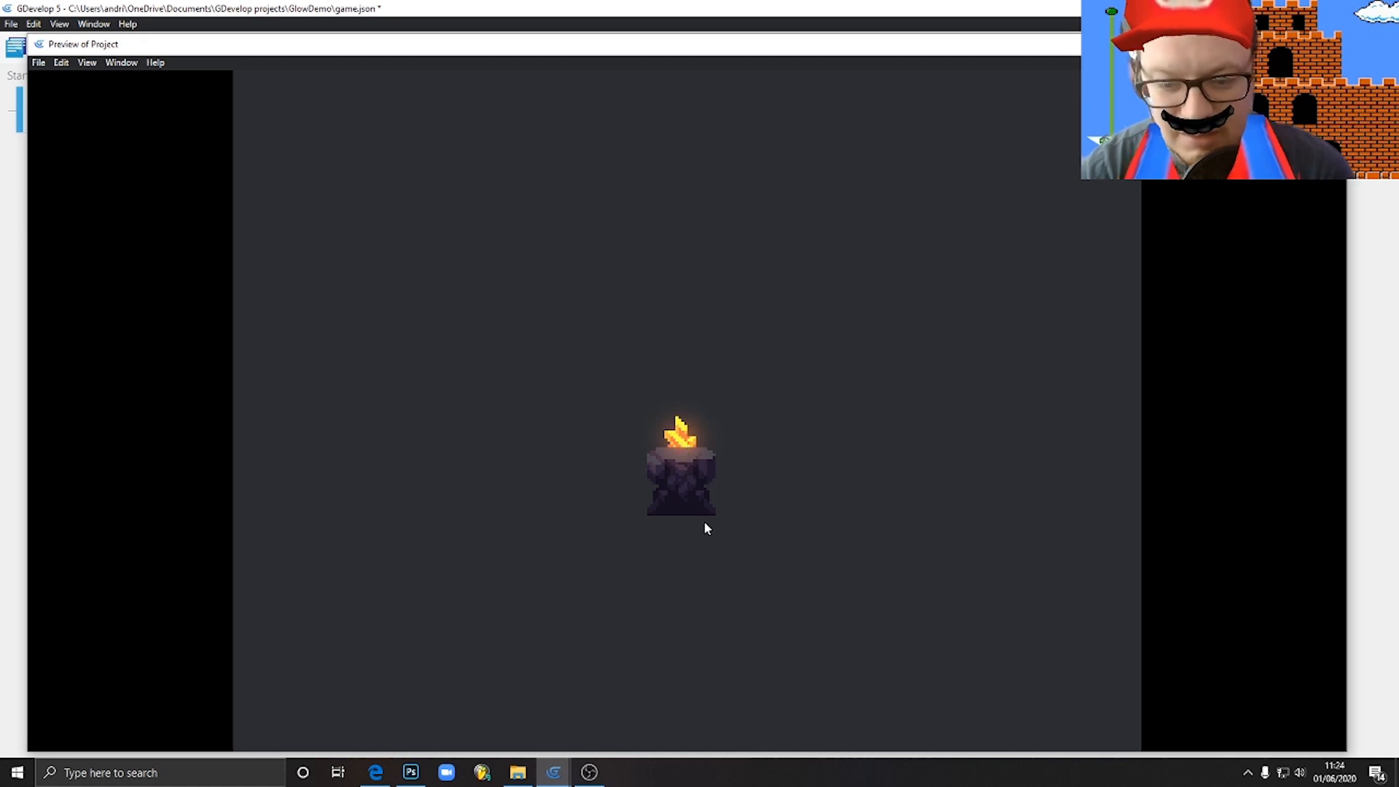
mouse_move(678, 488)
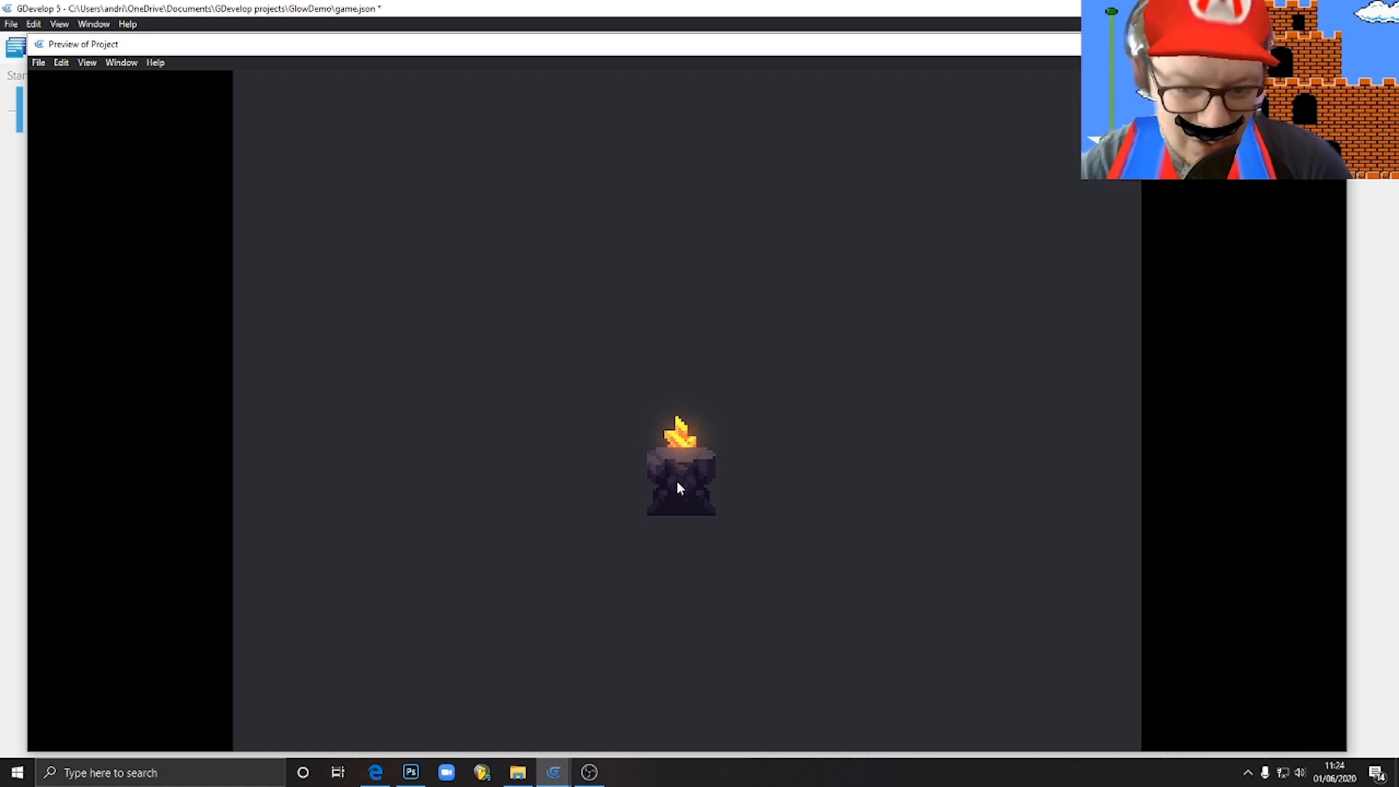
mouse_move(732, 597)
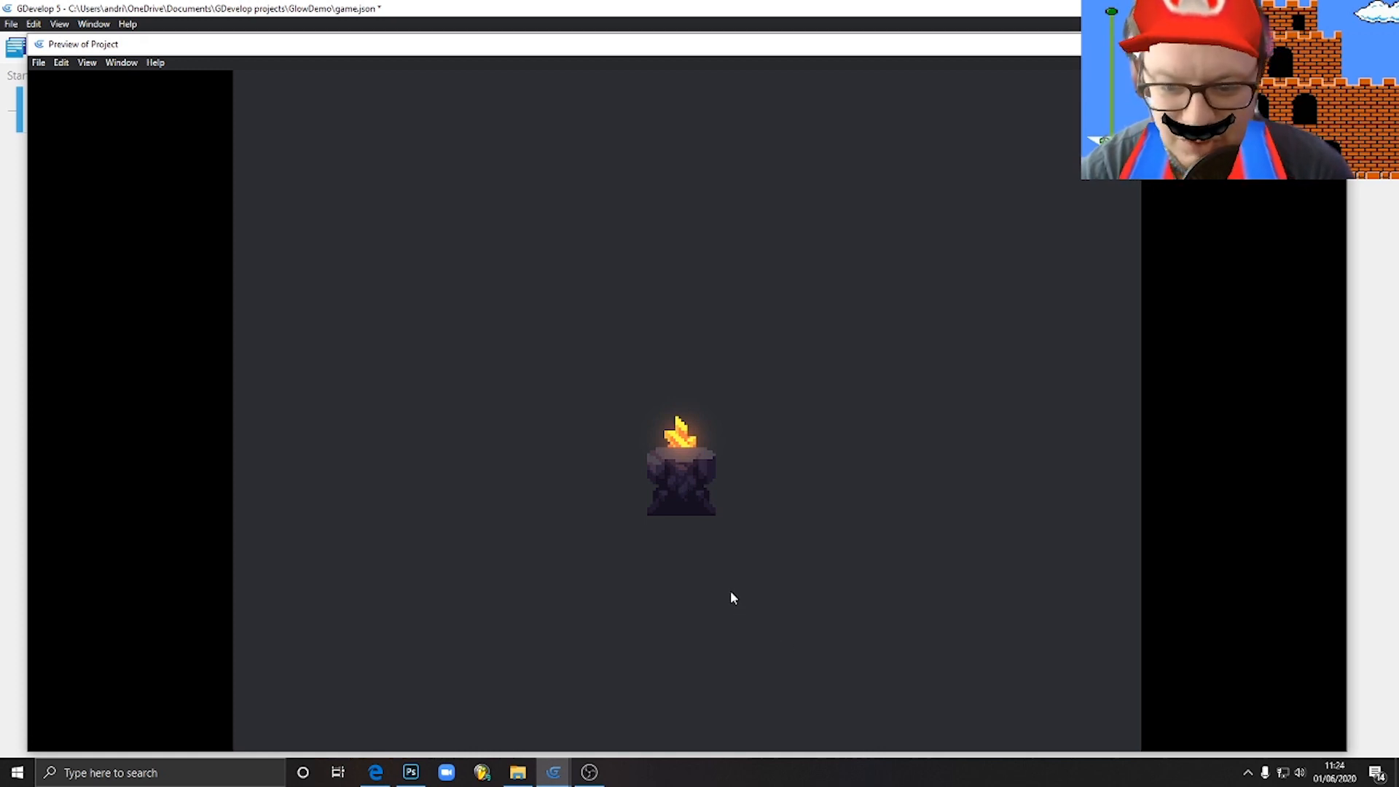
mouse_move(692, 406)
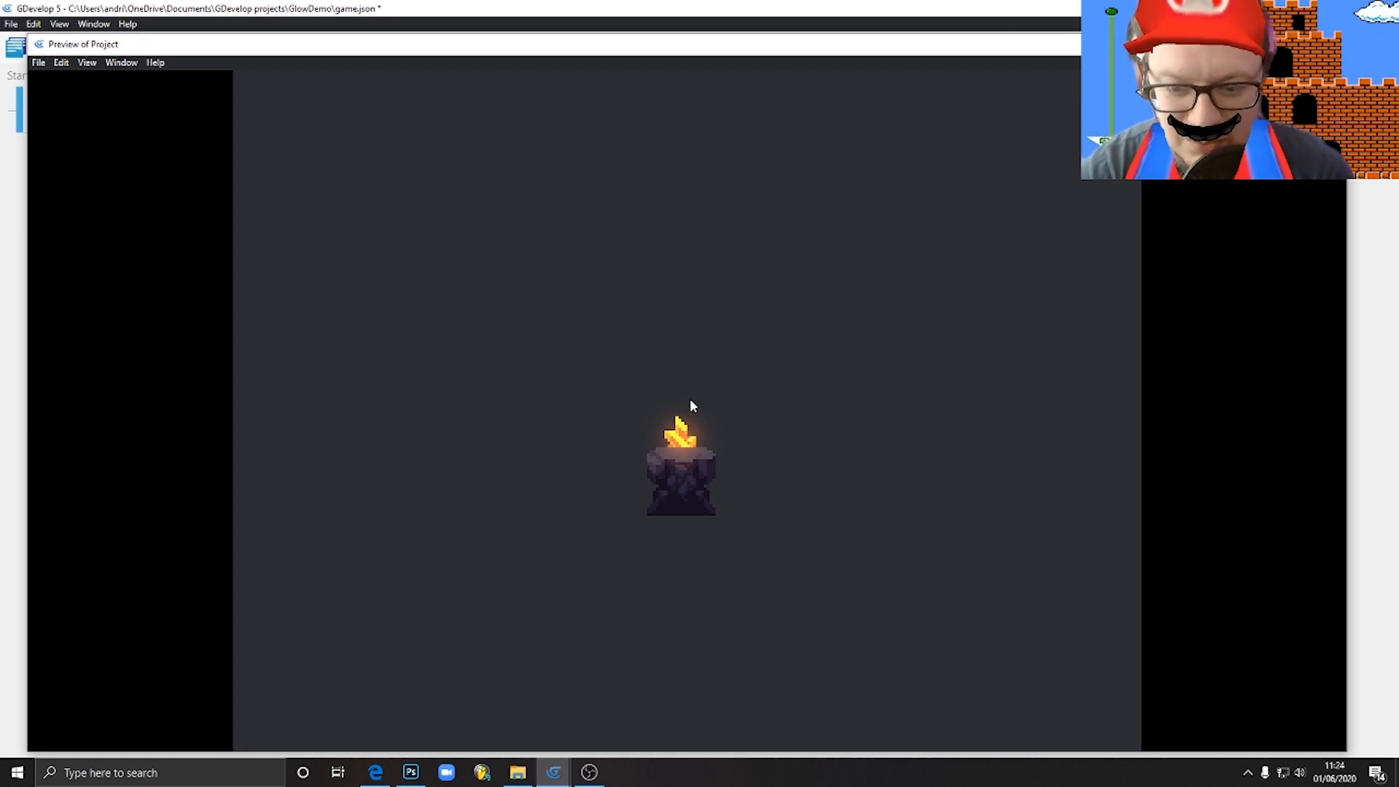
mouse_move(764, 665)
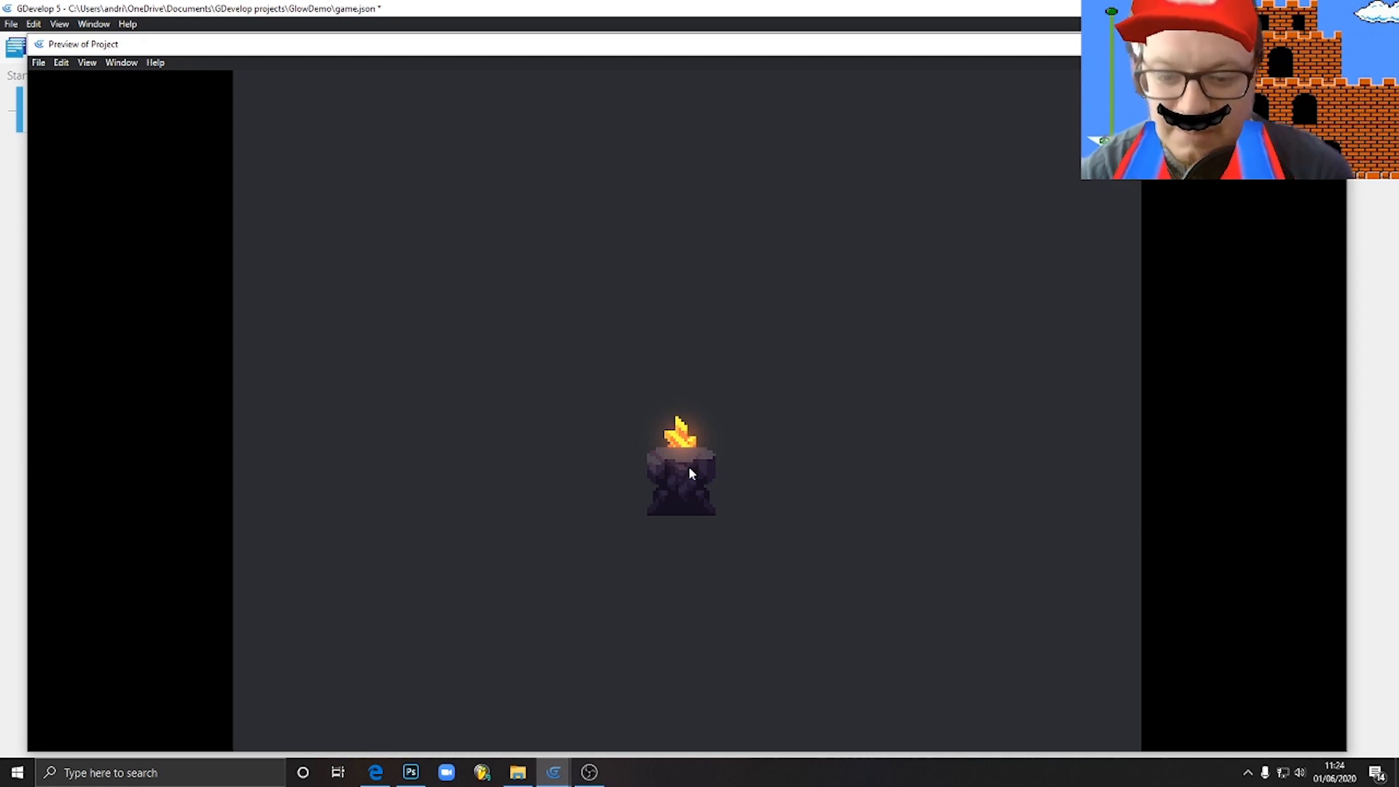
mouse_move(643, 457)
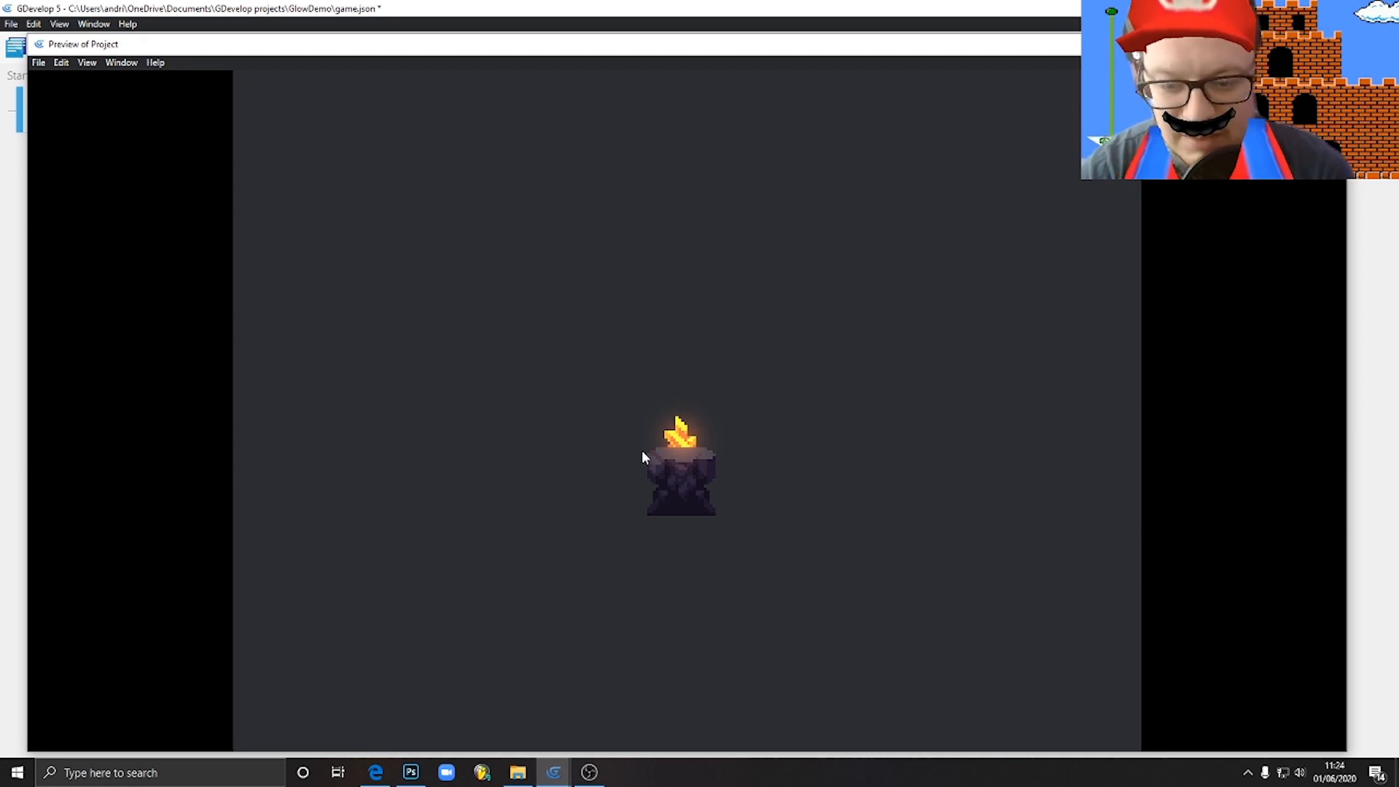
mouse_move(681, 473)
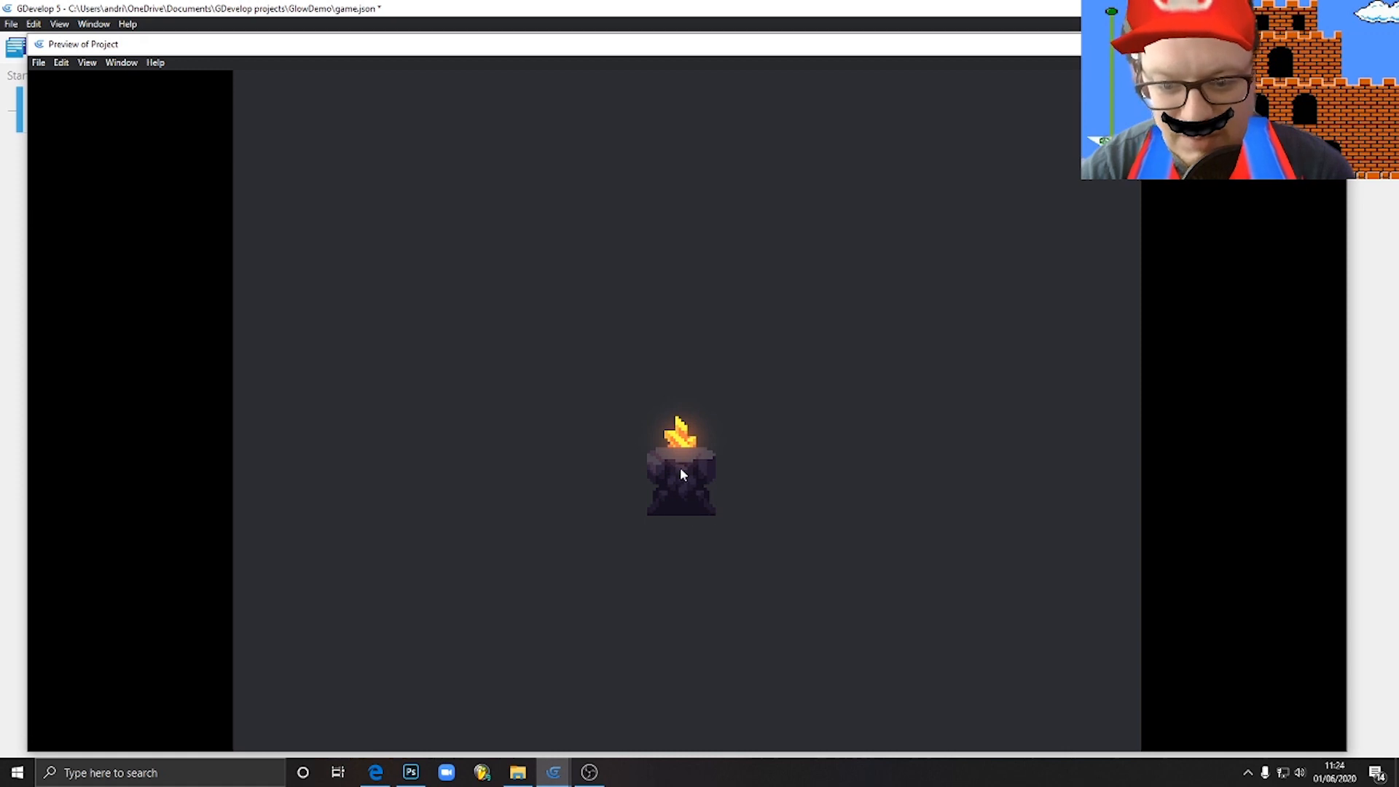
mouse_move(695, 490)
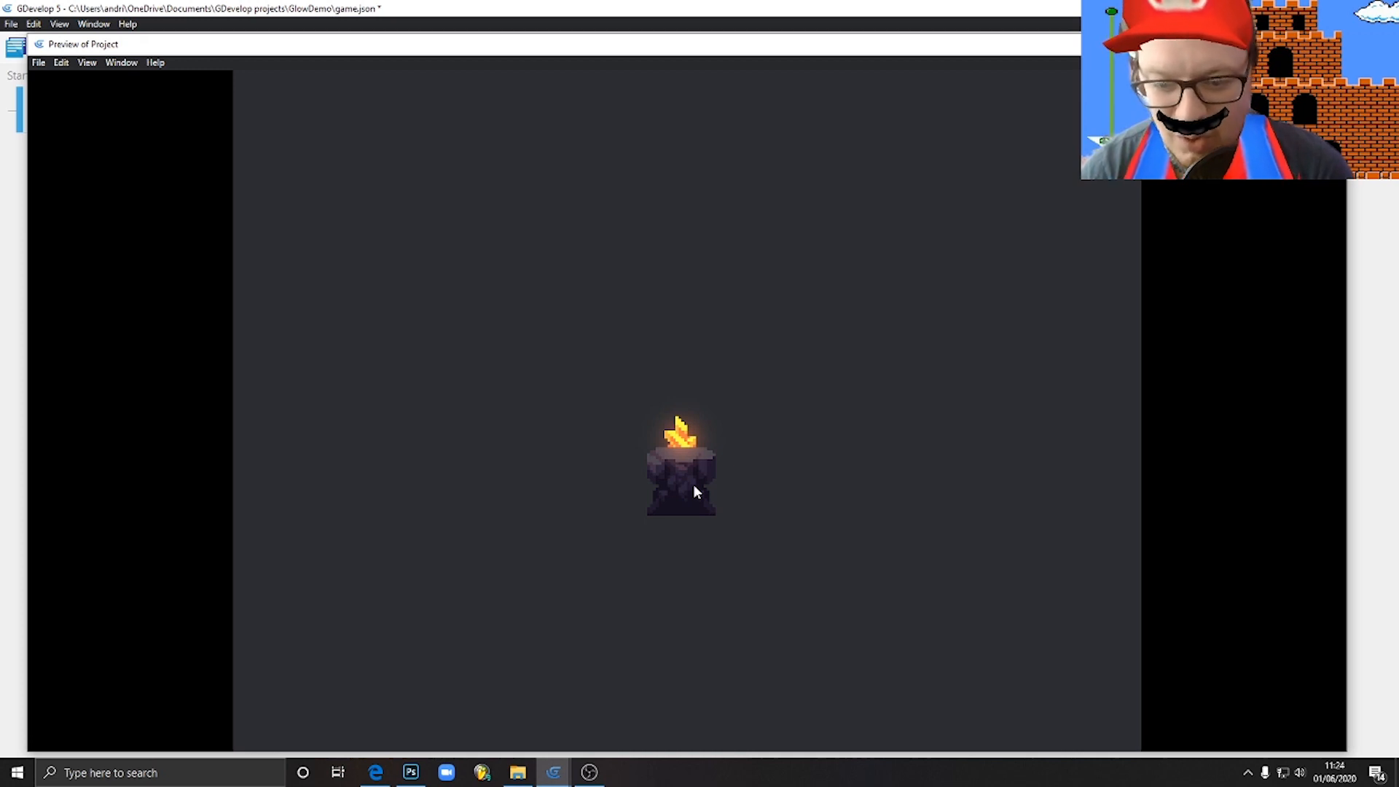
mouse_move(490, 313)
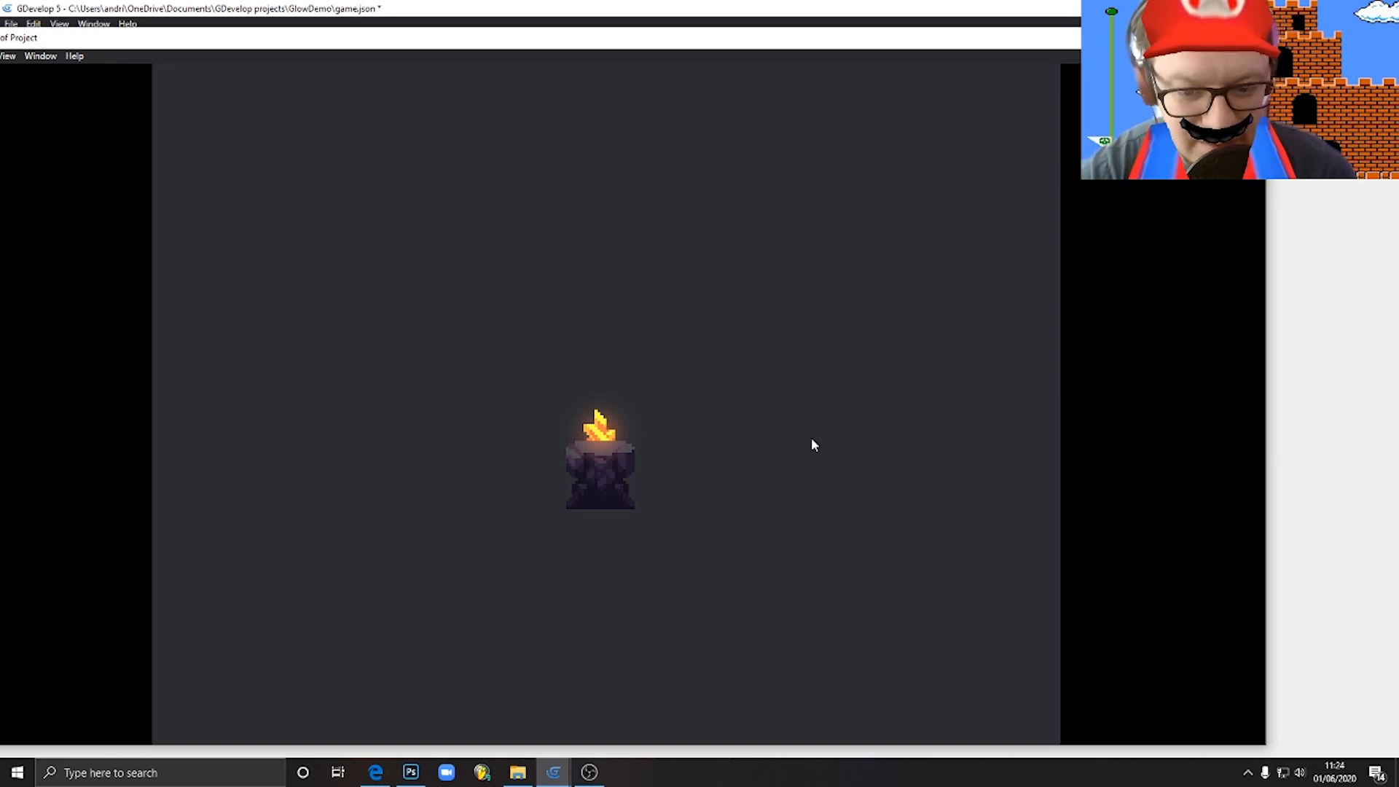
mouse_move(673, 482)
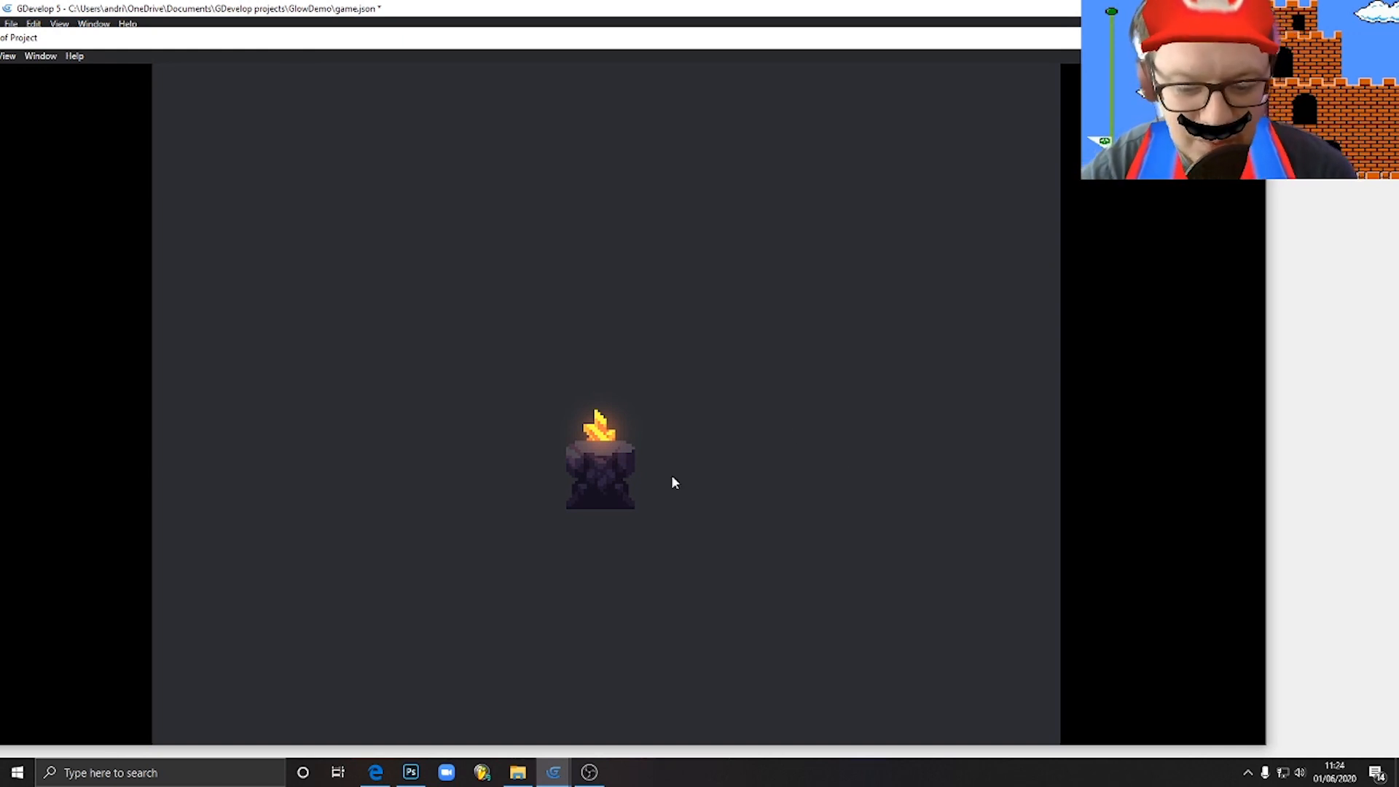